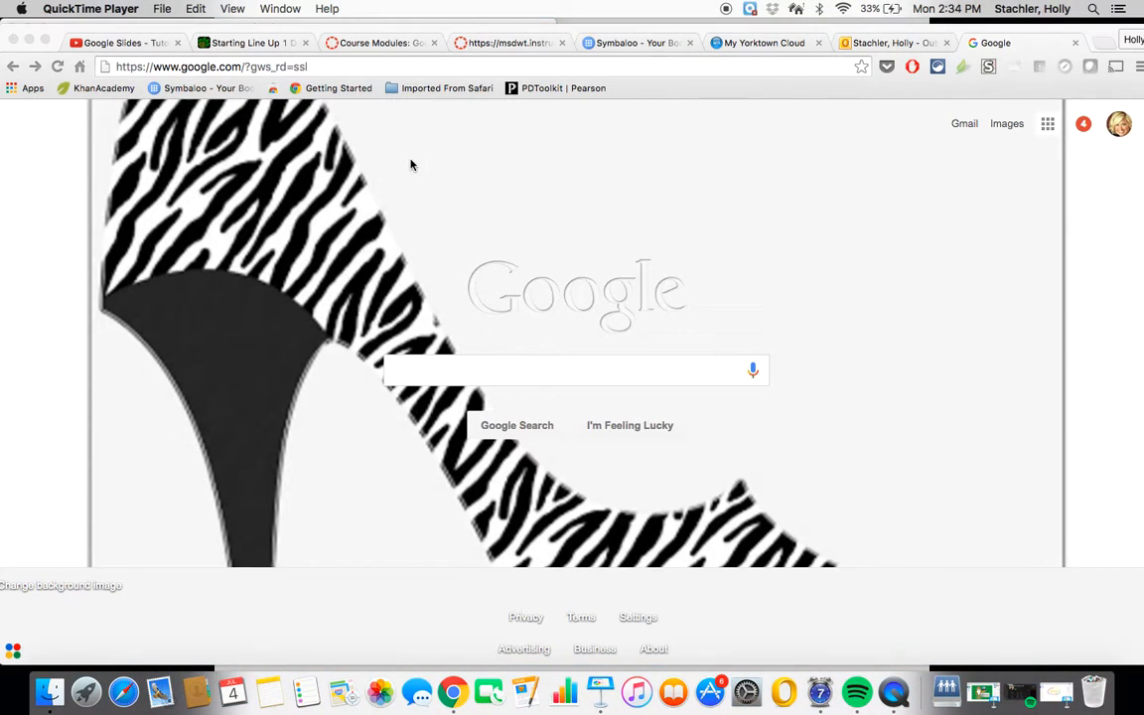
{"action": "mouse_move", "coordinate": [864, 180]}
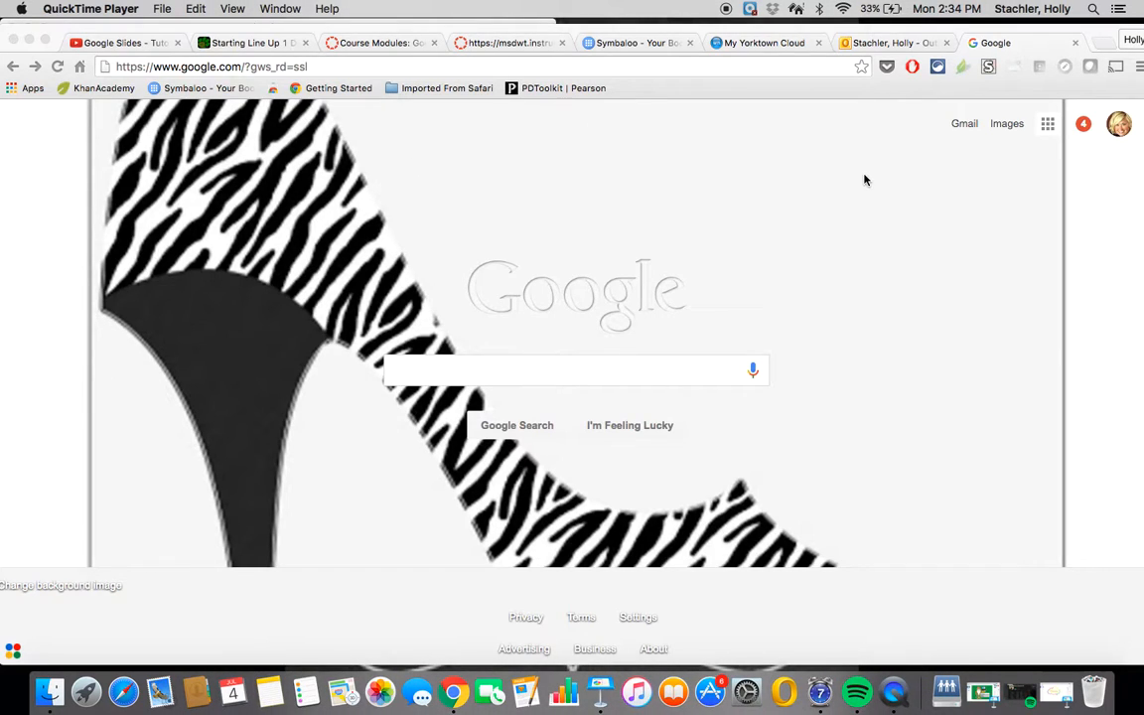
{"action": "mouse_move", "coordinate": [1099, 160]}
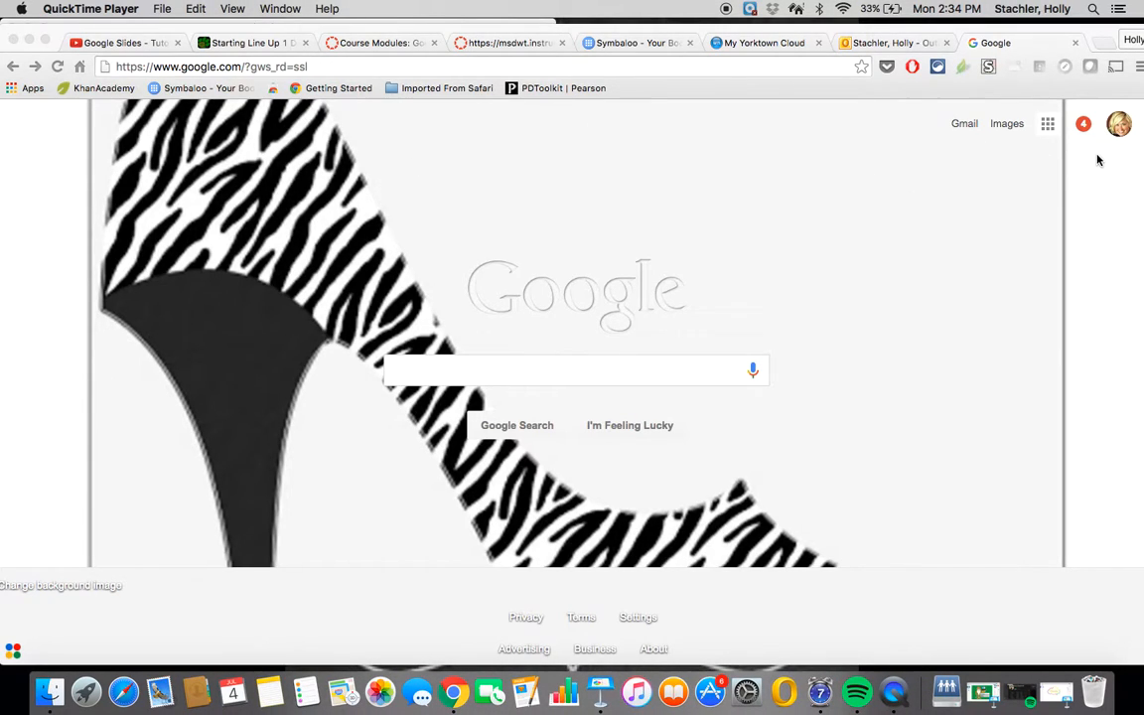
{"action": "mouse_move", "coordinate": [1112, 147]}
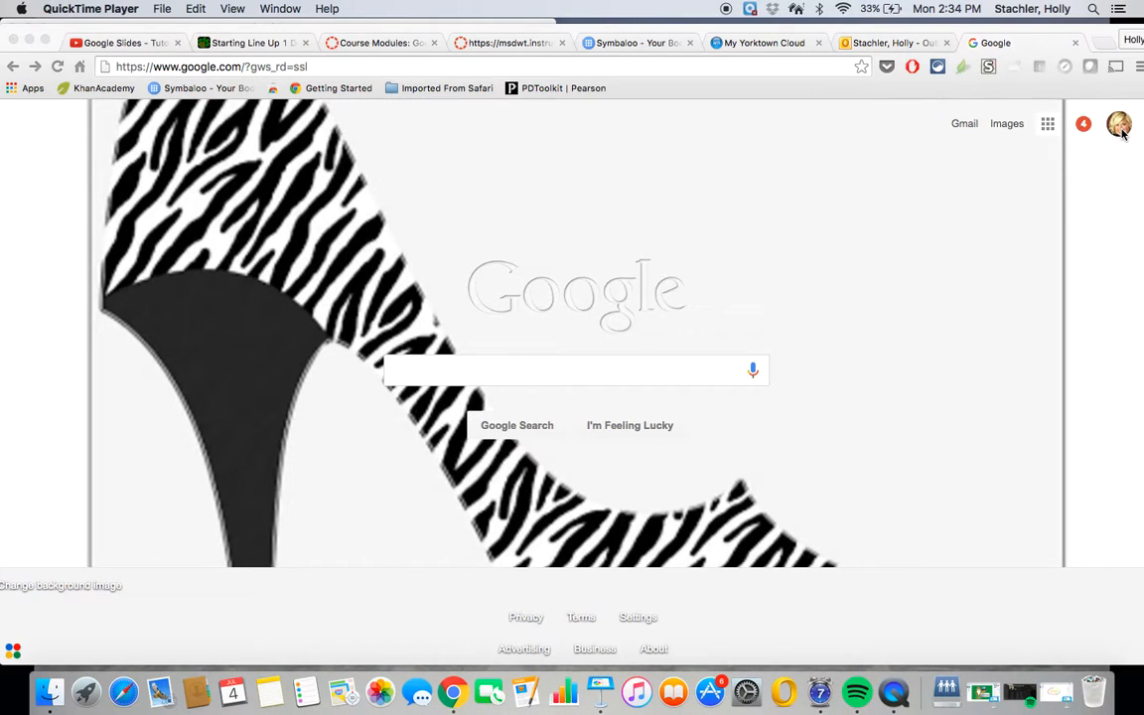
{"action": "mouse_move", "coordinate": [964, 121]}
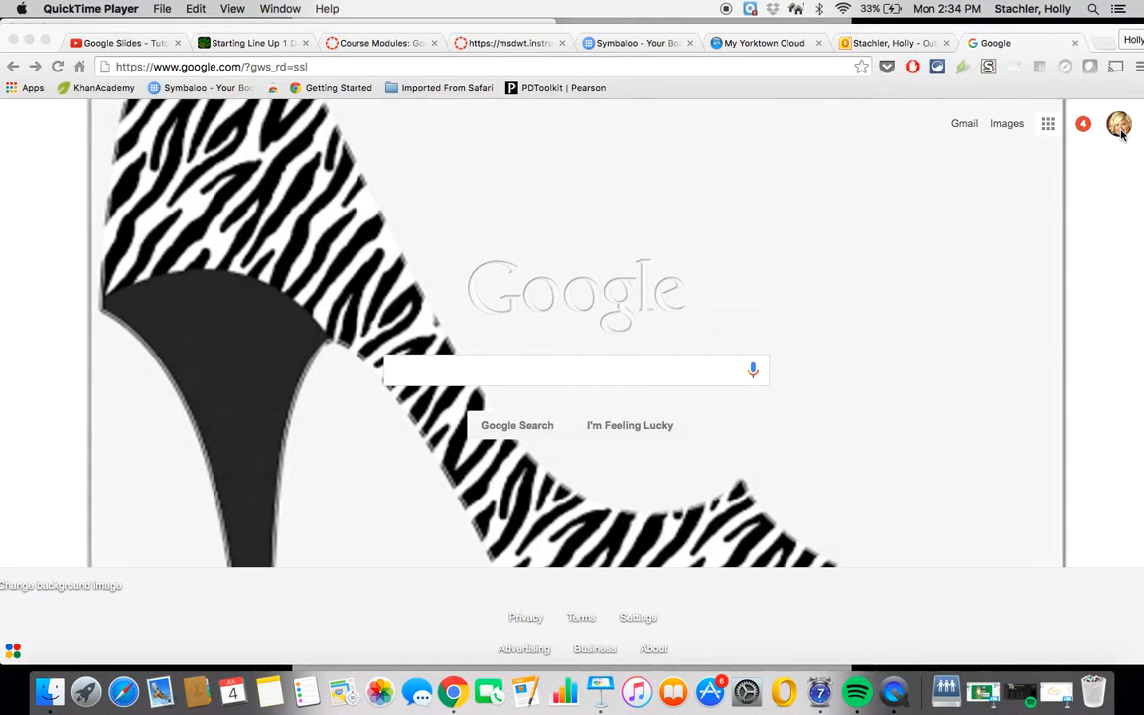
{"action": "mouse_move", "coordinate": [1025, 158]}
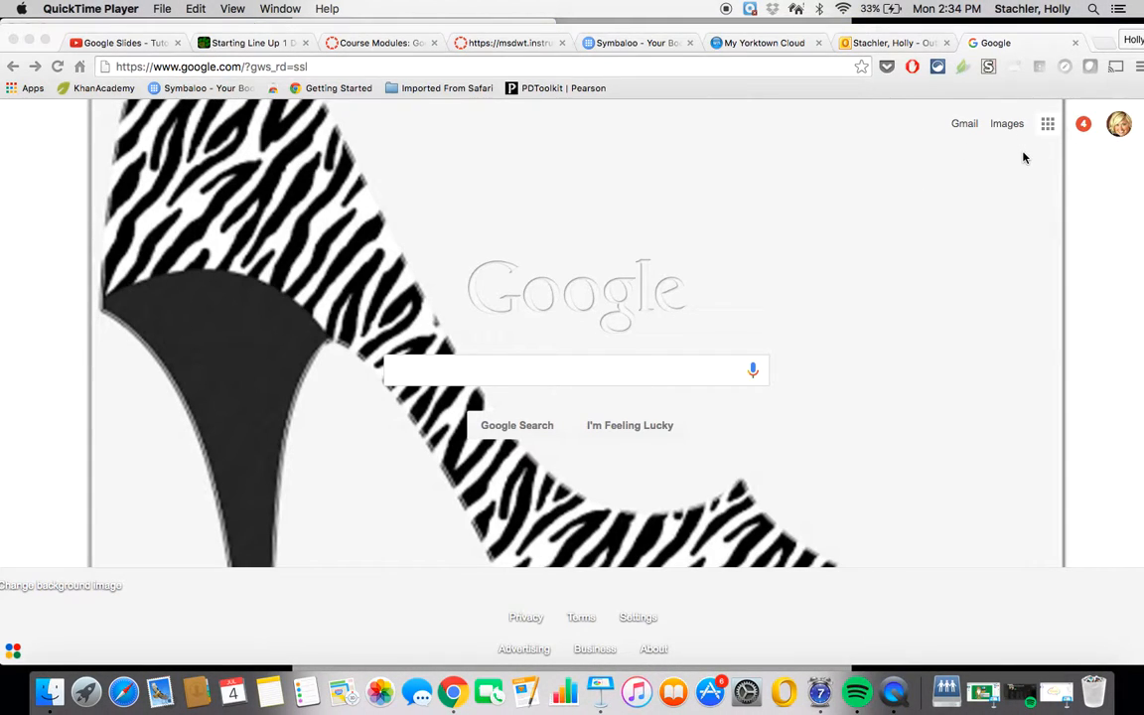
{"action": "mouse_move", "coordinate": [1070, 150]}
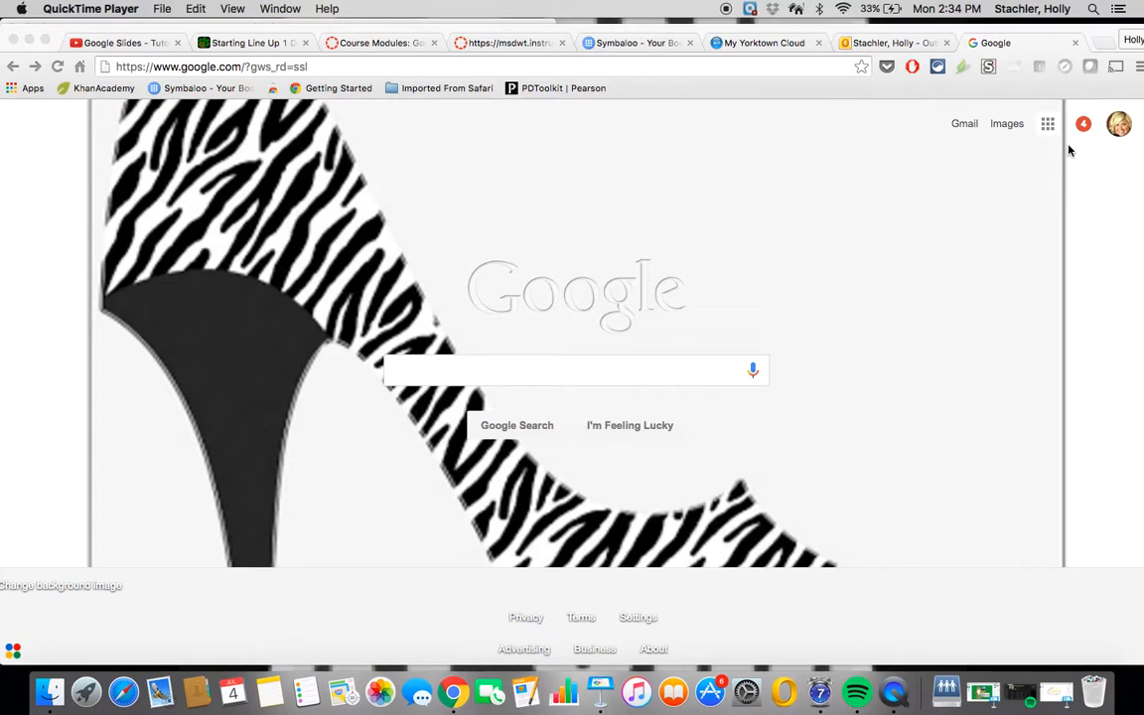
{"action": "mouse_move", "coordinate": [1100, 145]}
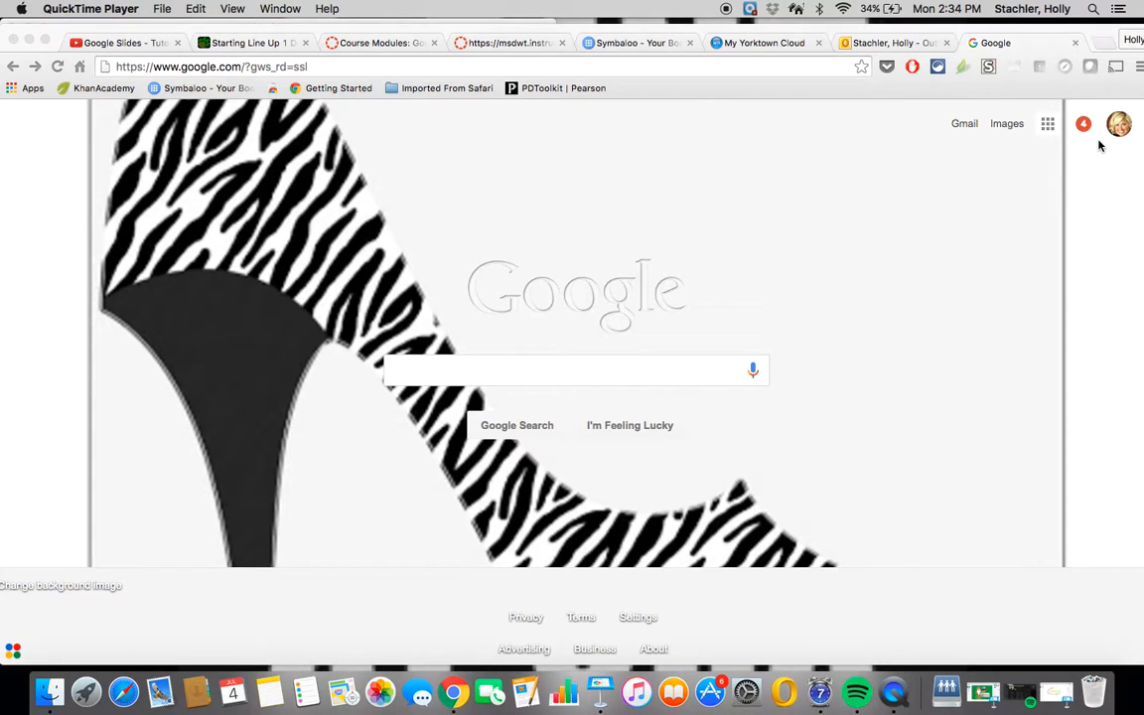
{"action": "mouse_move", "coordinate": [1048, 136]}
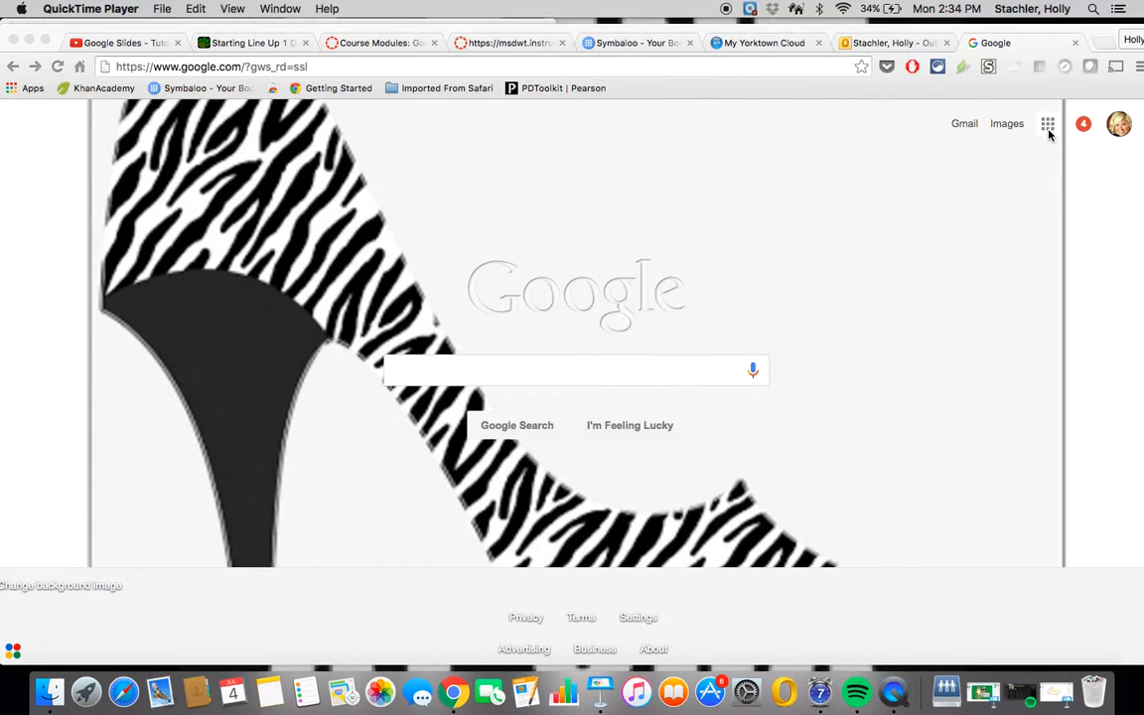
{"action": "mouse_move", "coordinate": [1038, 123]}
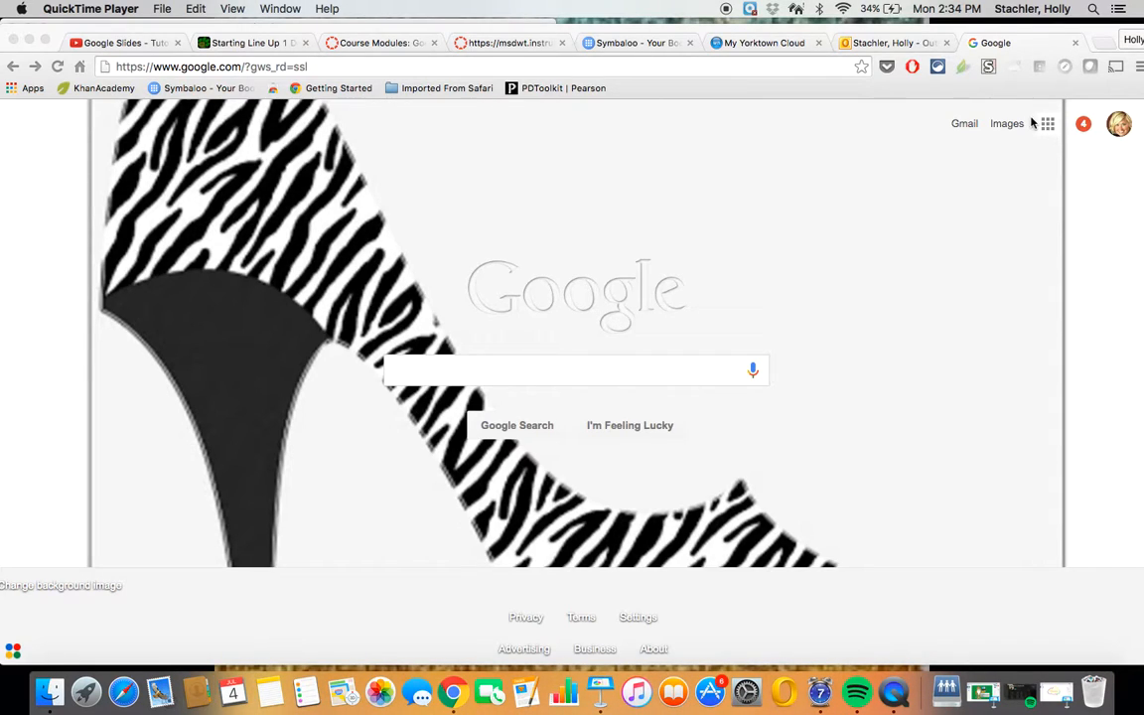
- Go to Google Drive through the Google apps launcher
{"action": "left_click", "coordinate": [1046, 123]}
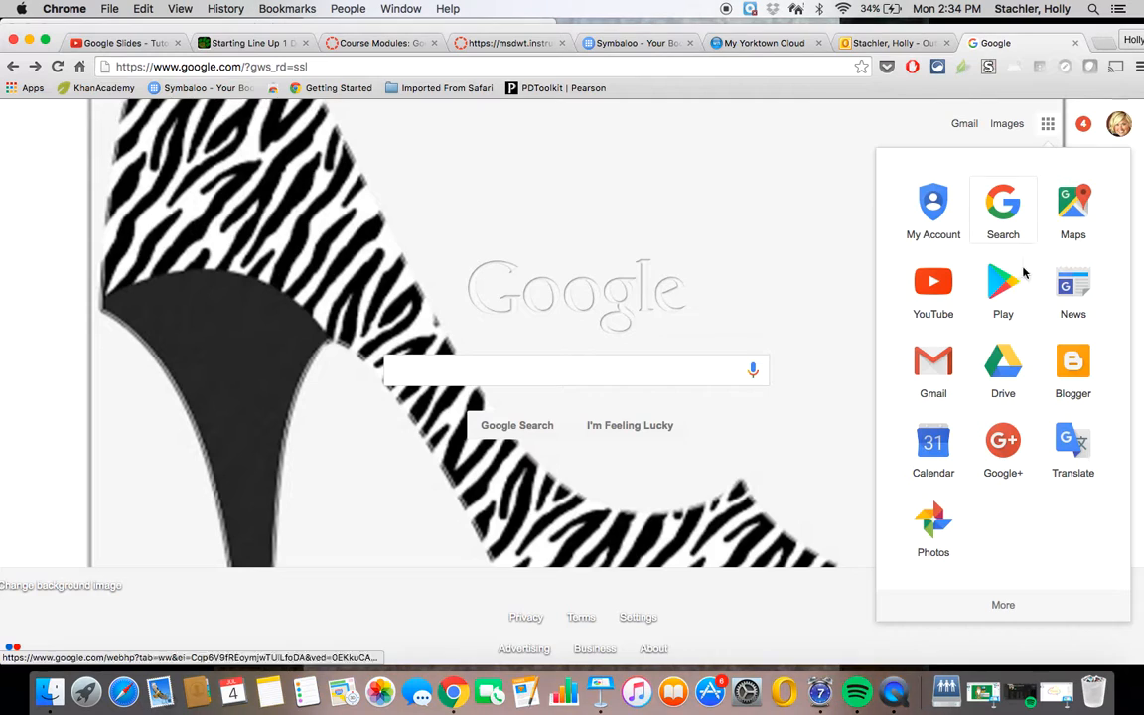
{"action": "left_click", "coordinate": [1002, 366]}
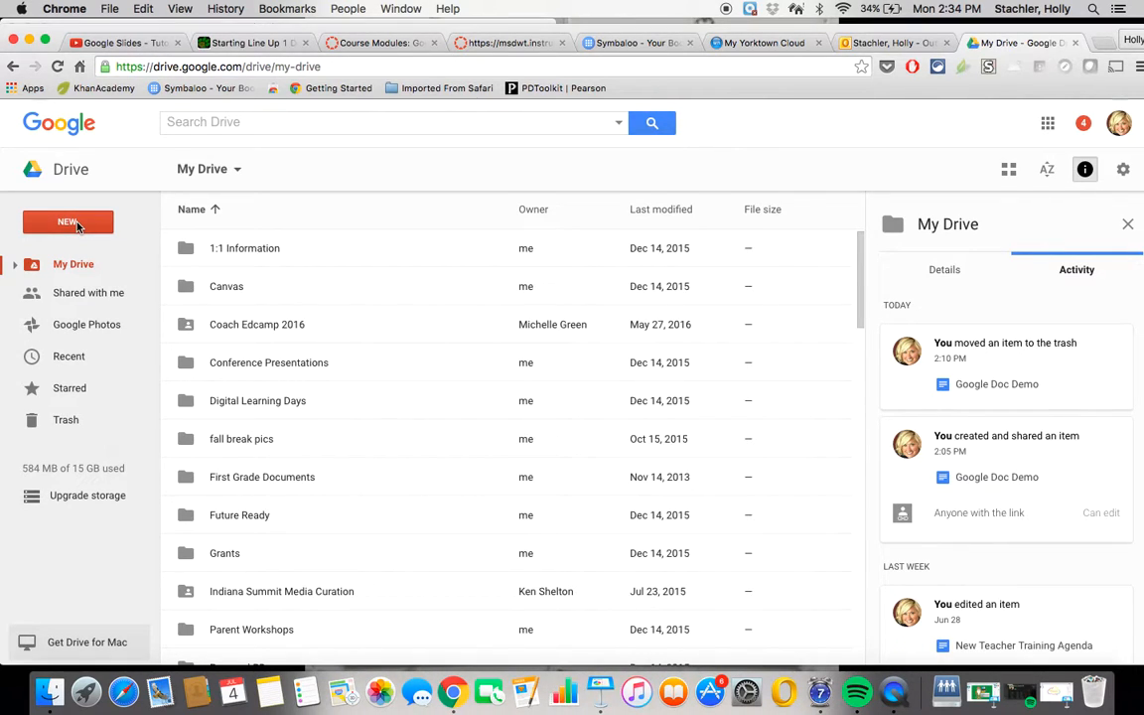
- Create a new blank Google Docs document from Drive's NEW menu
{"action": "left_click", "coordinate": [68, 222]}
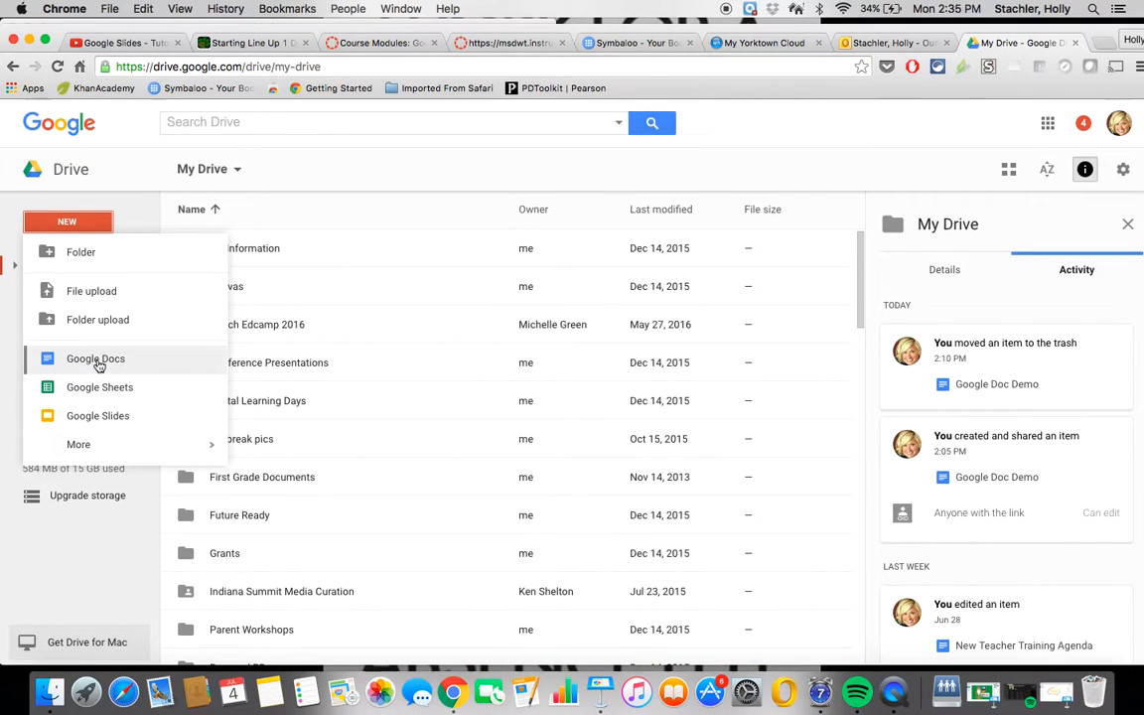
{"action": "left_click", "coordinate": [96, 358]}
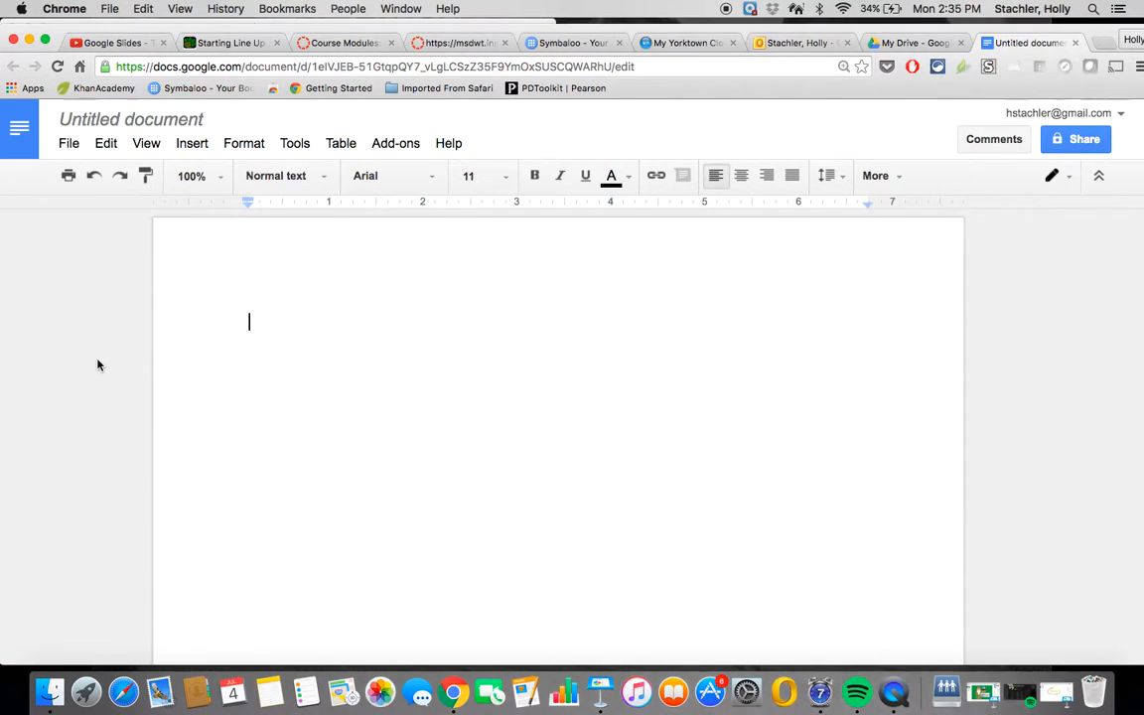
{"action": "mouse_move", "coordinate": [73, 290]}
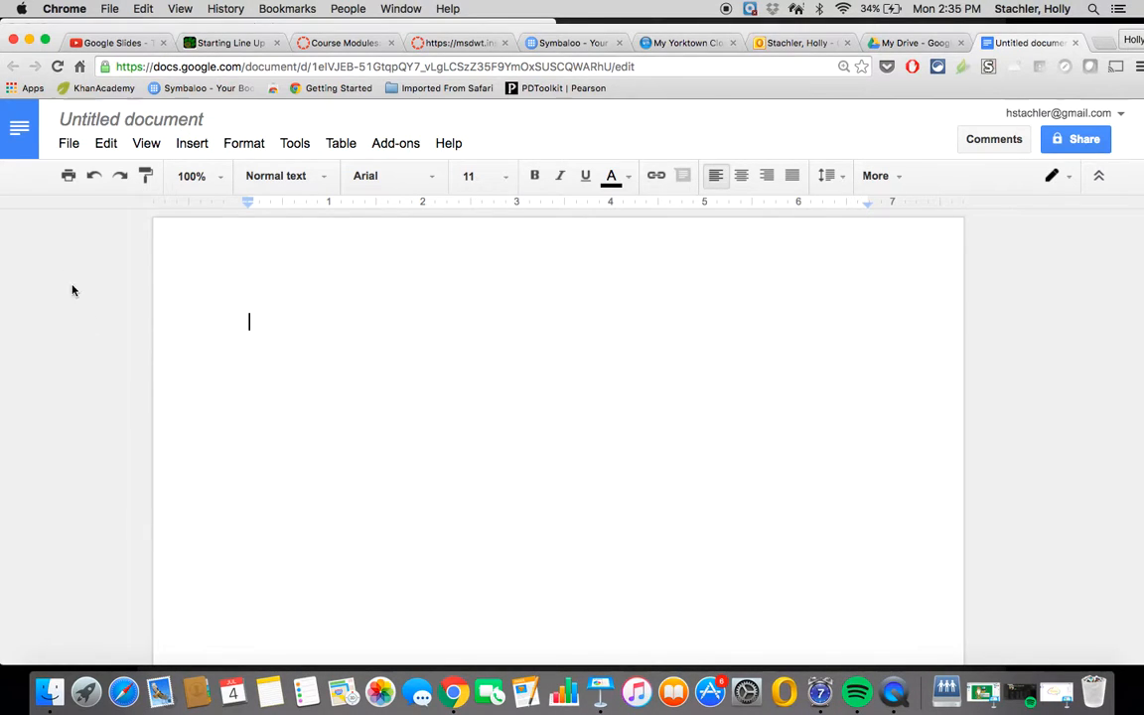
- Retitle the untitled document 'What We Love About Google'
{"action": "left_click", "coordinate": [130, 119]}
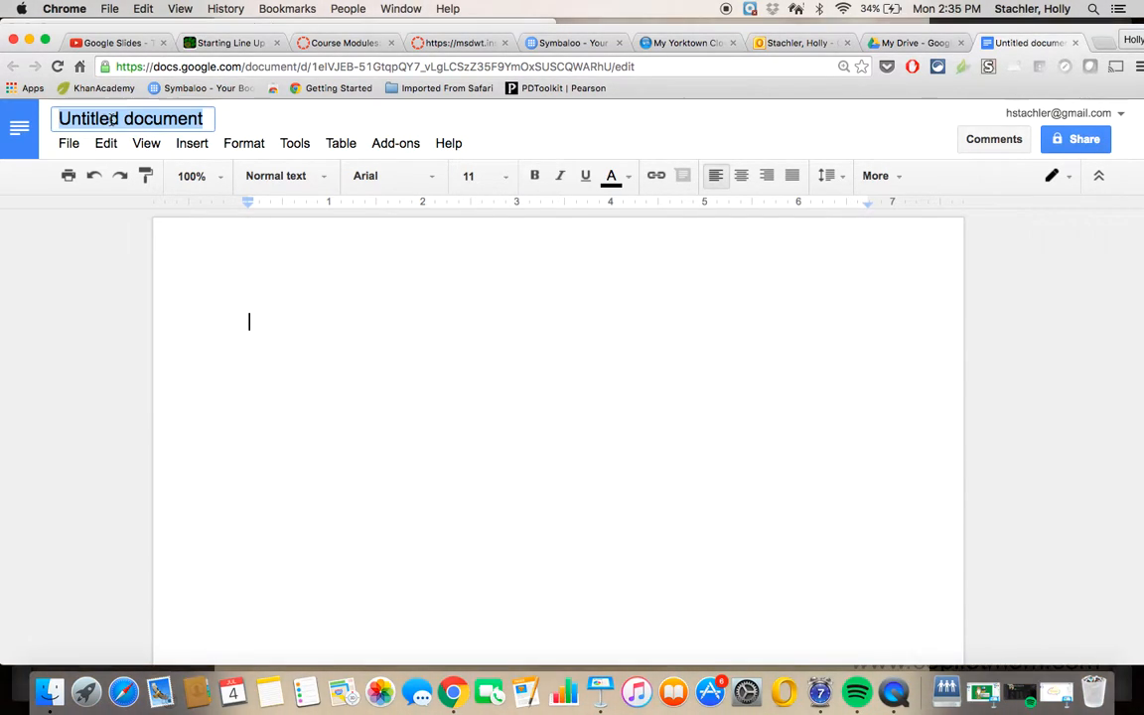
{"action": "type", "text": "What"}
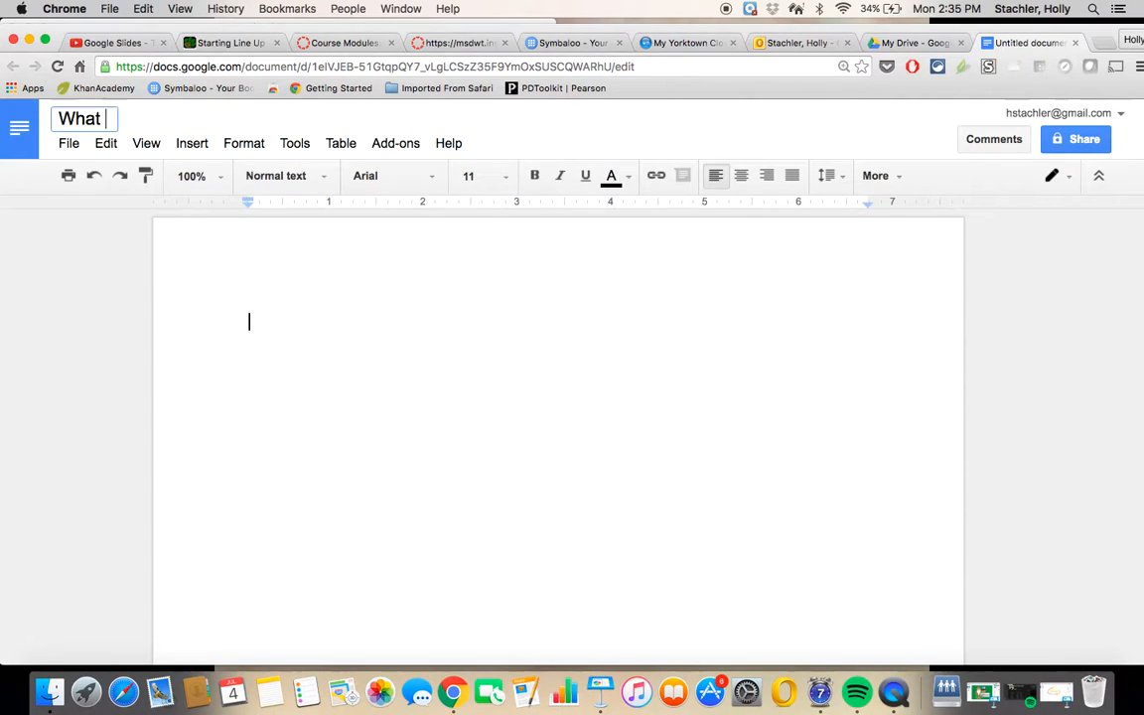
{"action": "type", "text": "We Love A"}
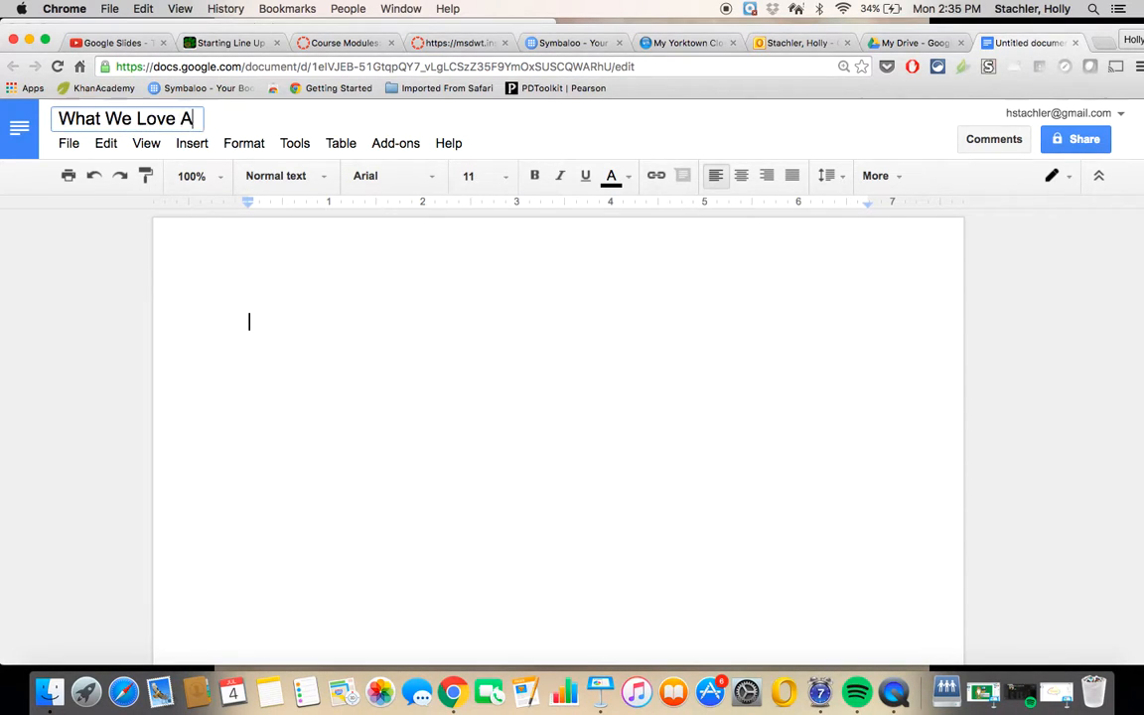
{"action": "type", "text": "bout Google"}
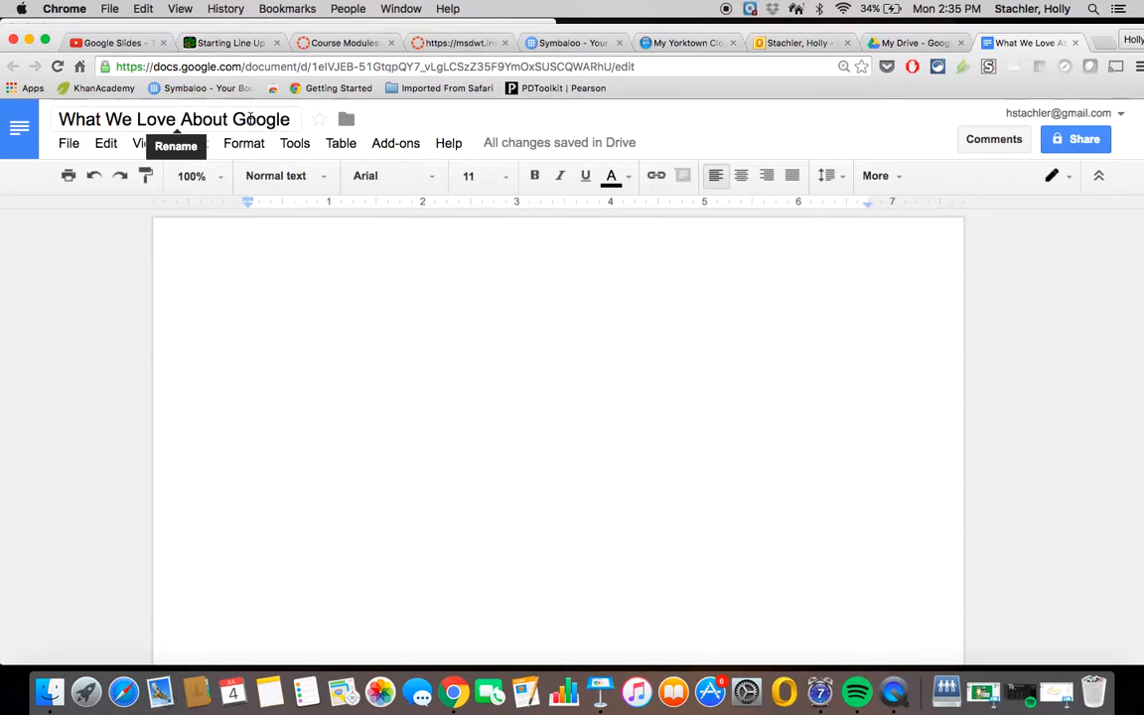
{"action": "mouse_move", "coordinate": [500, 137]}
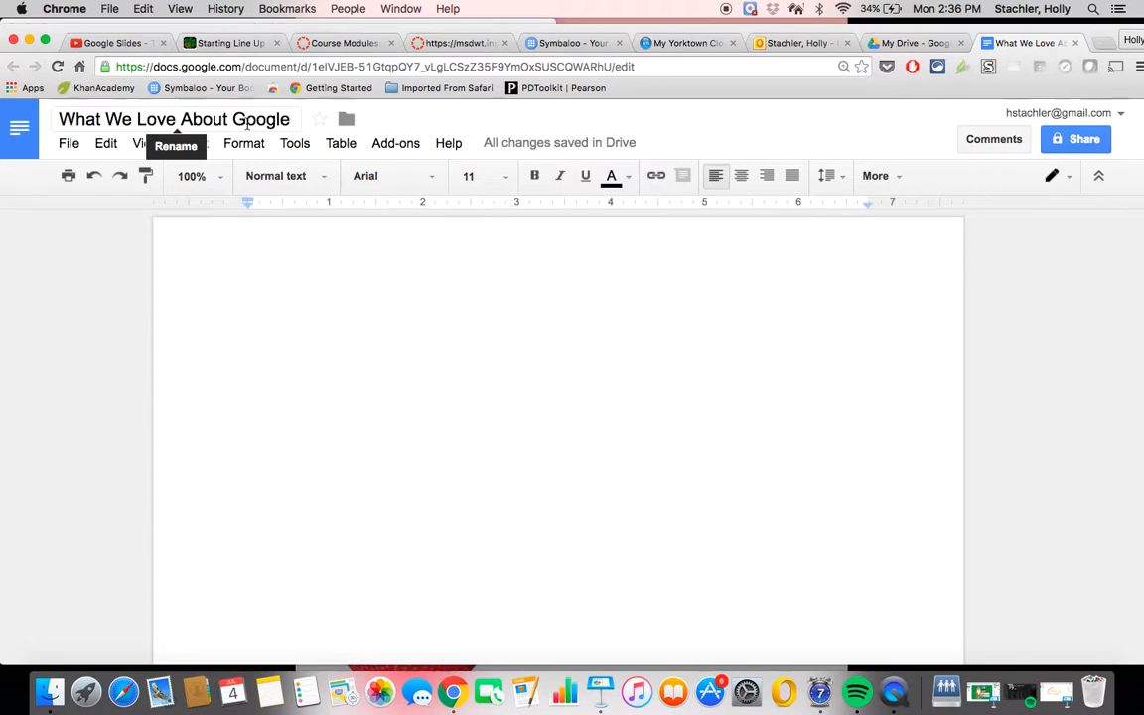
{"action": "mouse_move", "coordinate": [547, 192]}
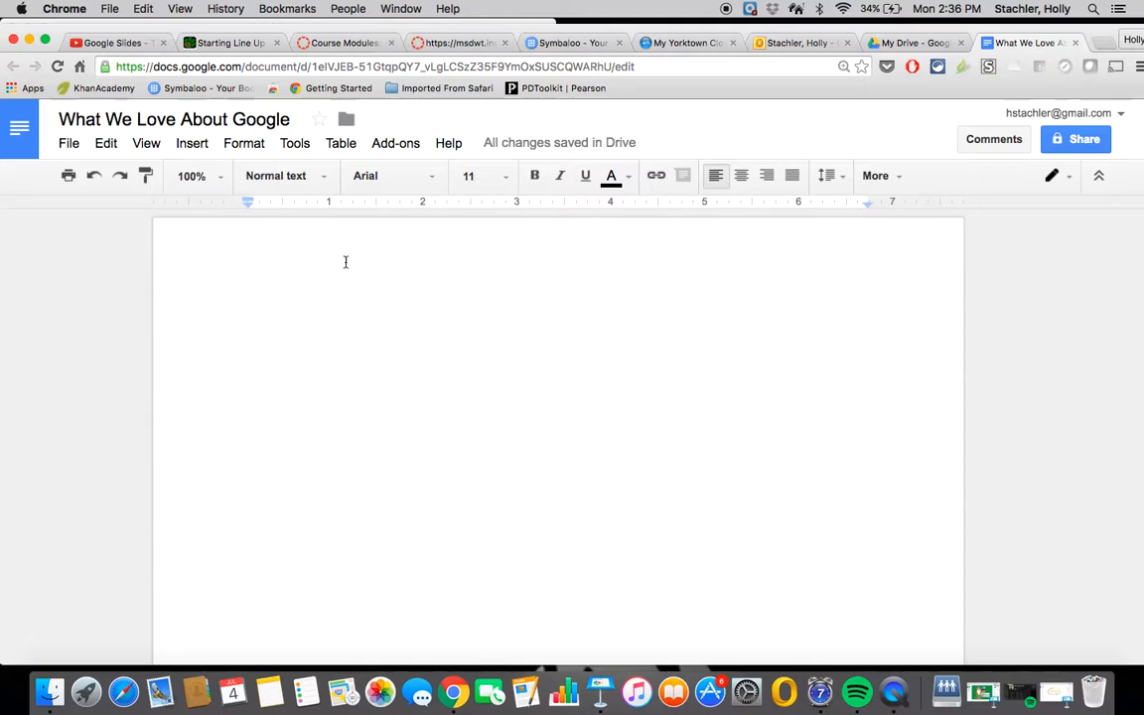
{"action": "mouse_move", "coordinate": [403, 164]}
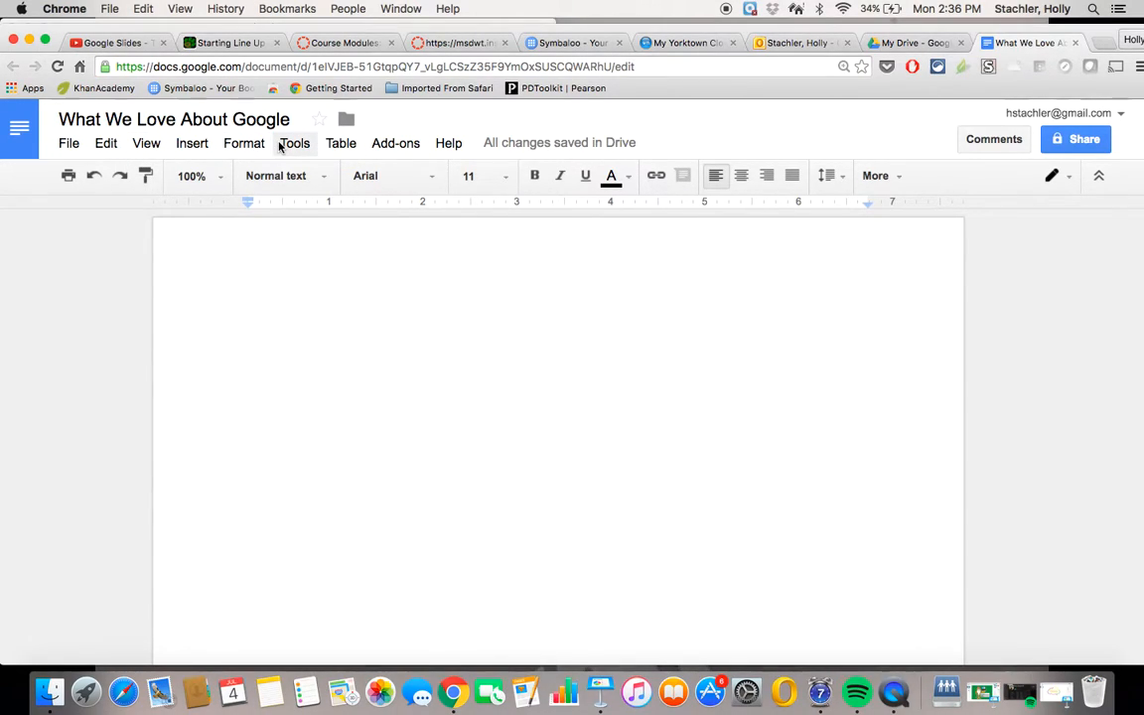
{"action": "mouse_move", "coordinate": [453, 222]}
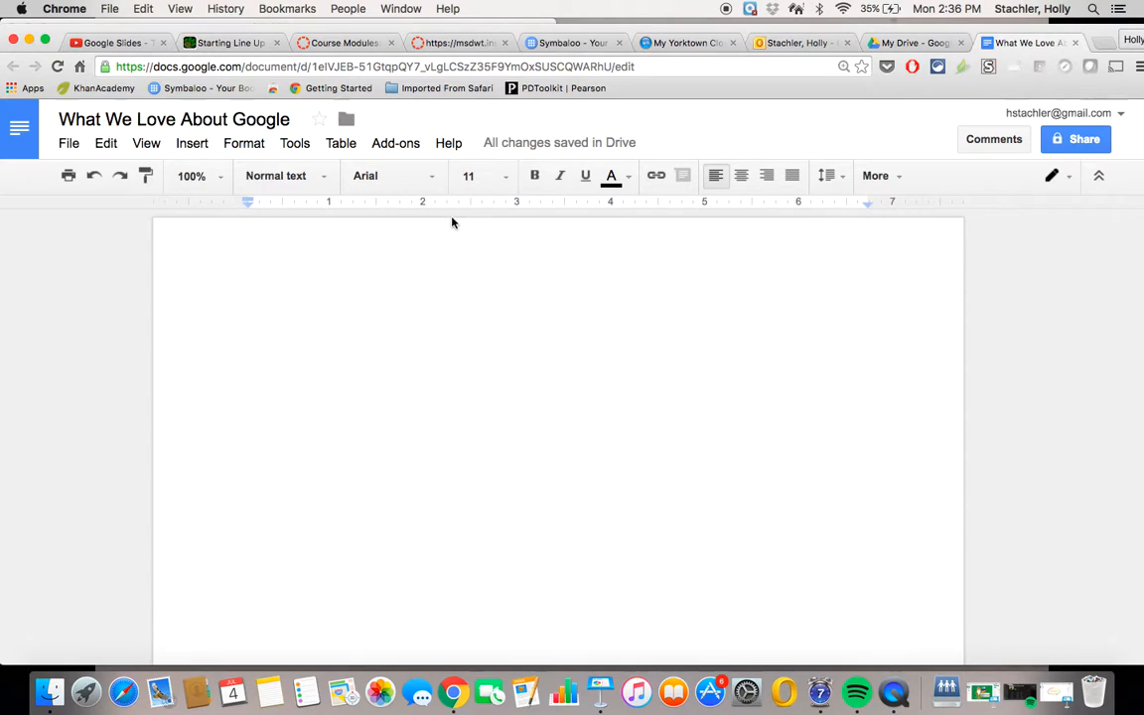
{"action": "mouse_move", "coordinate": [416, 194]}
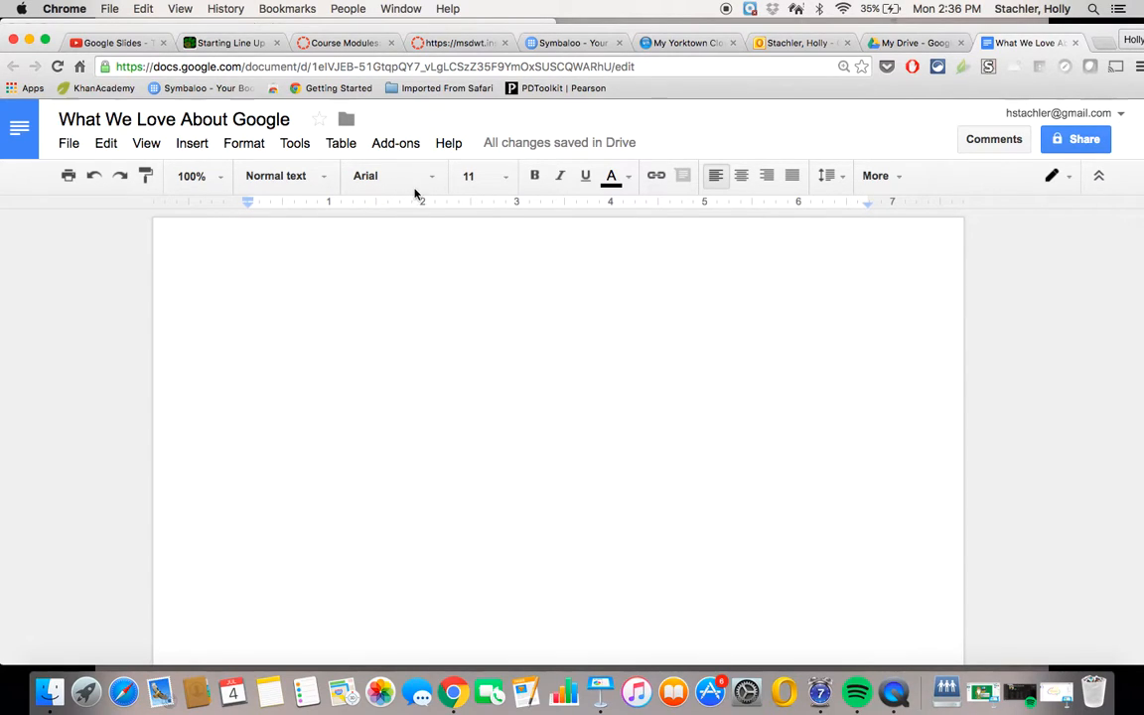
{"action": "mouse_move", "coordinate": [482, 176]}
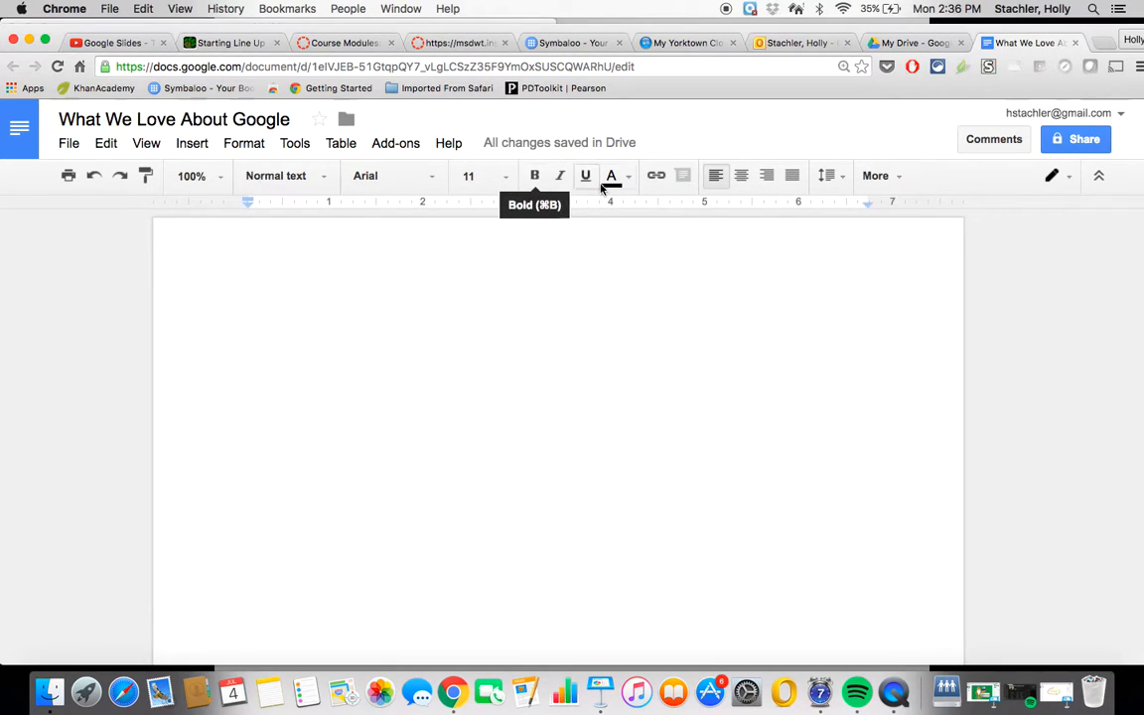
{"action": "mouse_move", "coordinate": [741, 176]}
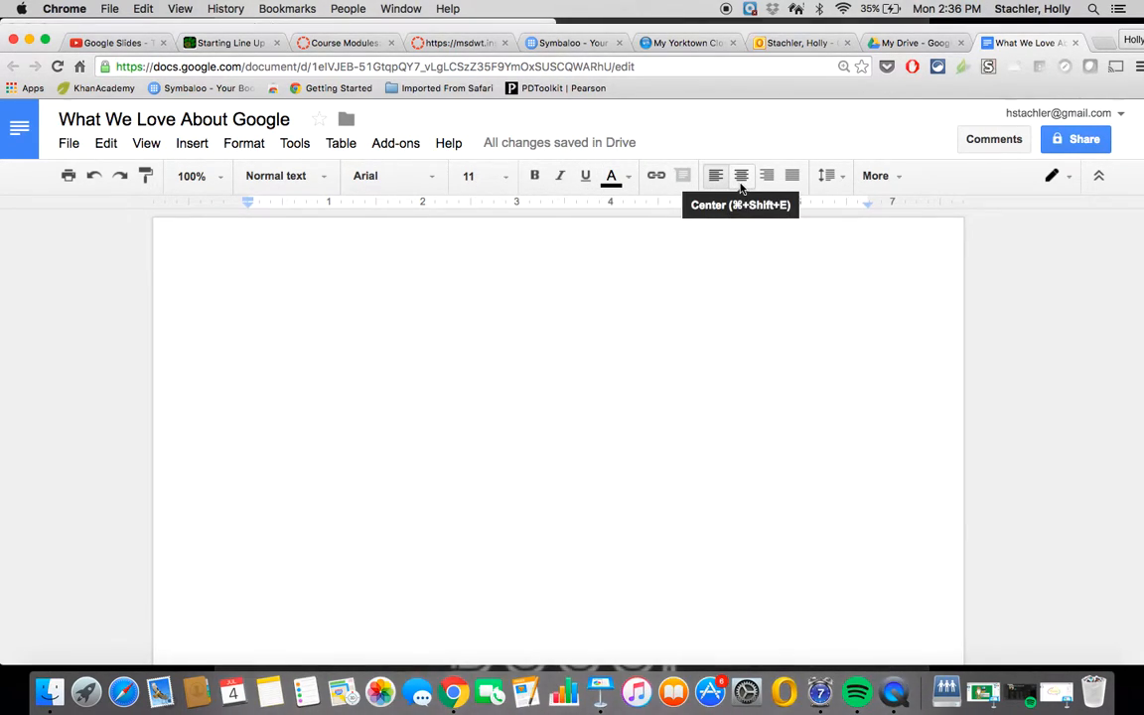
{"action": "mouse_move", "coordinate": [859, 177]}
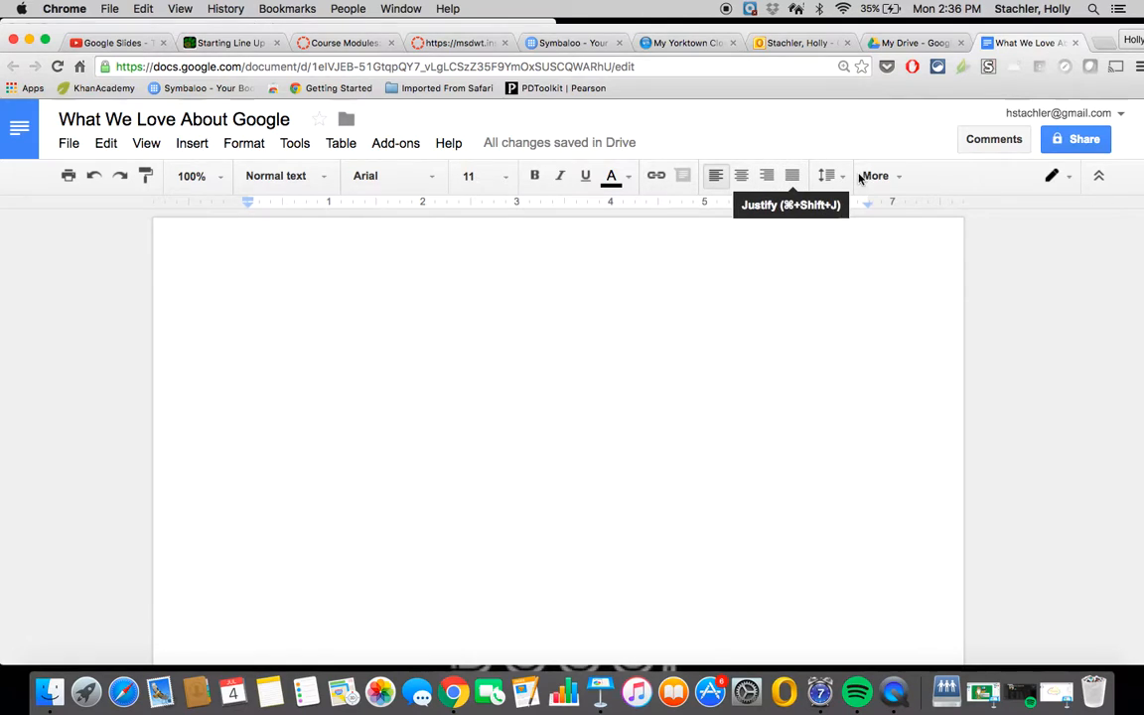
- Expand the toolbar's More menu to show list, indent and clear-formatting buttons
{"action": "left_click", "coordinate": [875, 176]}
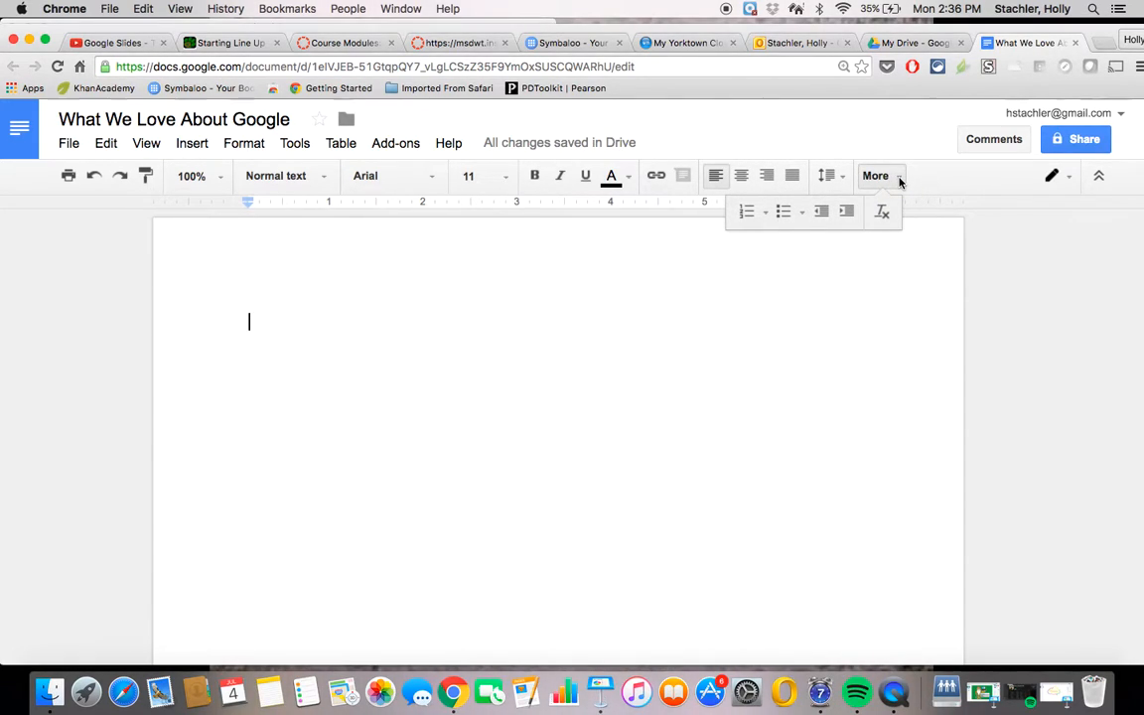
{"action": "mouse_move", "coordinate": [648, 290]}
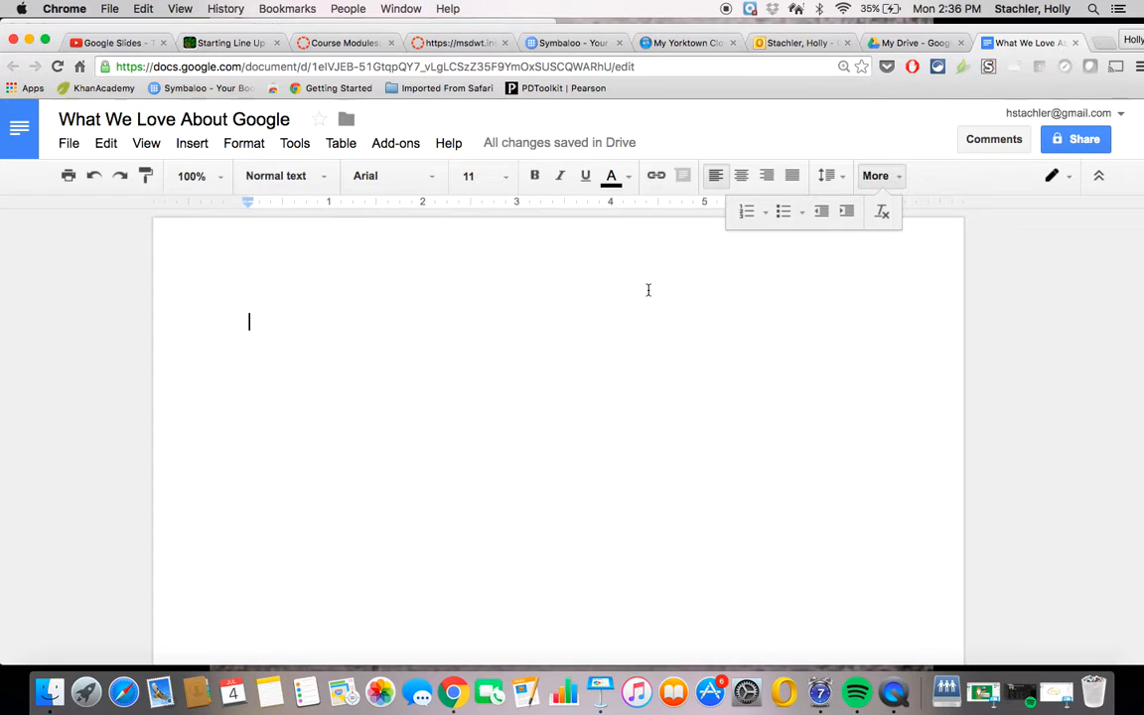
{"action": "mouse_move", "coordinate": [572, 340]}
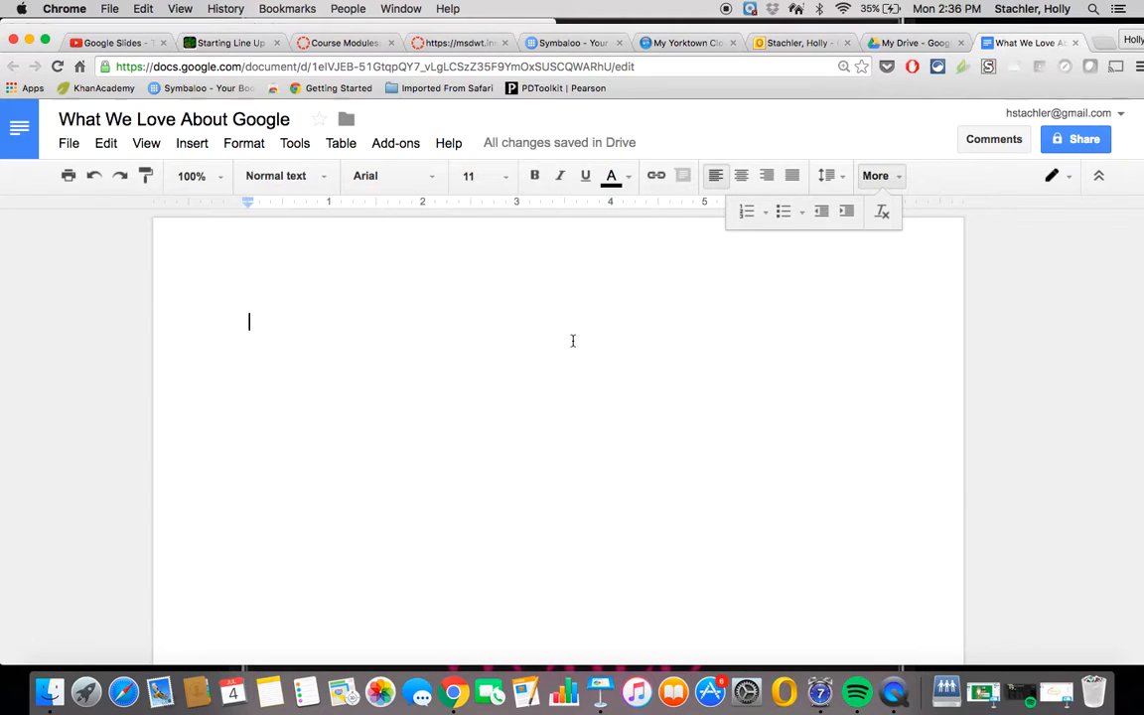
{"action": "mouse_move", "coordinate": [926, 150]}
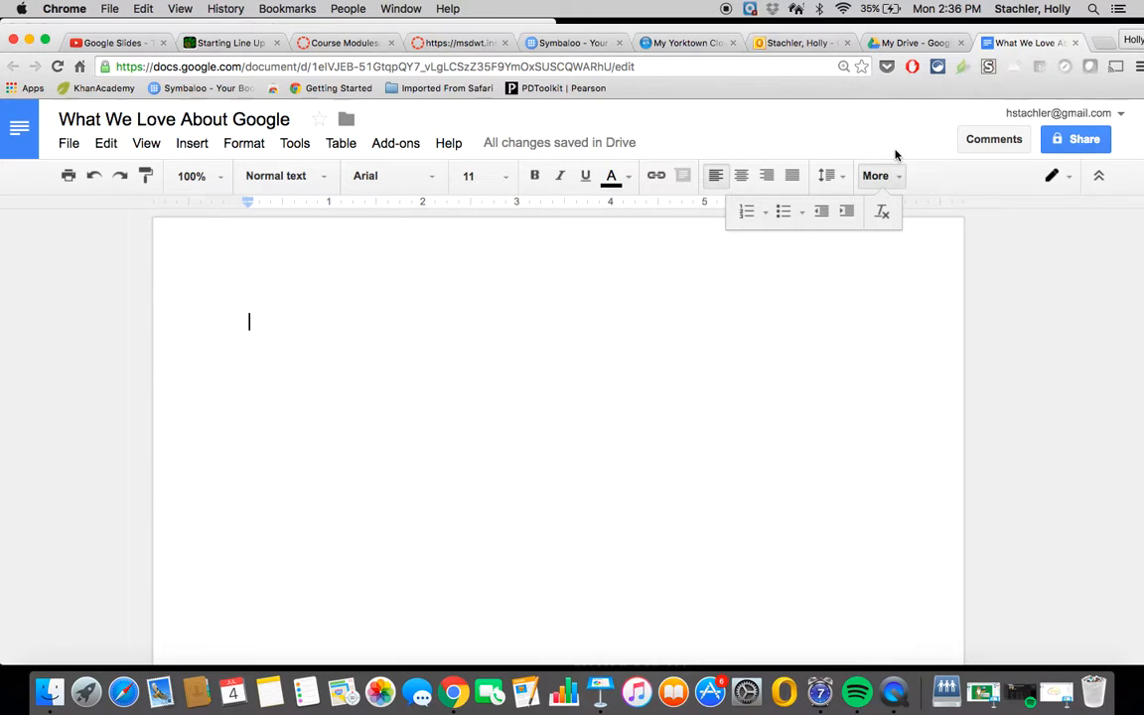
{"action": "mouse_move", "coordinate": [888, 127]}
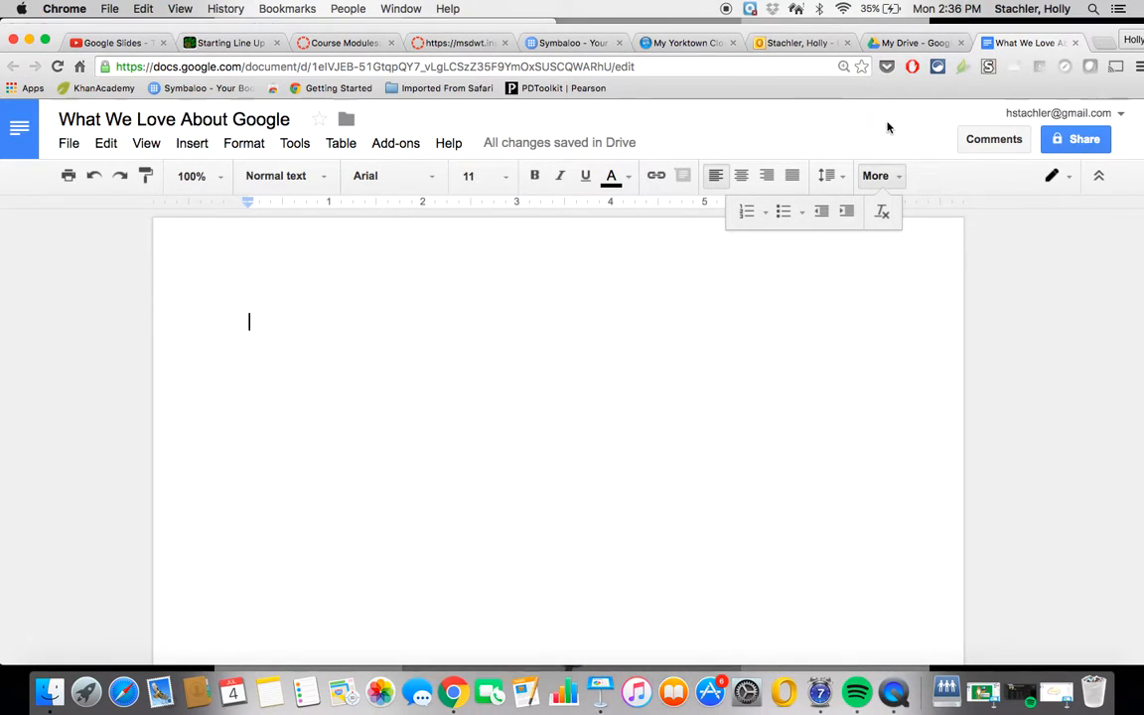
{"action": "mouse_move", "coordinate": [842, 128]}
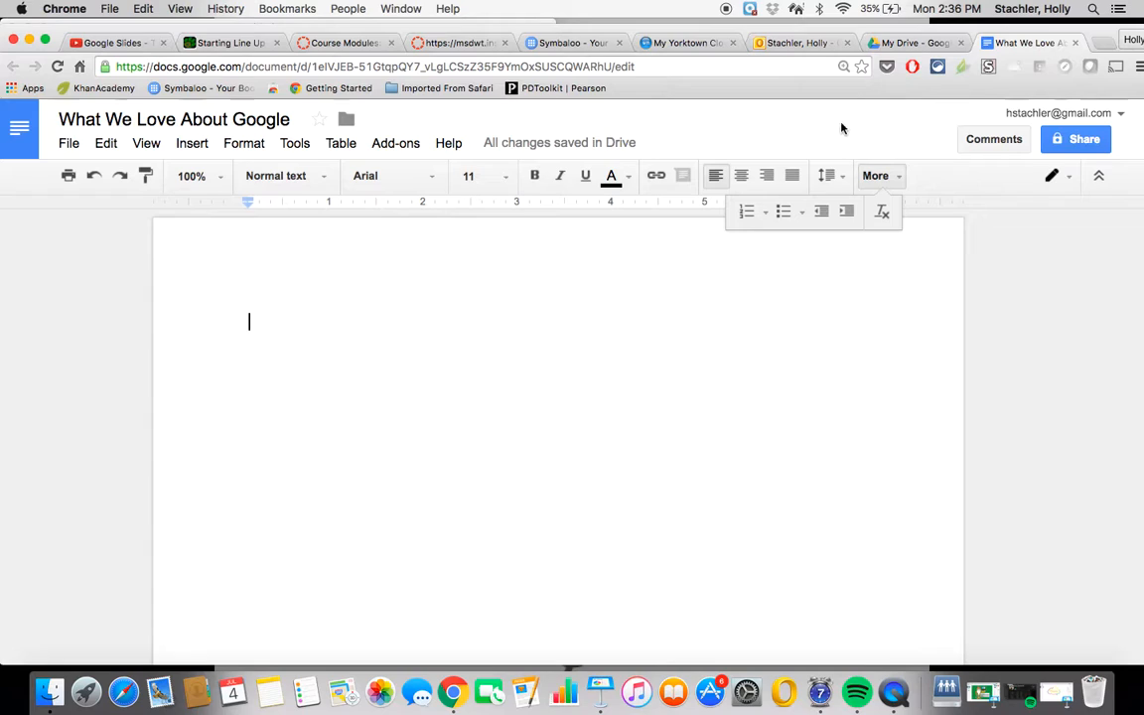
{"action": "mouse_move", "coordinate": [817, 149]}
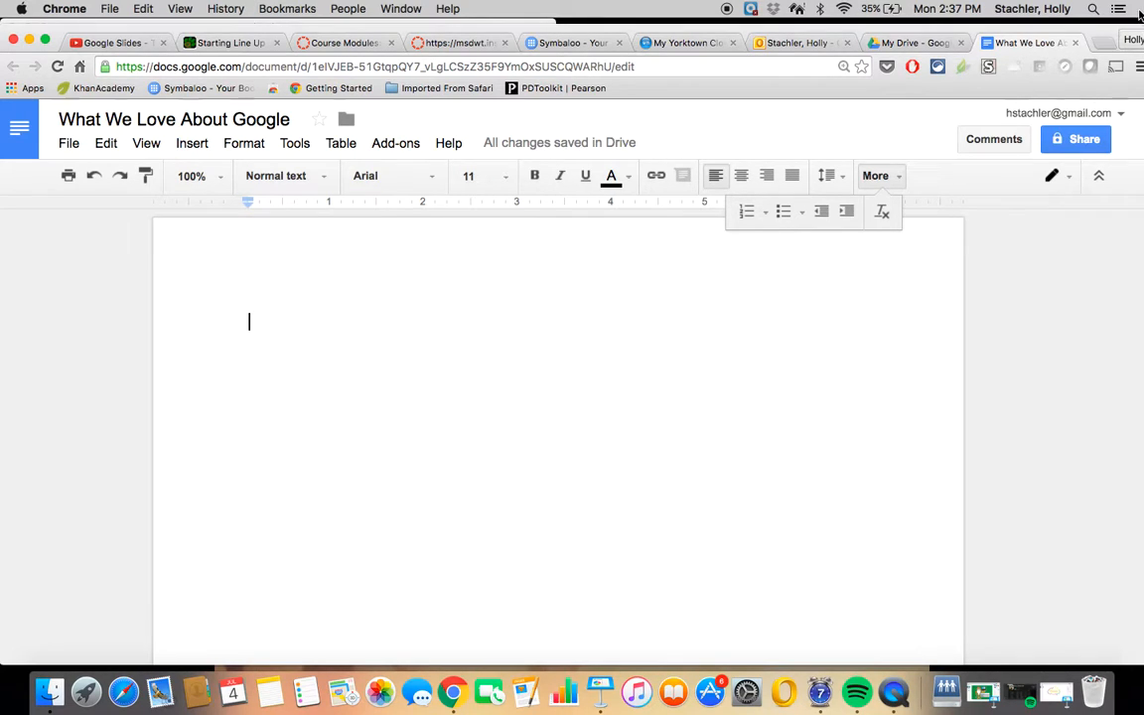
{"action": "mouse_move", "coordinate": [1076, 139]}
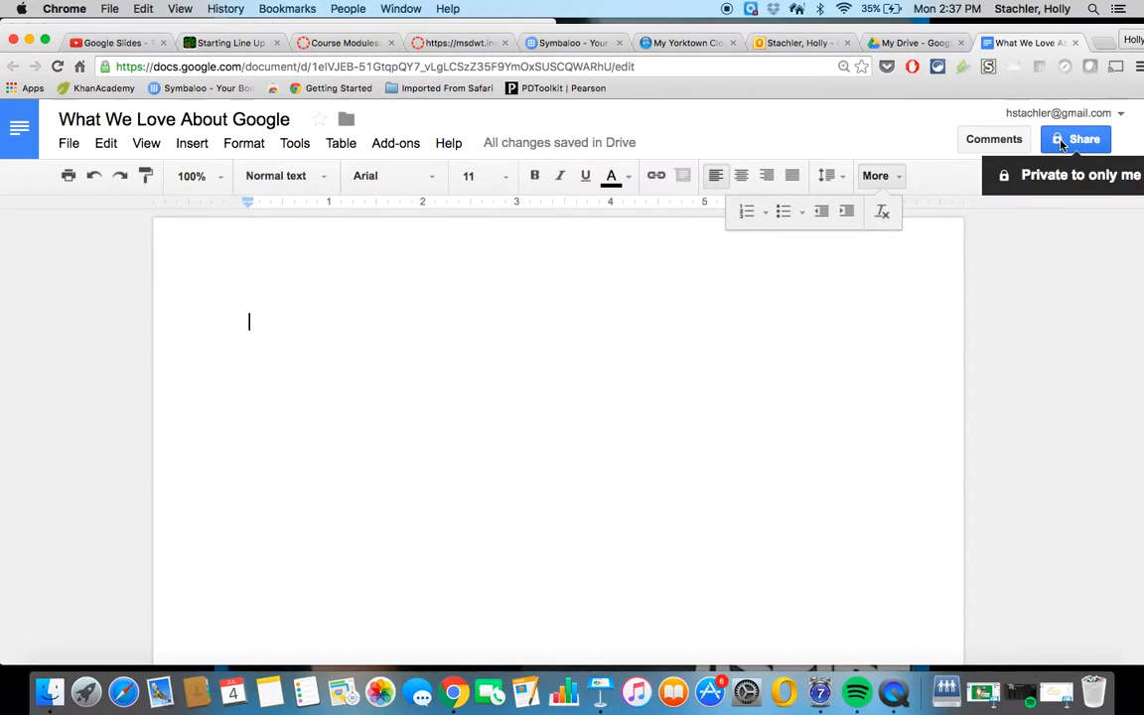
{"action": "mouse_move", "coordinate": [606, 278]}
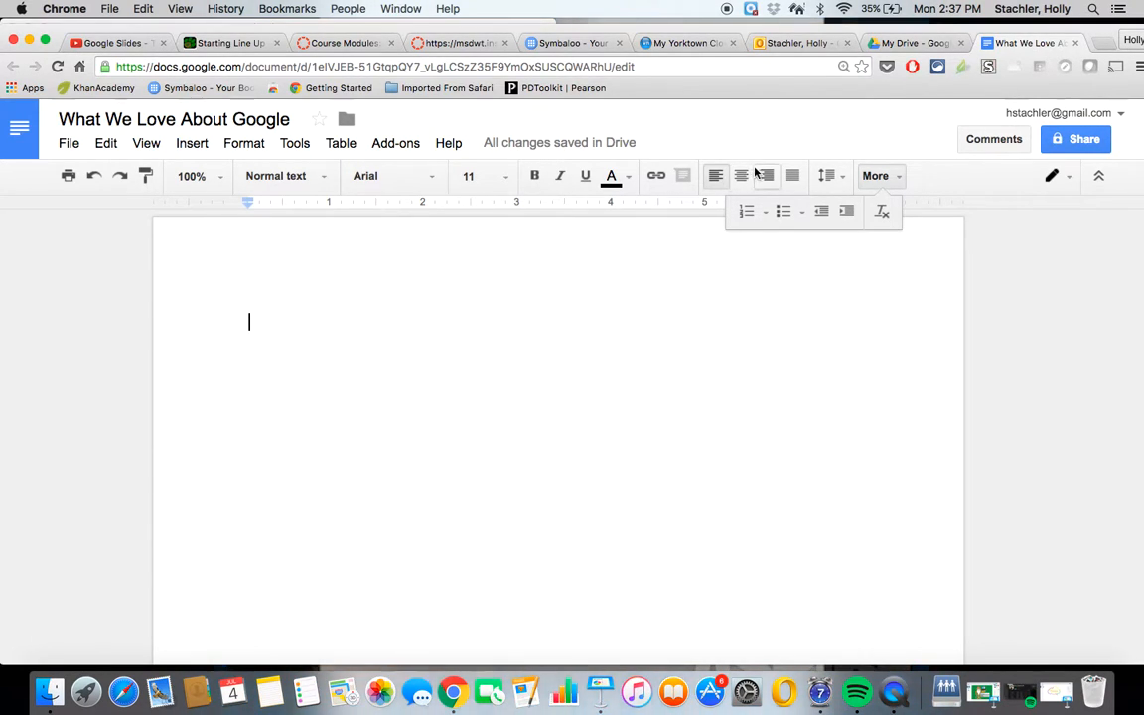
- Set the first line to centre alignment at 24-point font size
{"action": "left_click", "coordinate": [468, 176]}
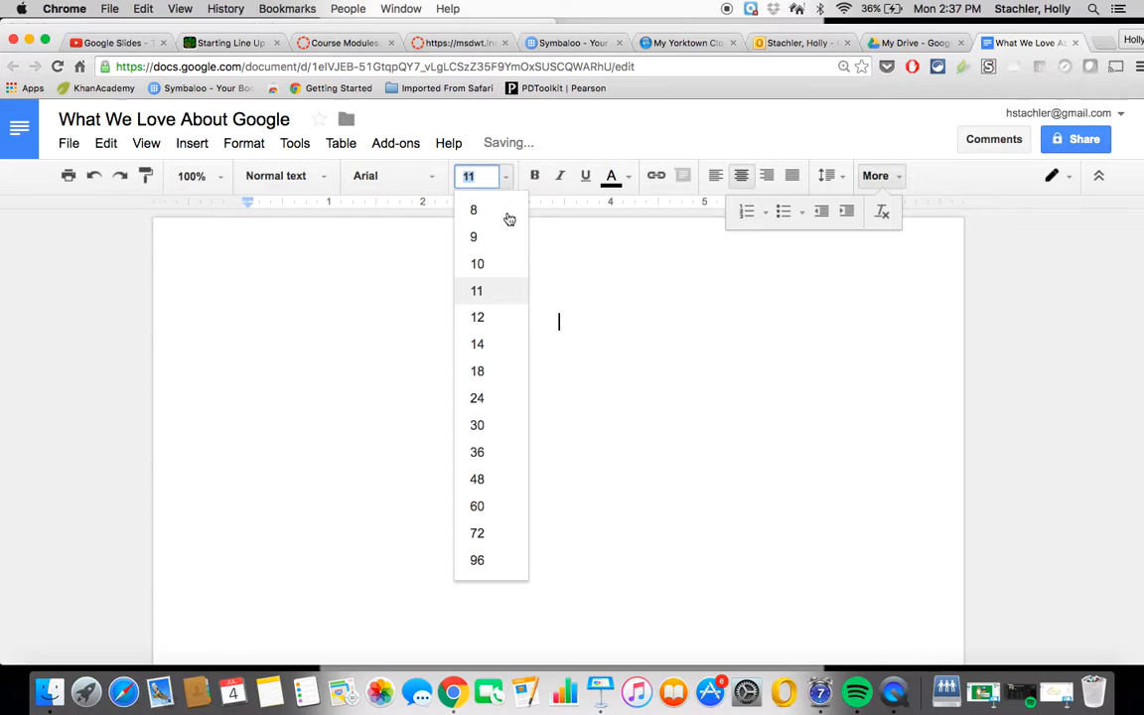
{"action": "mouse_move", "coordinate": [477, 372]}
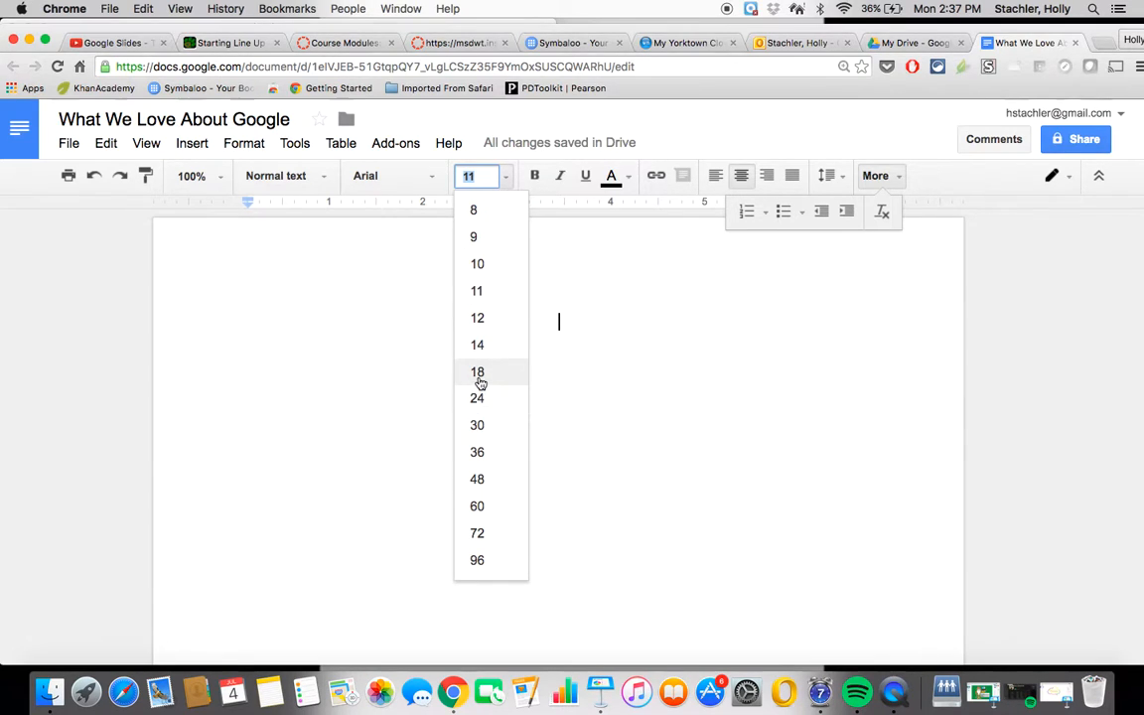
{"action": "left_click", "coordinate": [477, 399]}
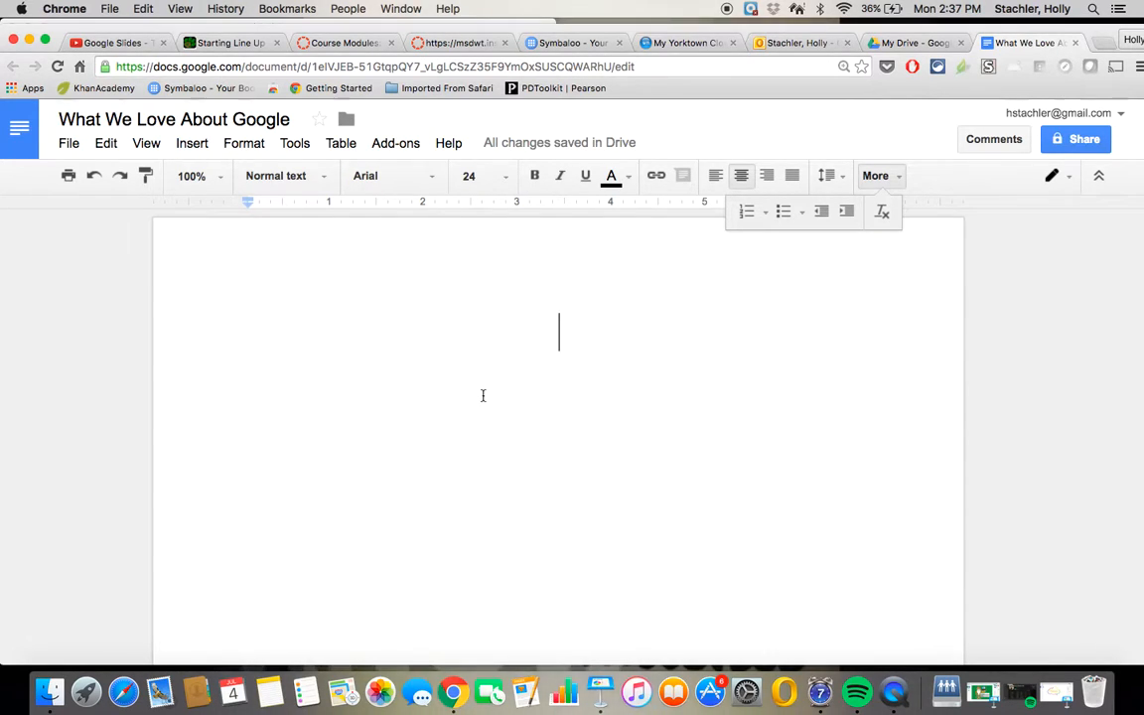
- Type the heading 'What is your favorite element of Google Drive?' on the centred line
{"action": "type", "text": "What I"}
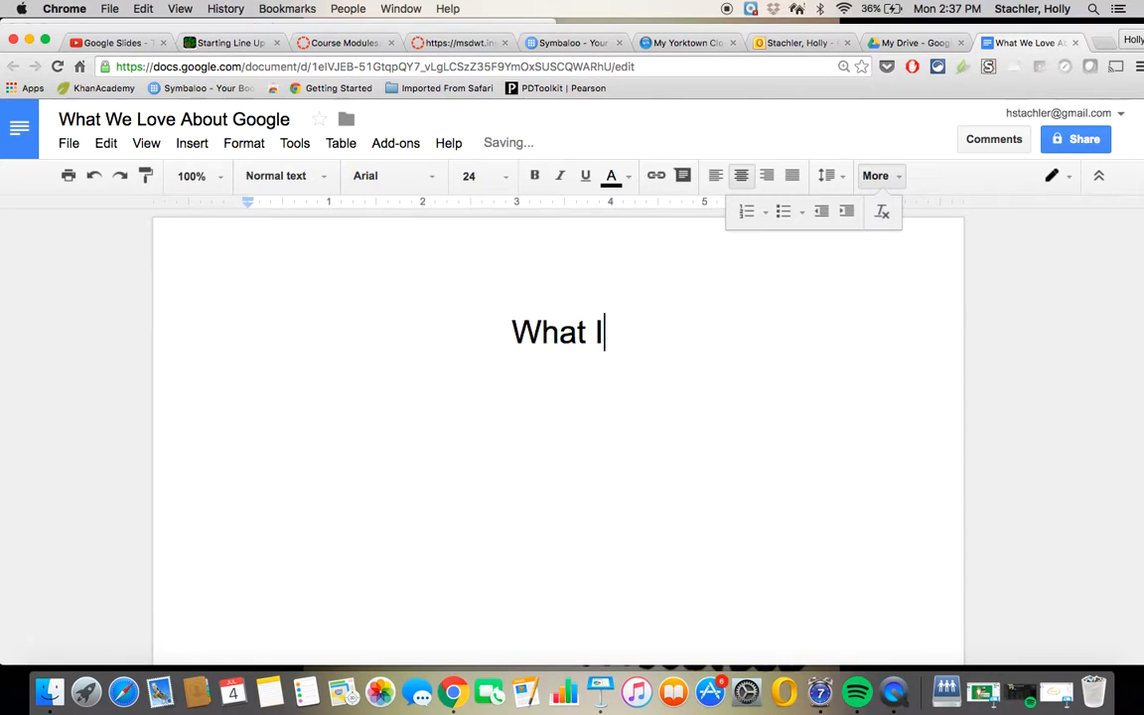
{"action": "type", "text": "s your"}
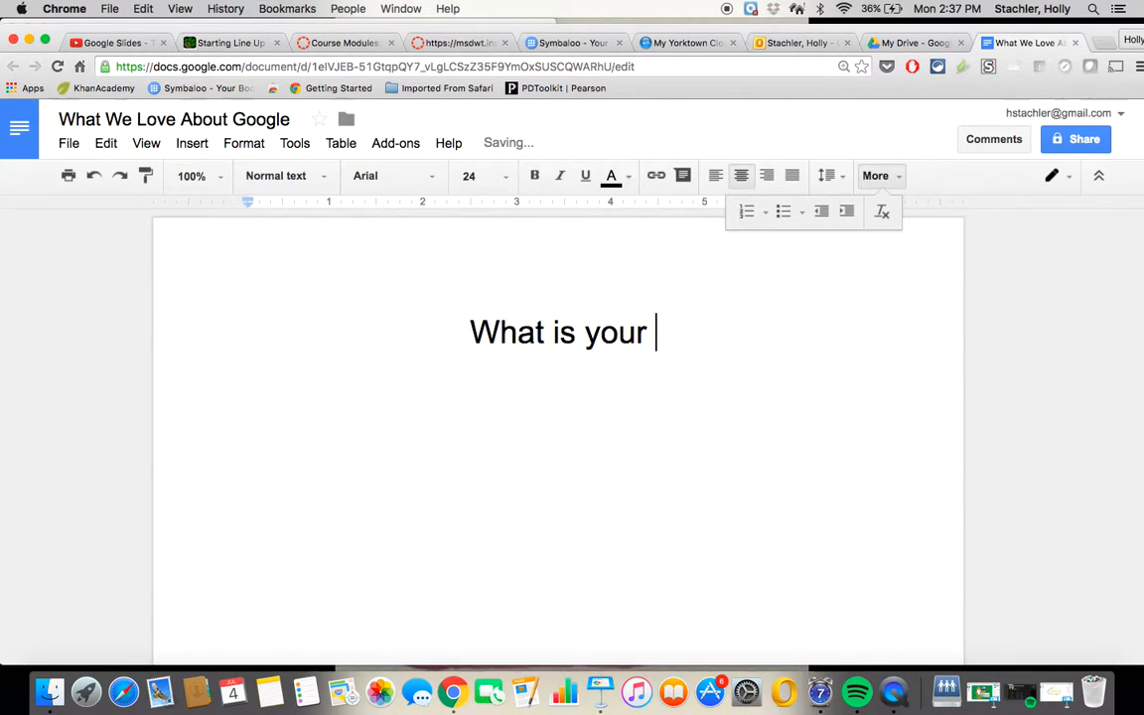
{"action": "type", "text": "favorite"}
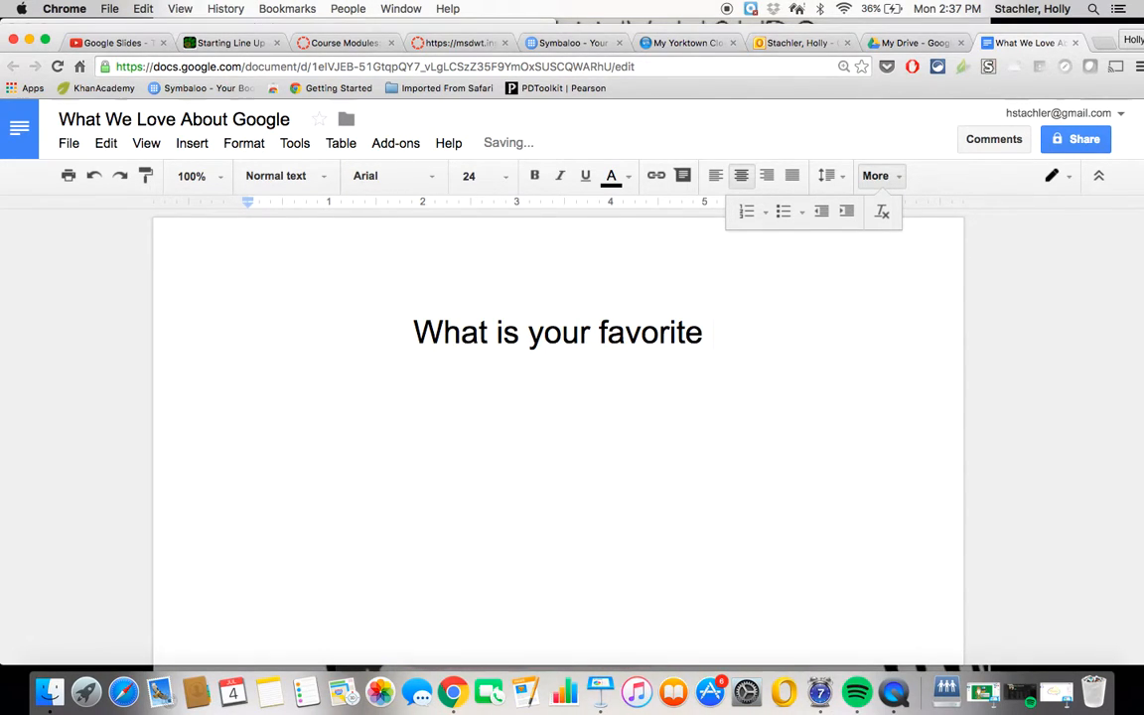
{"action": "type", "text": "element of G"}
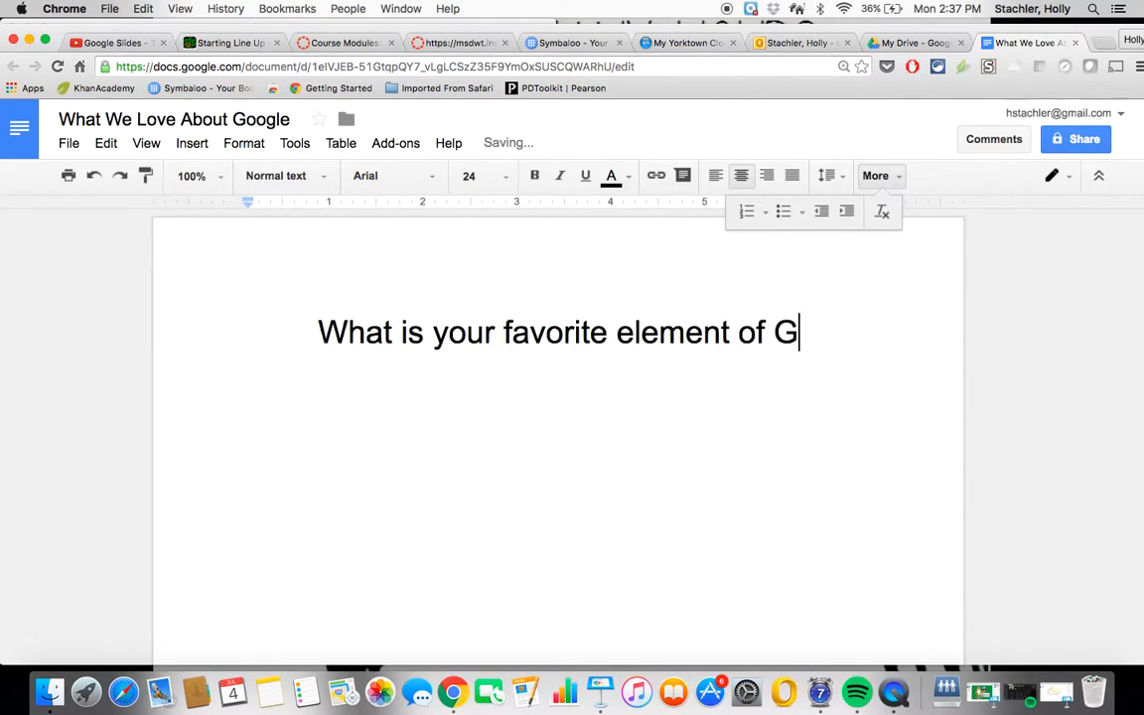
{"action": "type", "text": "oogle"}
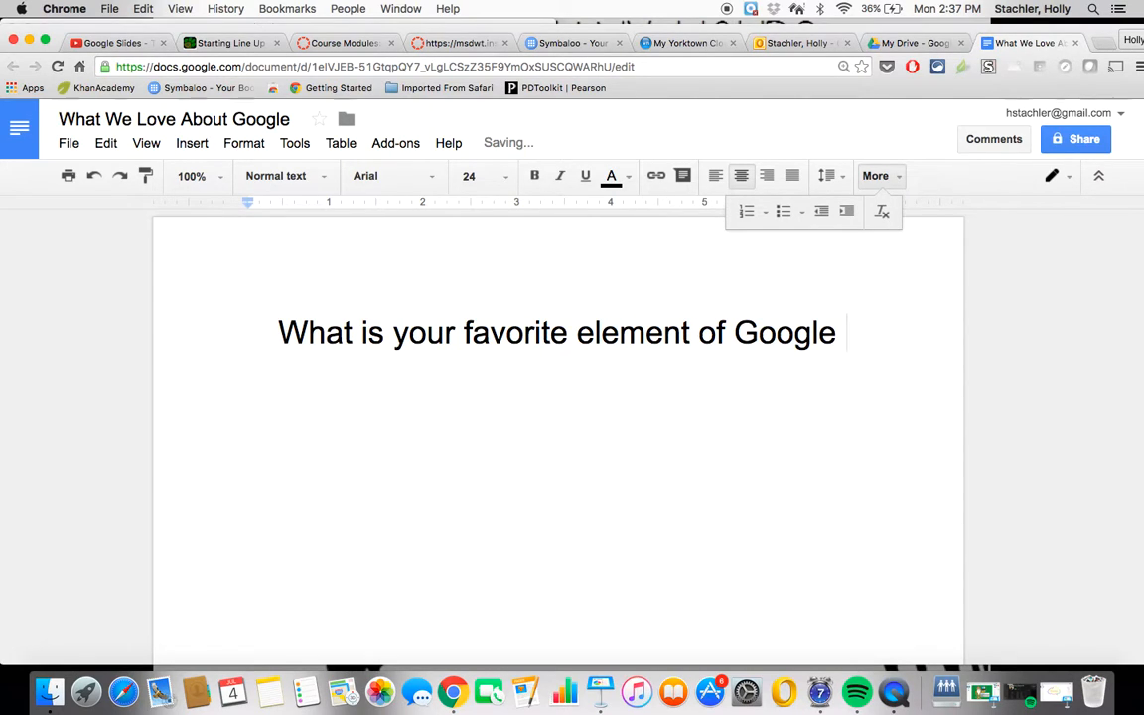
{"action": "type", "text": "Drive>"}
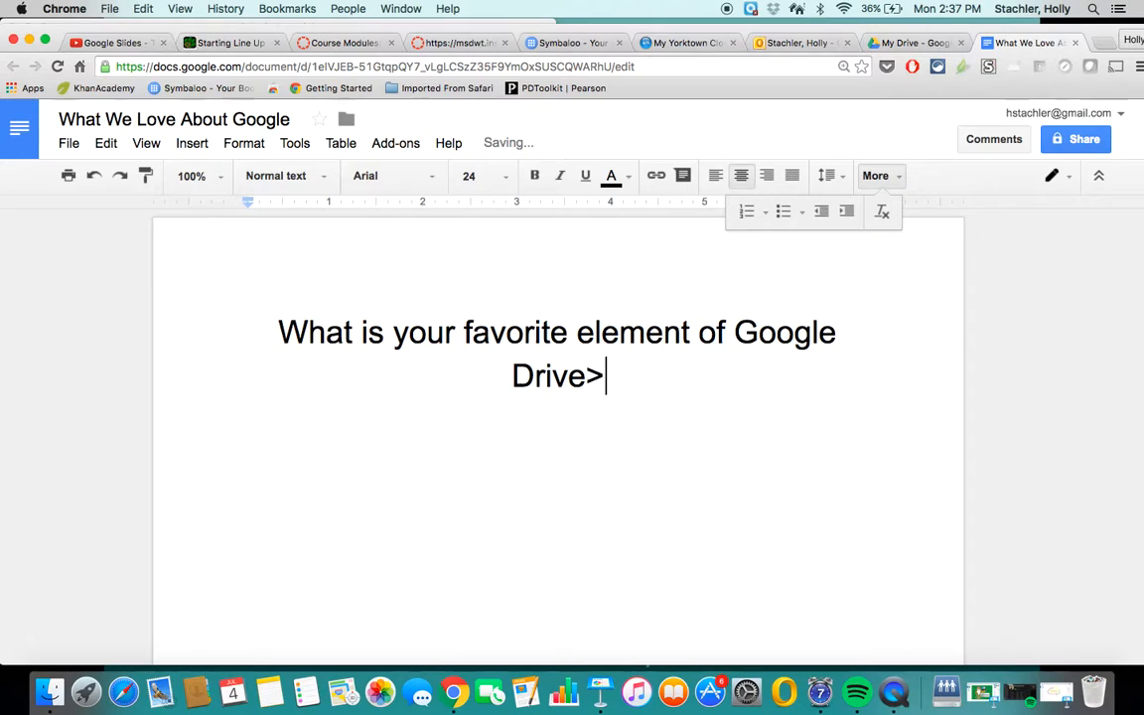
{"action": "type", "text": "?"}
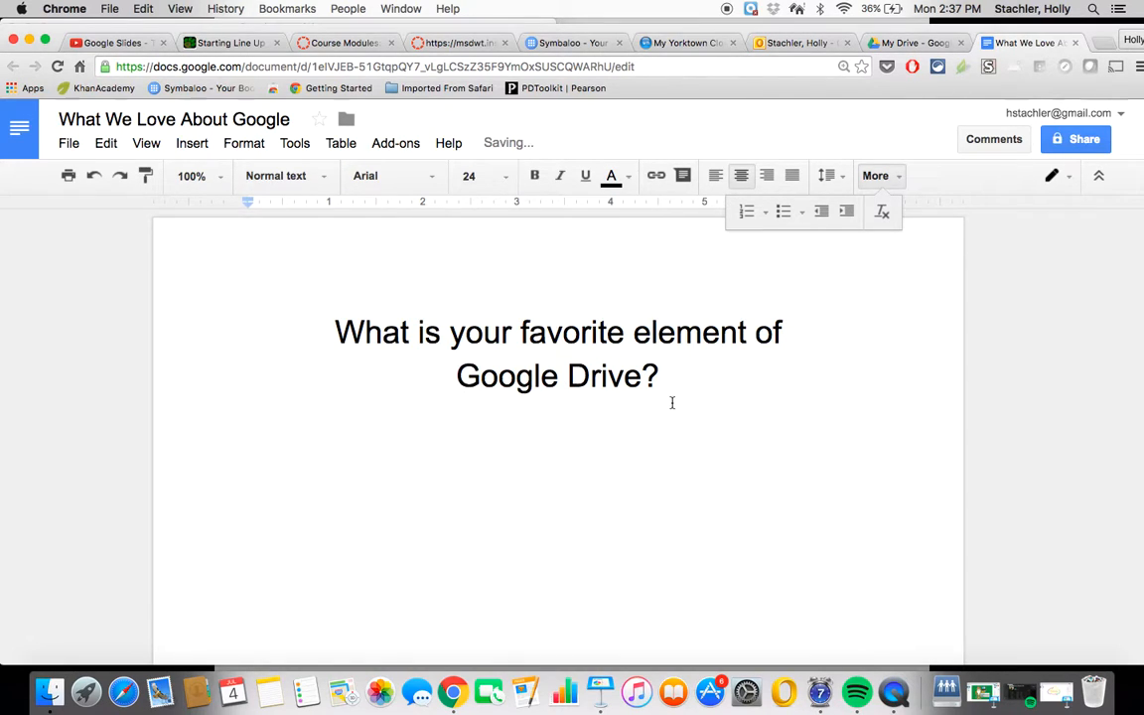
{"action": "left_click", "coordinate": [558, 420]}
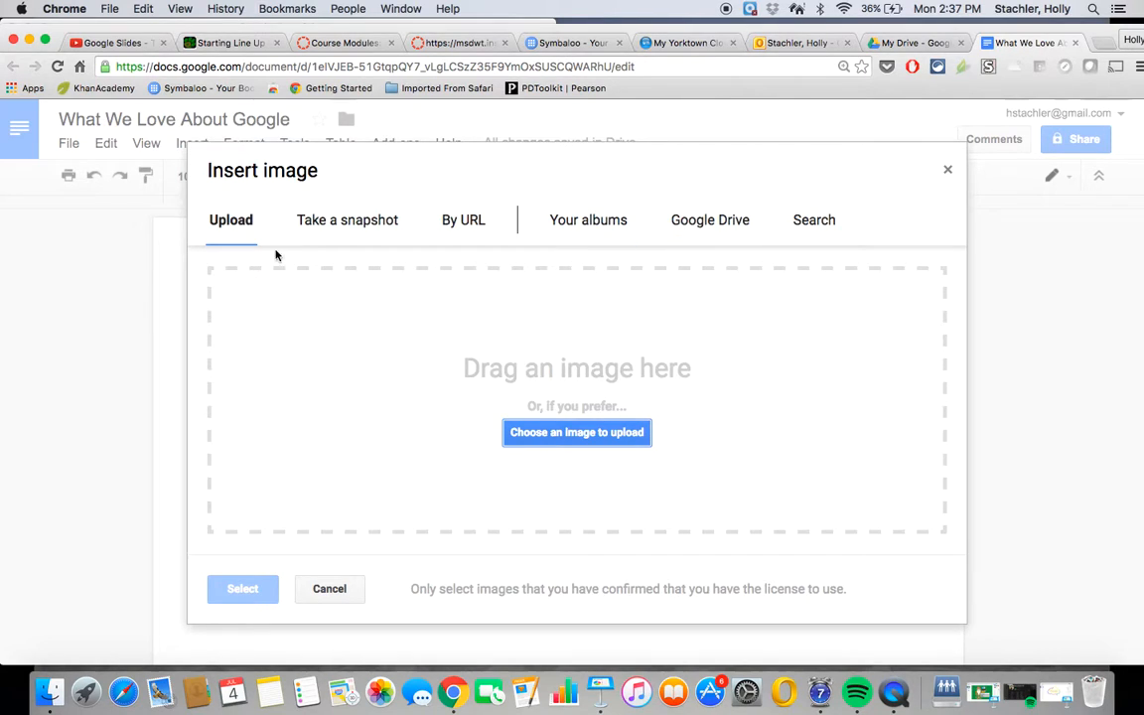
{"action": "mouse_move", "coordinate": [336, 364]}
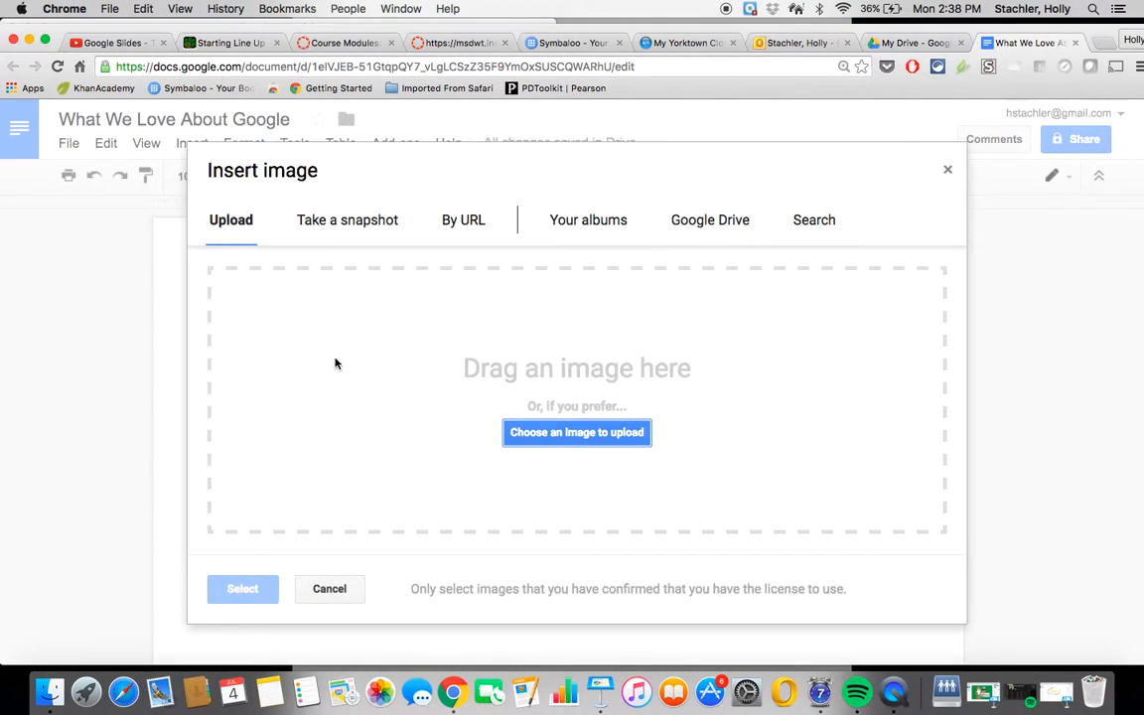
{"action": "mouse_move", "coordinate": [461, 22]}
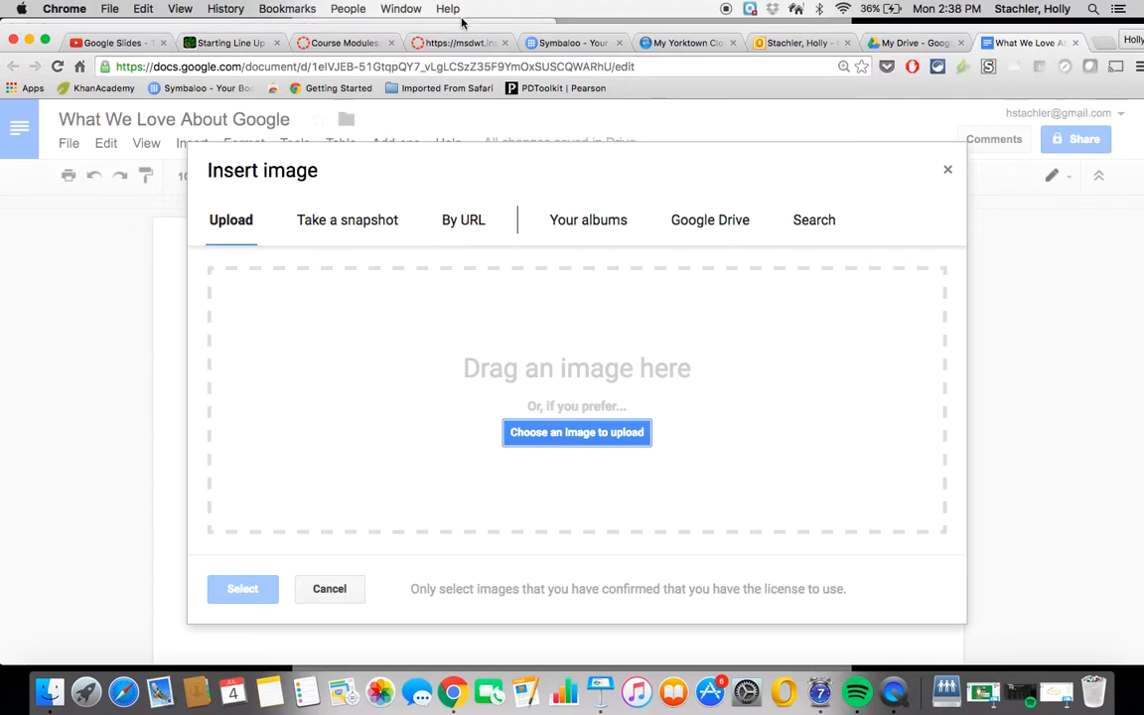
{"action": "mouse_move", "coordinate": [535, 331]}
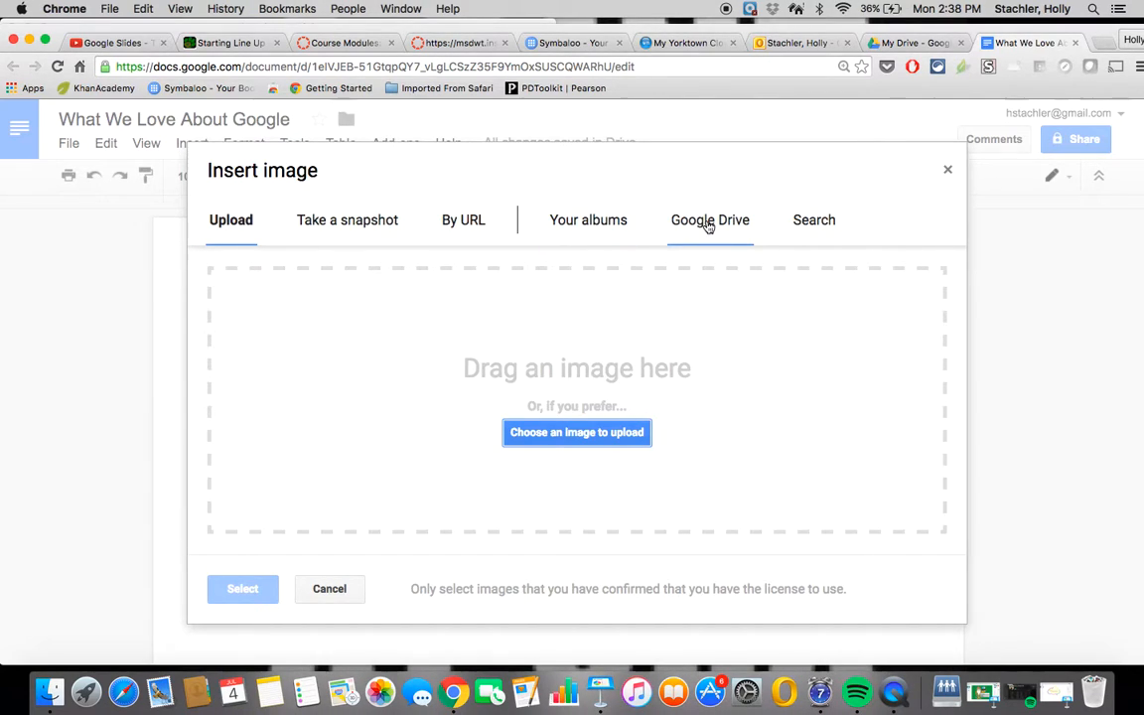
{"action": "mouse_move", "coordinate": [815, 220]}
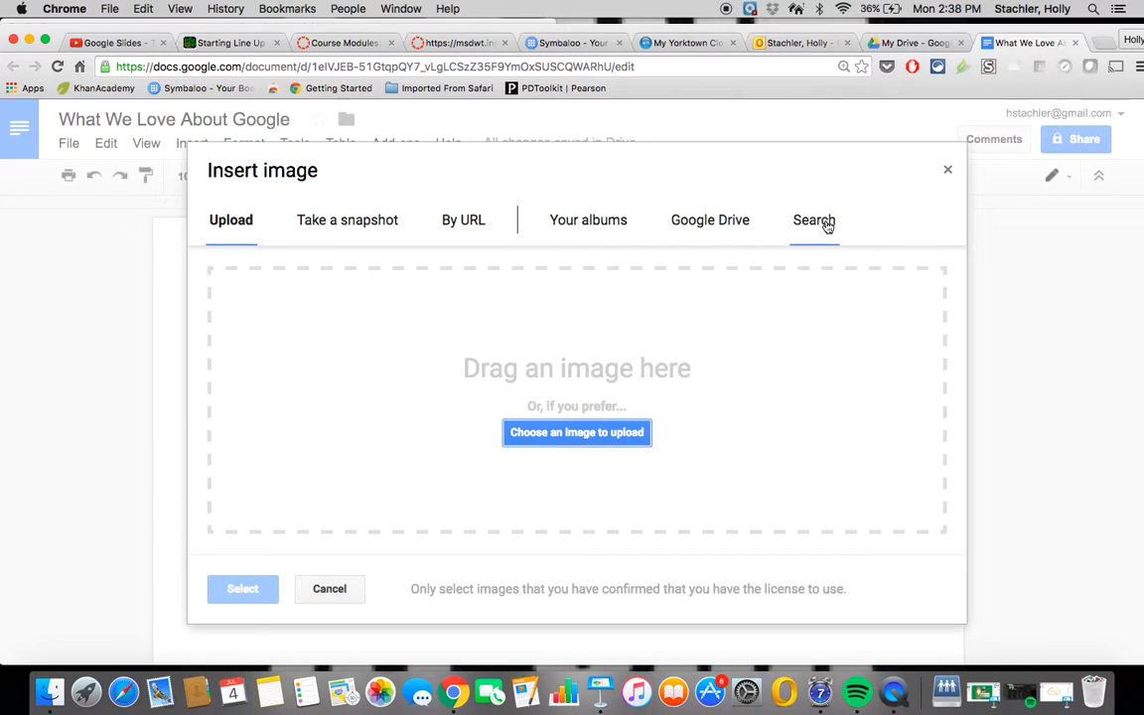
- Switch the Insert image dialog to search and pick a Google Drive logo to upload
{"action": "left_click", "coordinate": [813, 219]}
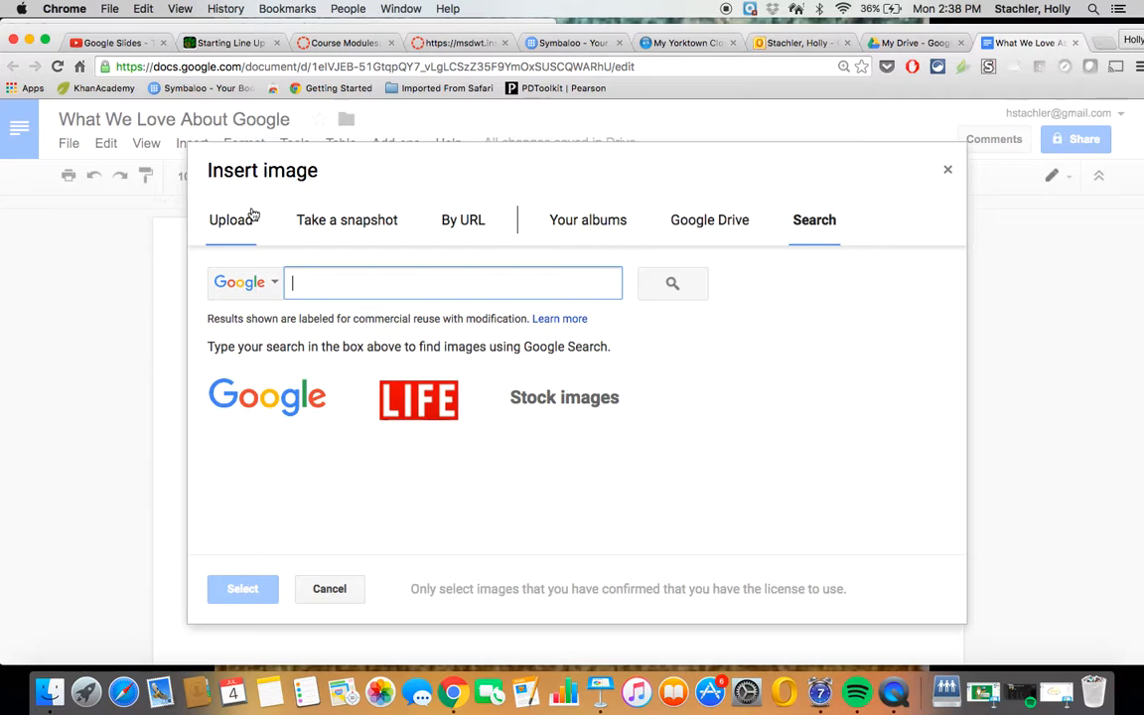
{"action": "left_click", "coordinate": [230, 219]}
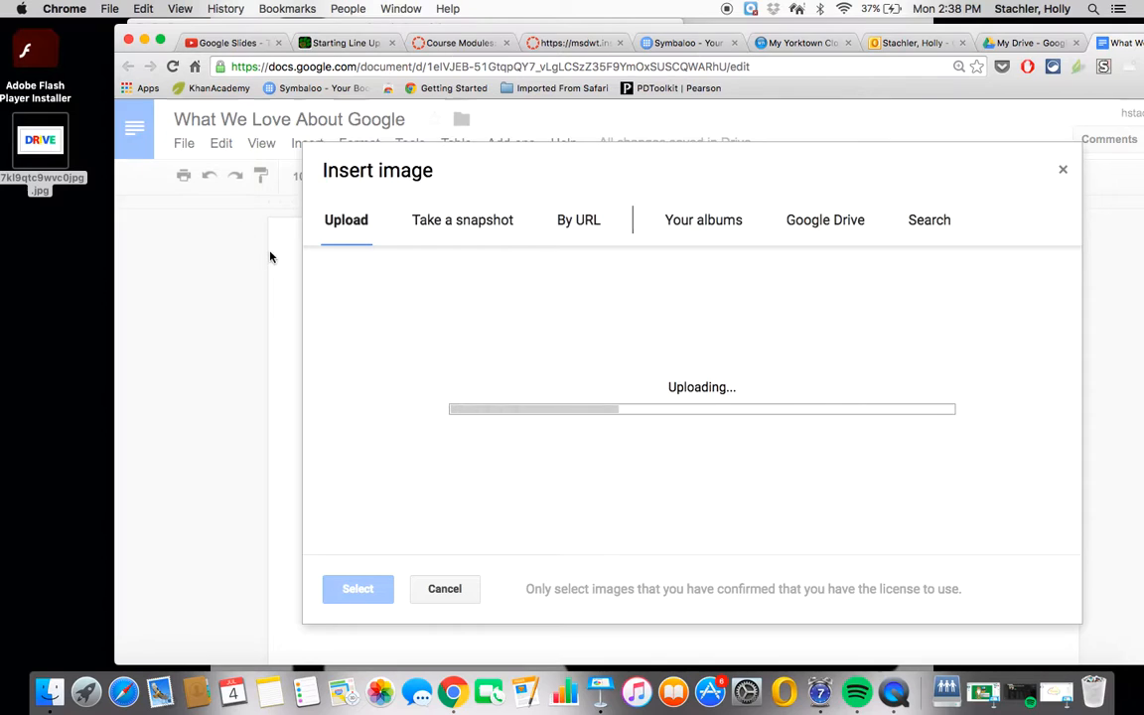
- Insert the DRIVE logo image beneath the heading and deselect it
{"action": "left_click", "coordinate": [444, 588]}
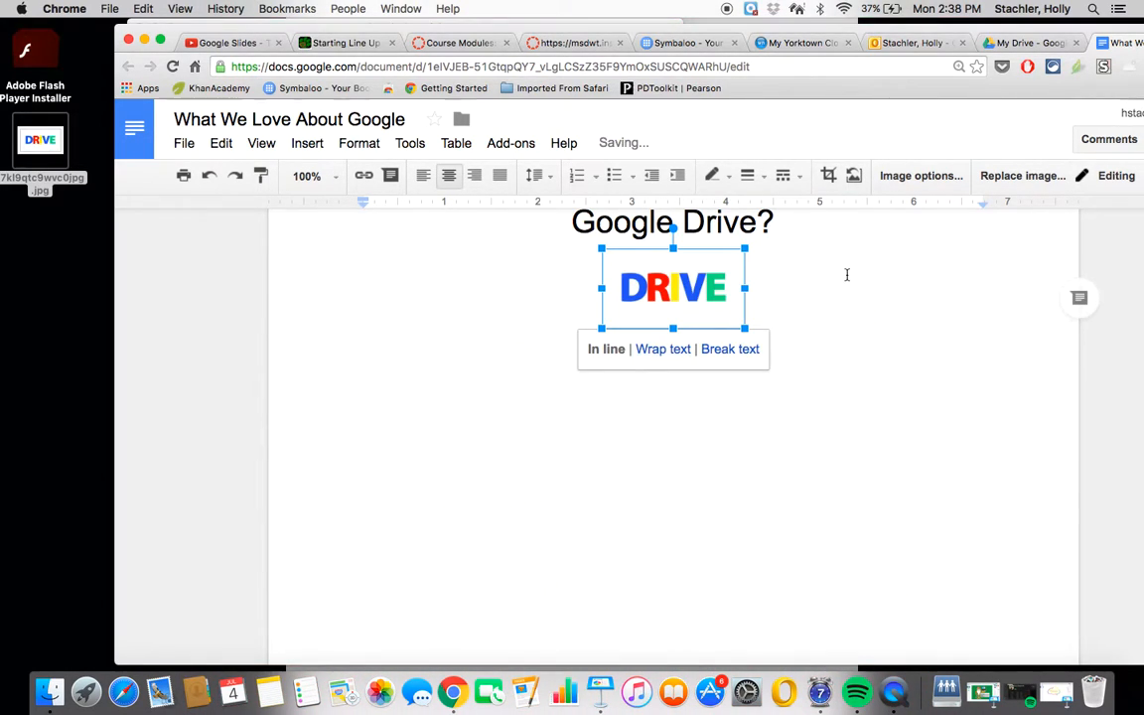
{"action": "left_click", "coordinate": [768, 348]}
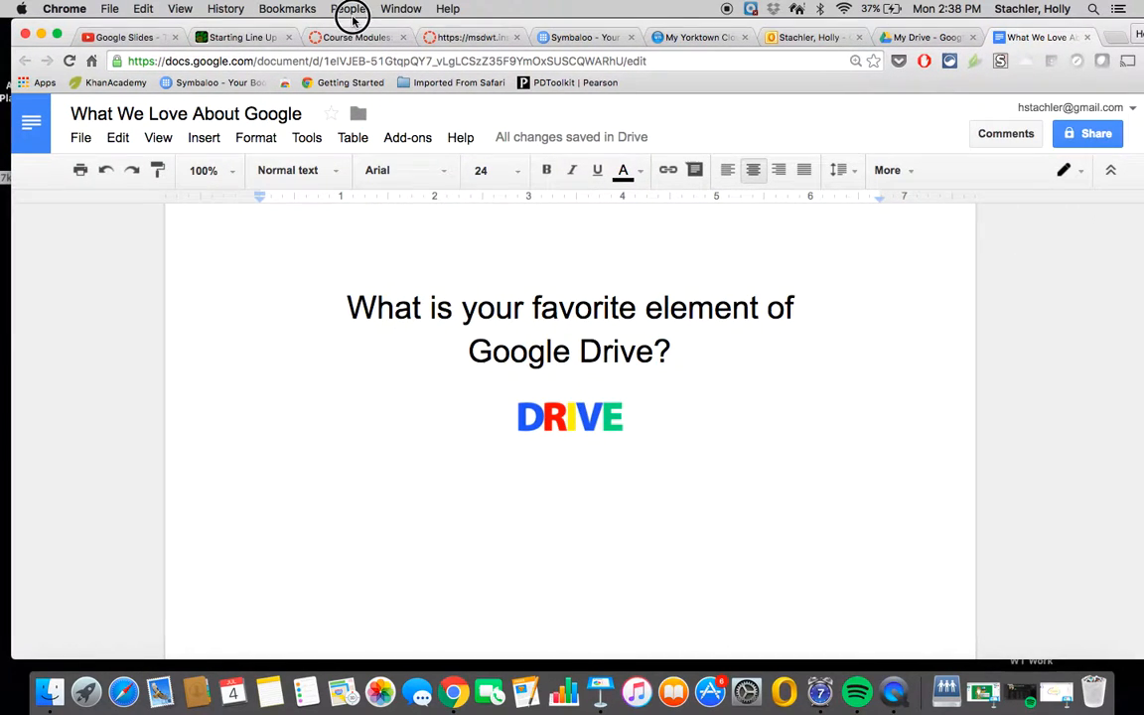
- Insert a 3 x 5 table below the logo
{"action": "left_click", "coordinate": [571, 491]}
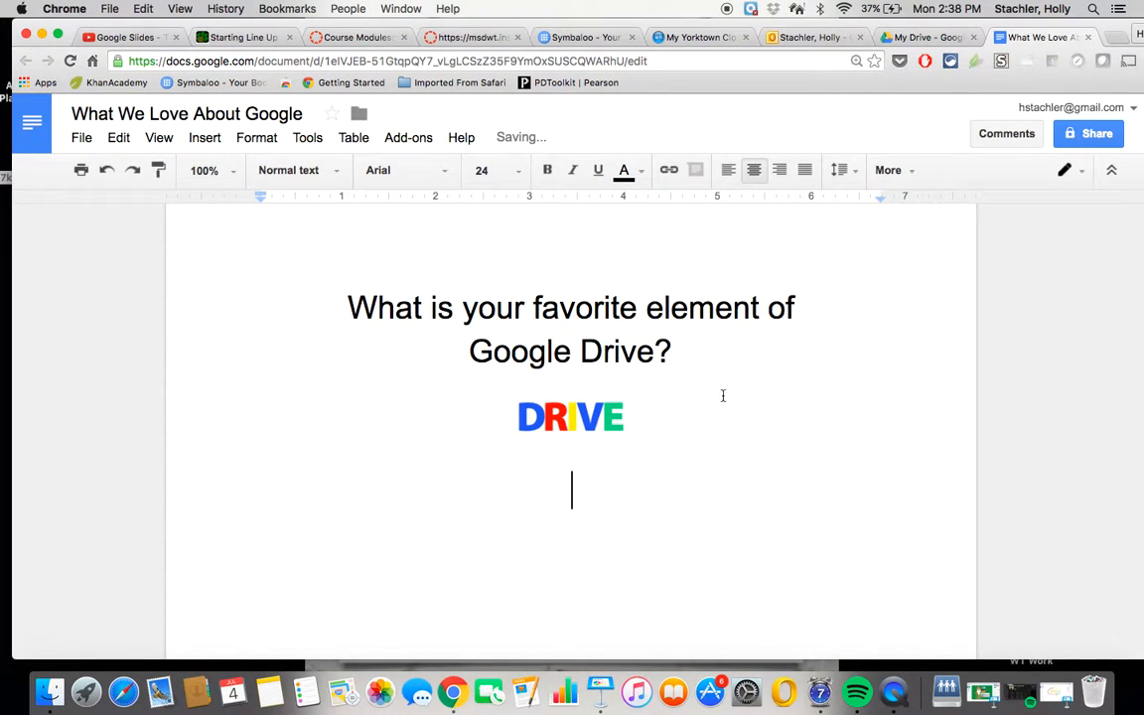
{"action": "mouse_move", "coordinate": [548, 447]}
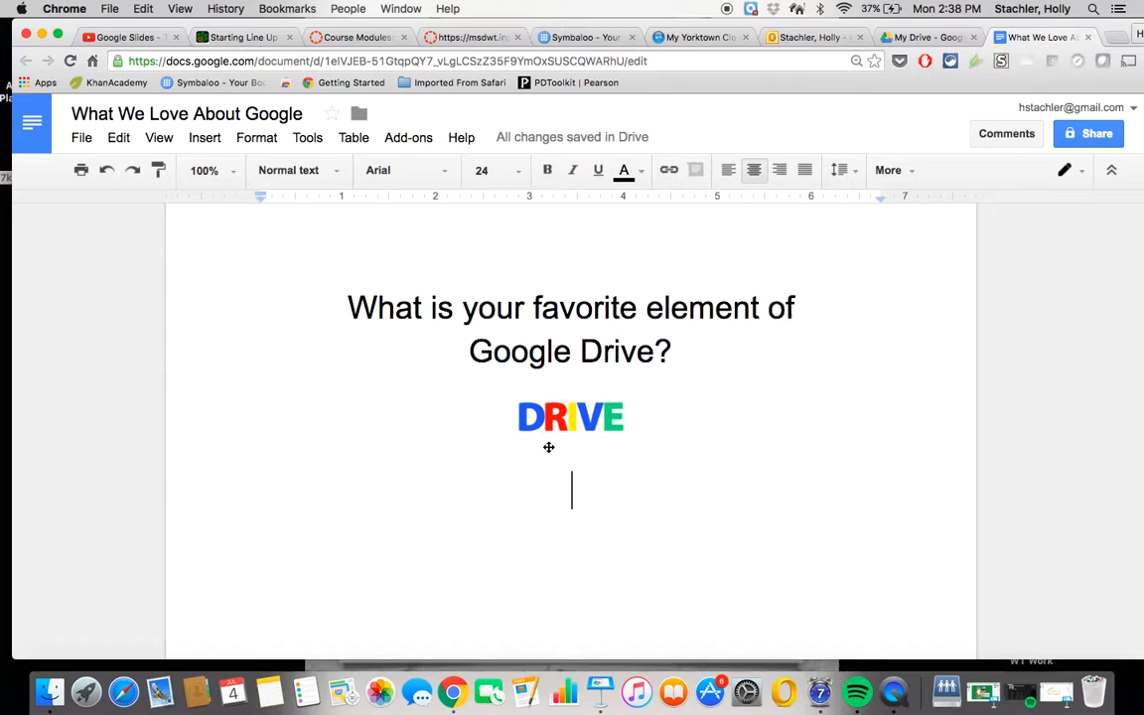
{"action": "left_click", "coordinate": [353, 137]}
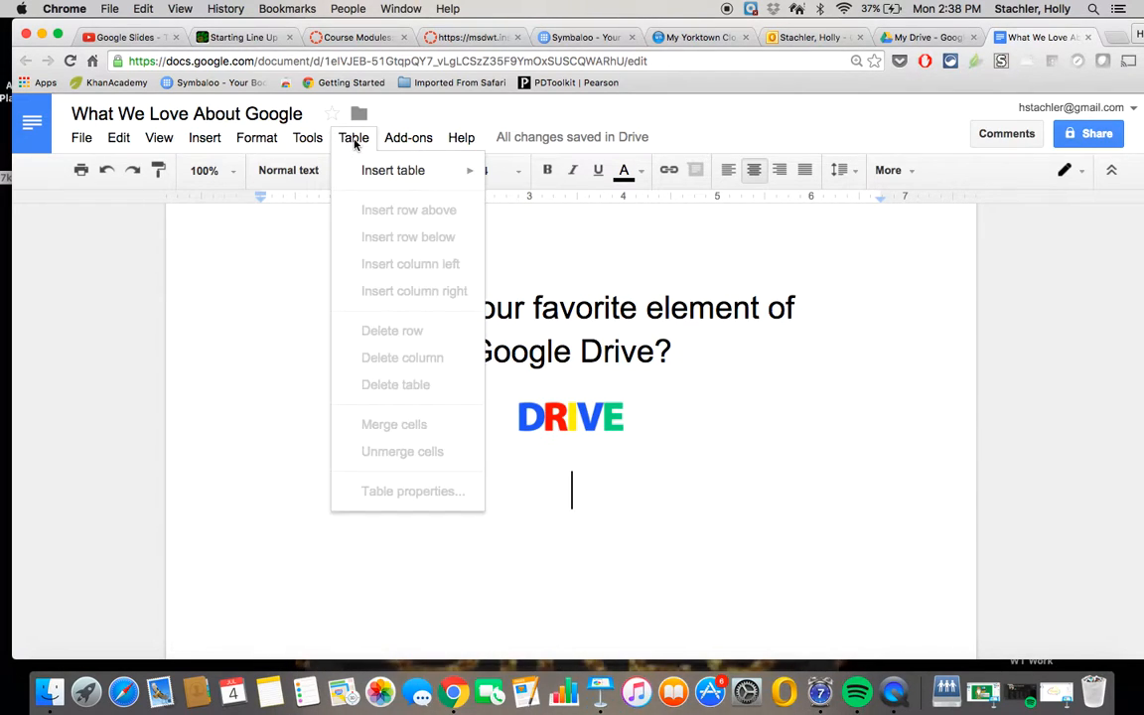
{"action": "mouse_move", "coordinate": [512, 179]}
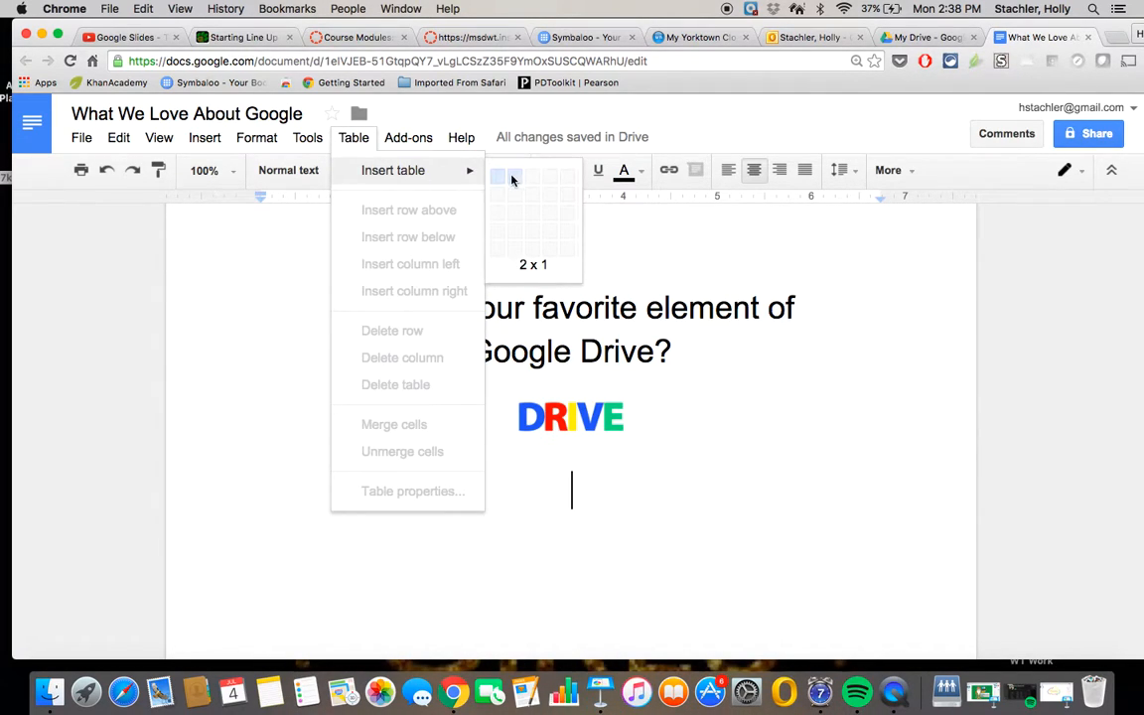
{"action": "mouse_move", "coordinate": [534, 176]}
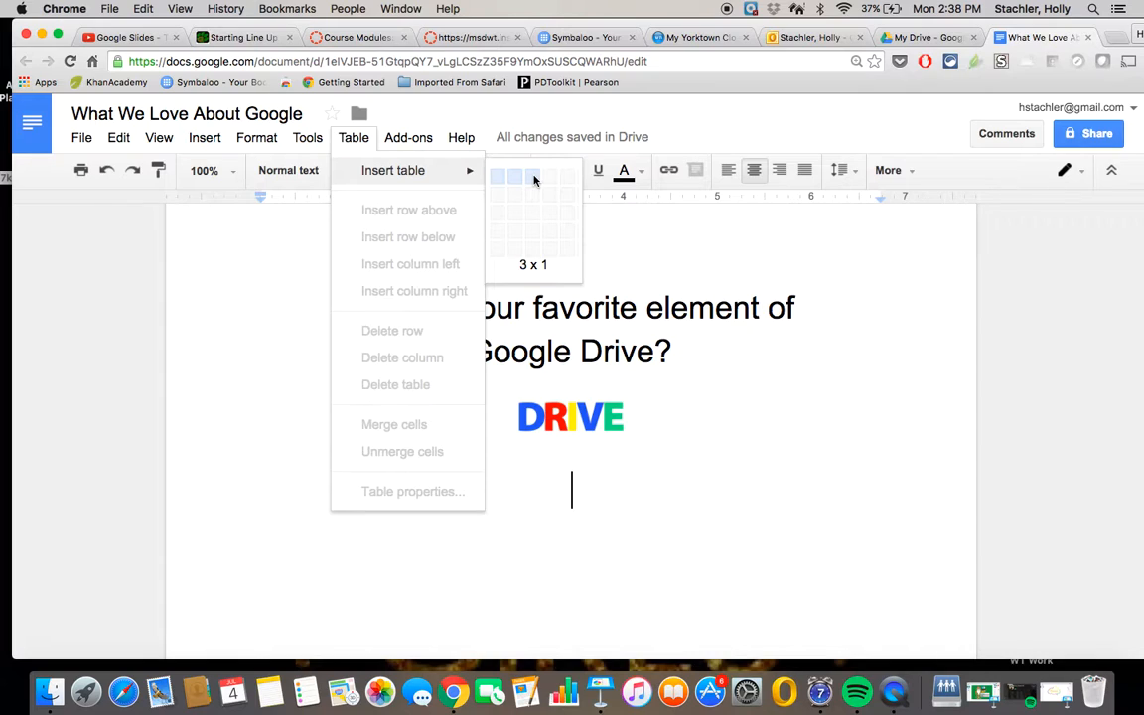
{"action": "mouse_move", "coordinate": [534, 248]}
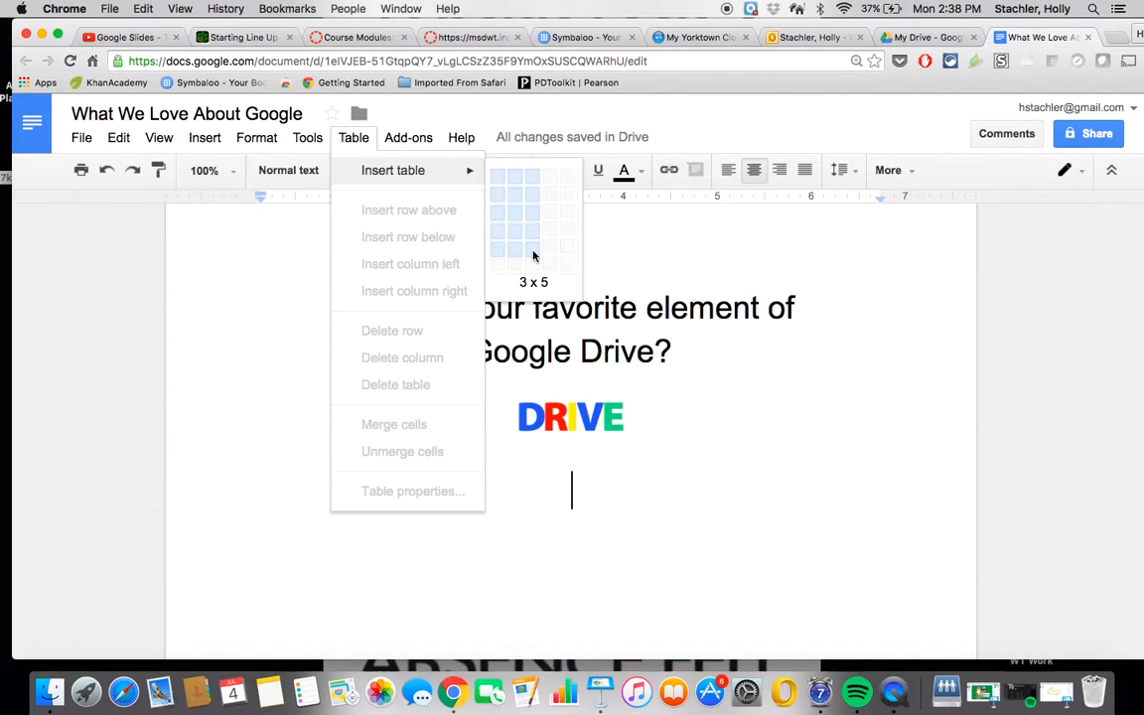
{"action": "left_click", "coordinate": [533, 256]}
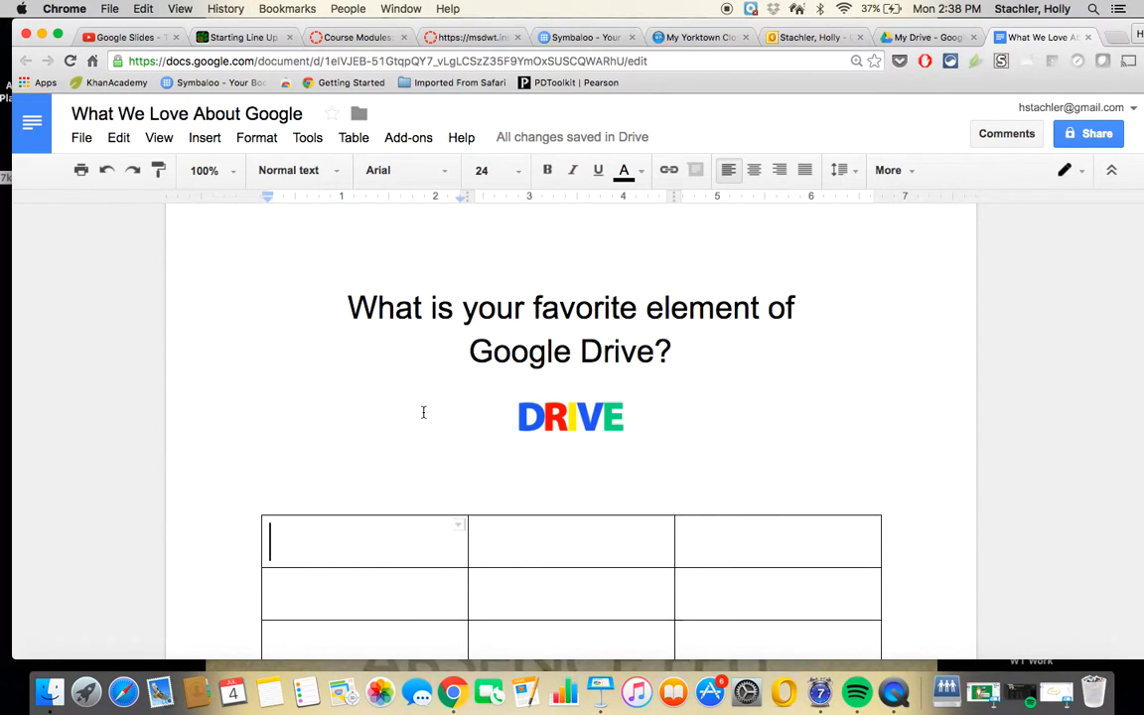
- Fill the header row with Name, Favorite Google Element, and Why do you love it?
{"action": "type", "text": "Name"}
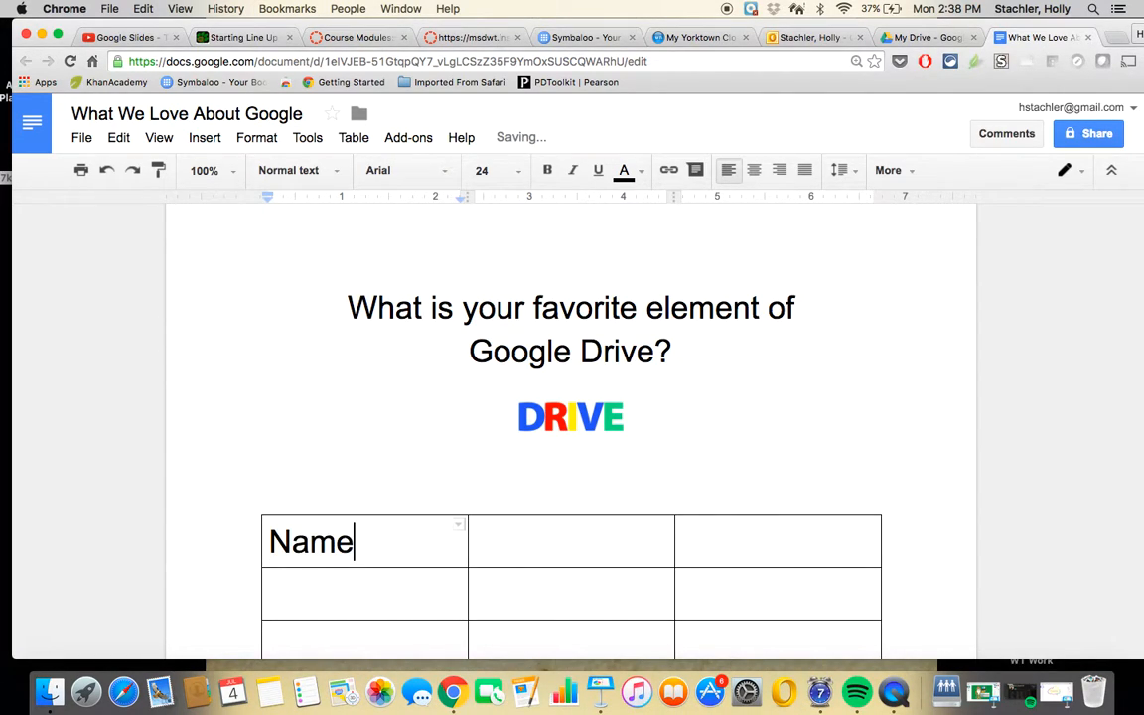
{"action": "left_click", "coordinate": [571, 541]}
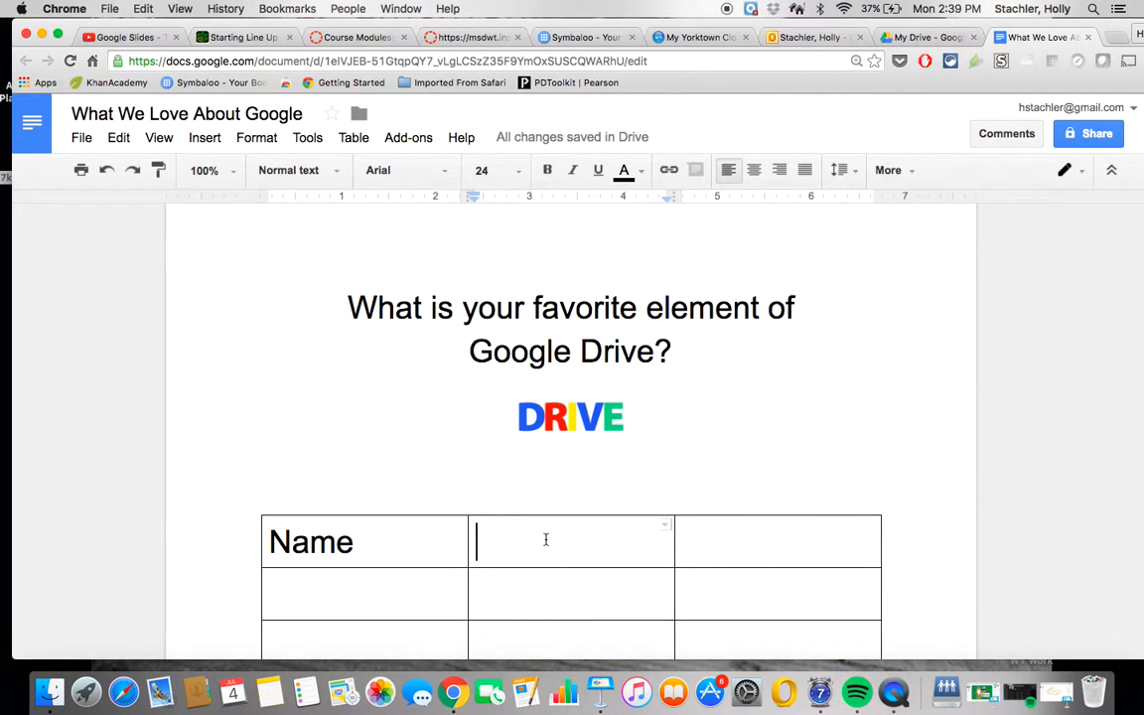
{"action": "type", "text": "Fa"}
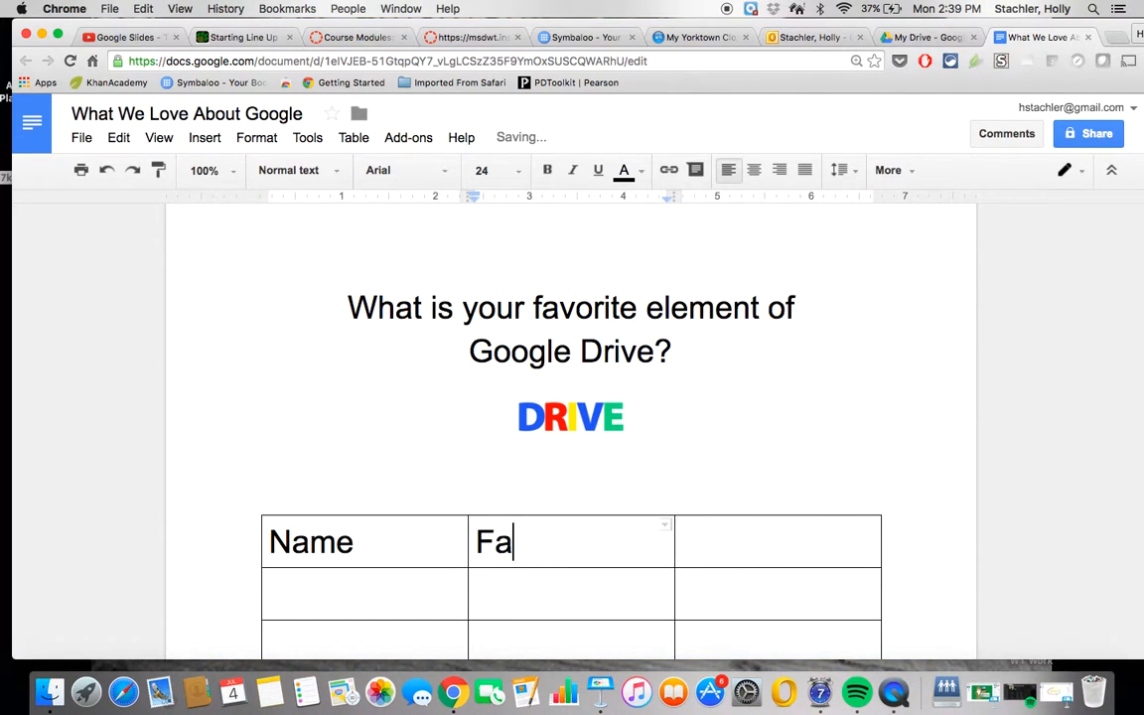
{"action": "type", "text": "vorite"}
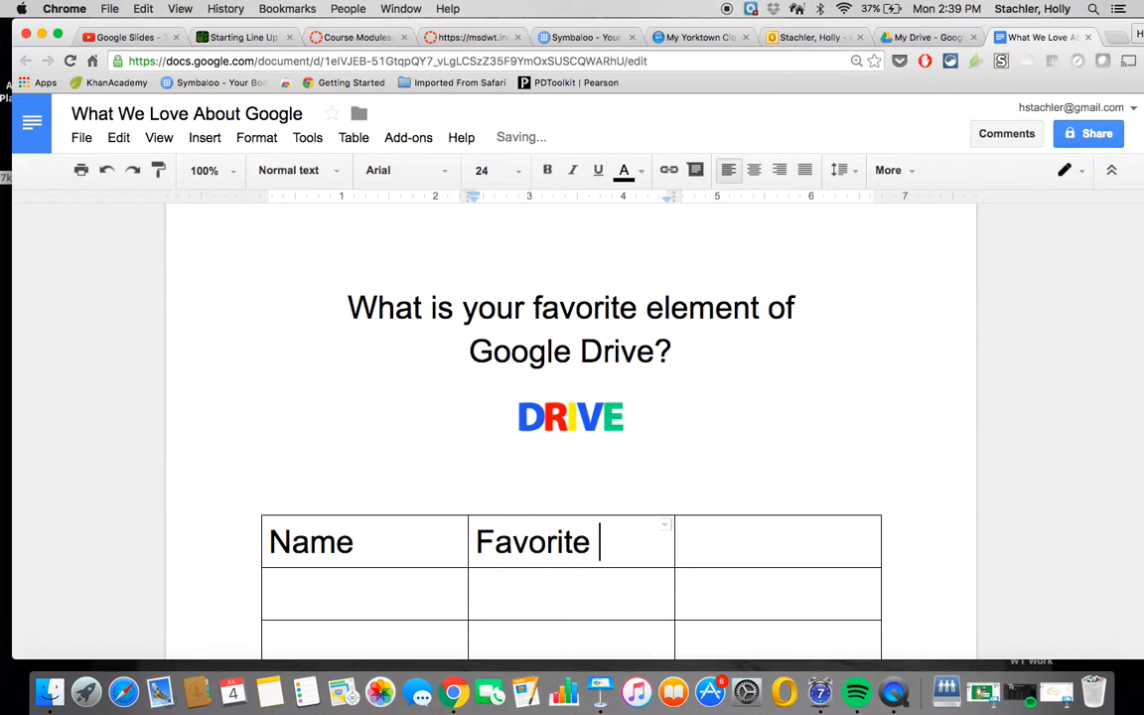
{"action": "type", "text": "Google Element"}
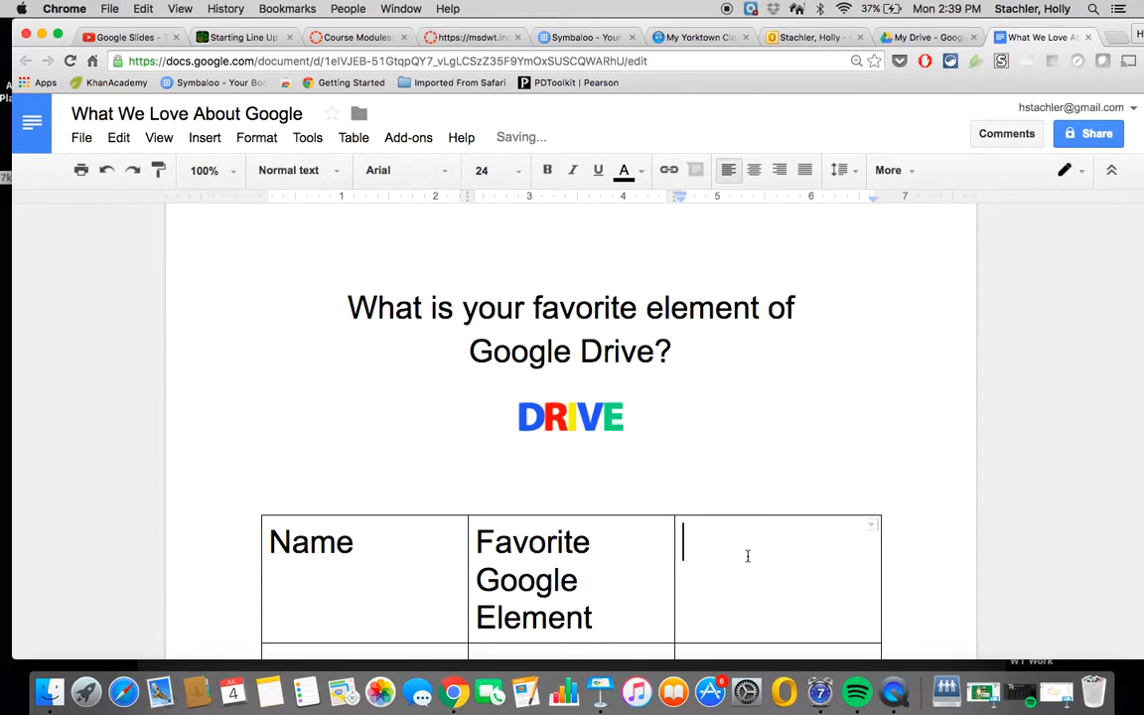
{"action": "type", "text": "Why y"}
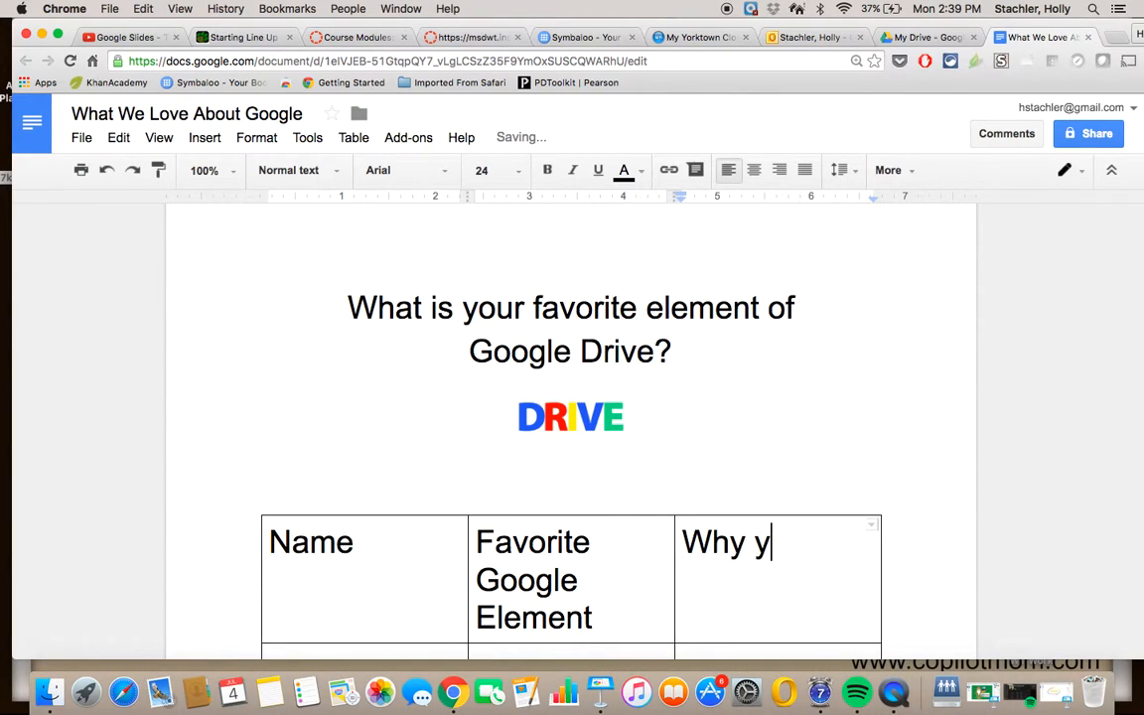
{"action": "type", "text": "ou love it"}
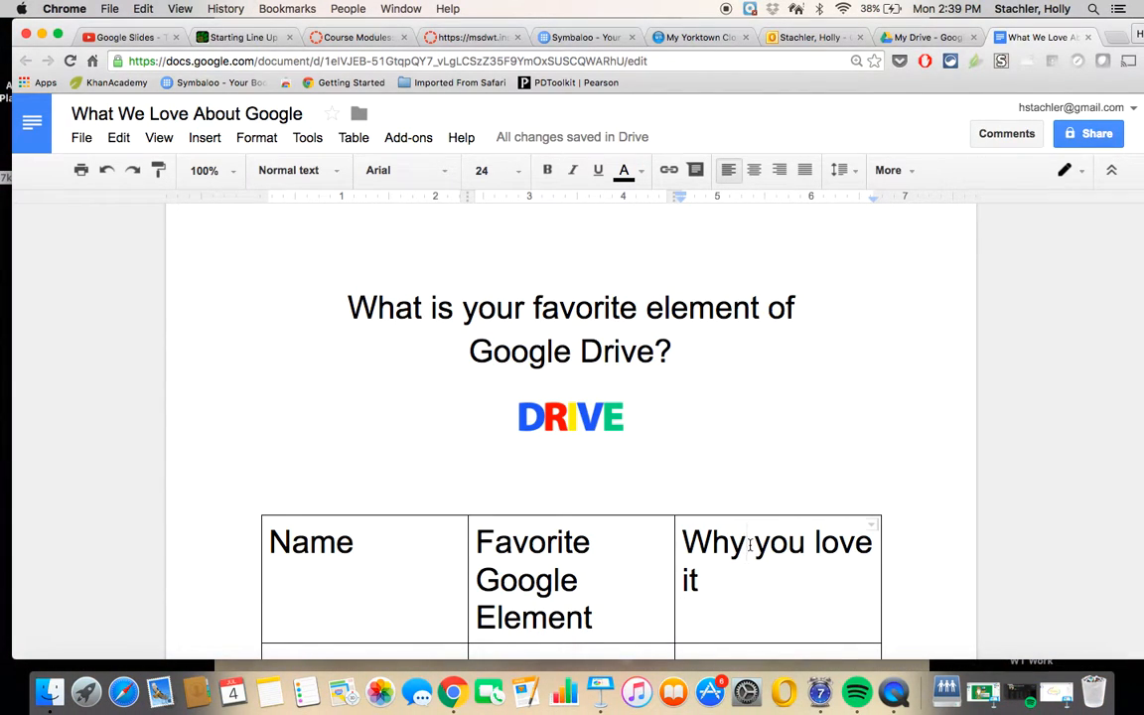
{"action": "type", "text": "do"}
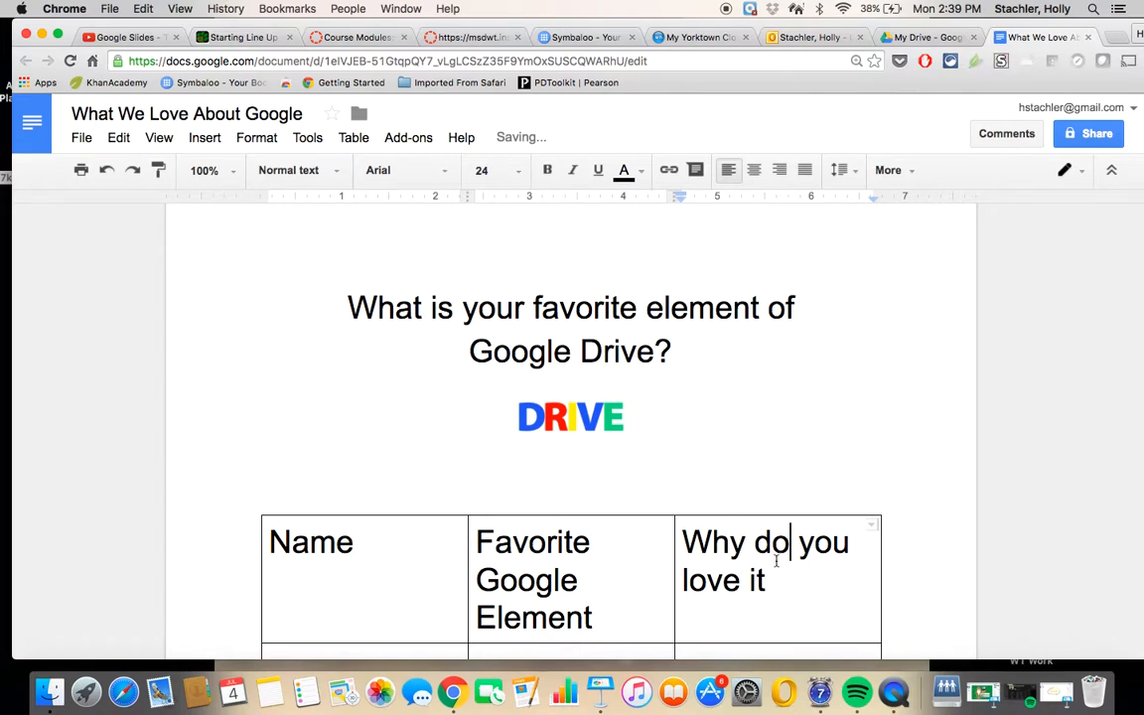
{"action": "type", "text": "?"}
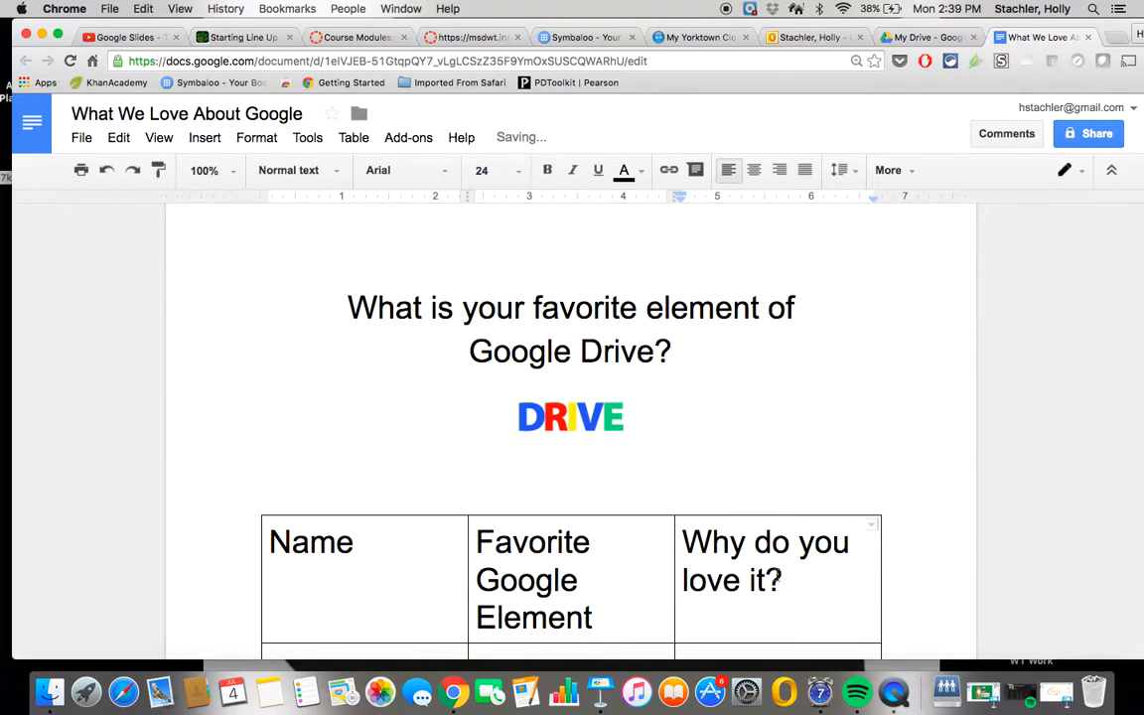
{"action": "left_click", "coordinate": [770, 580]}
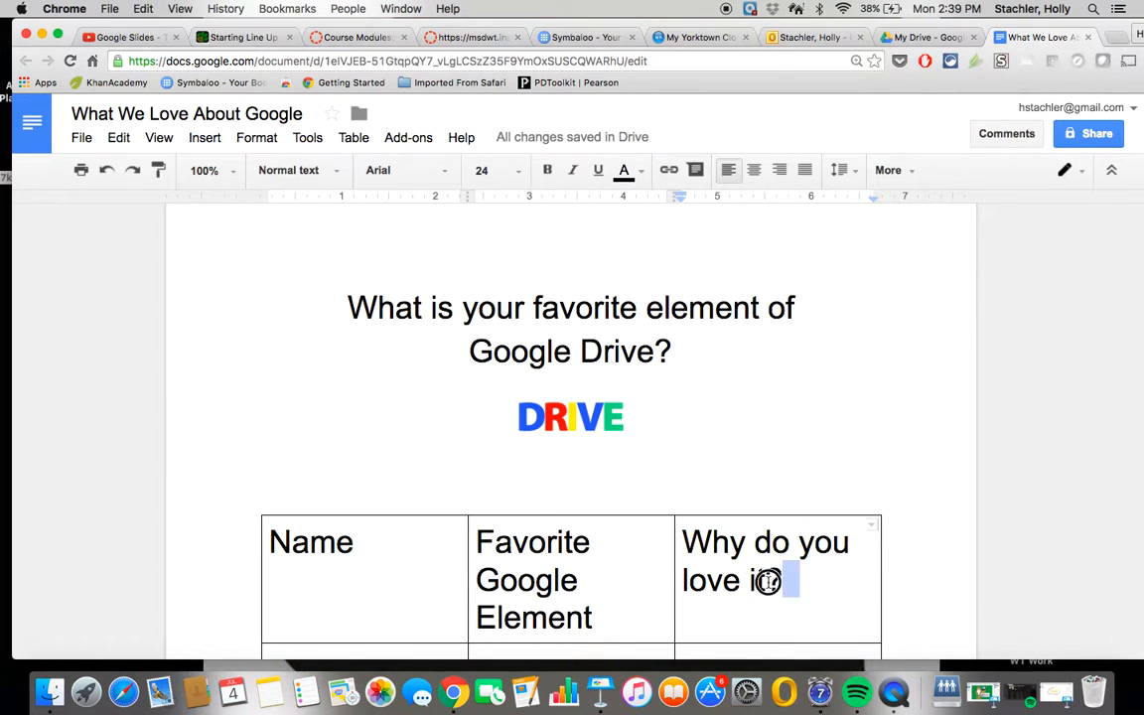
- Format the table's header row text at 14 points in red
{"action": "left_click", "coordinate": [514, 170]}
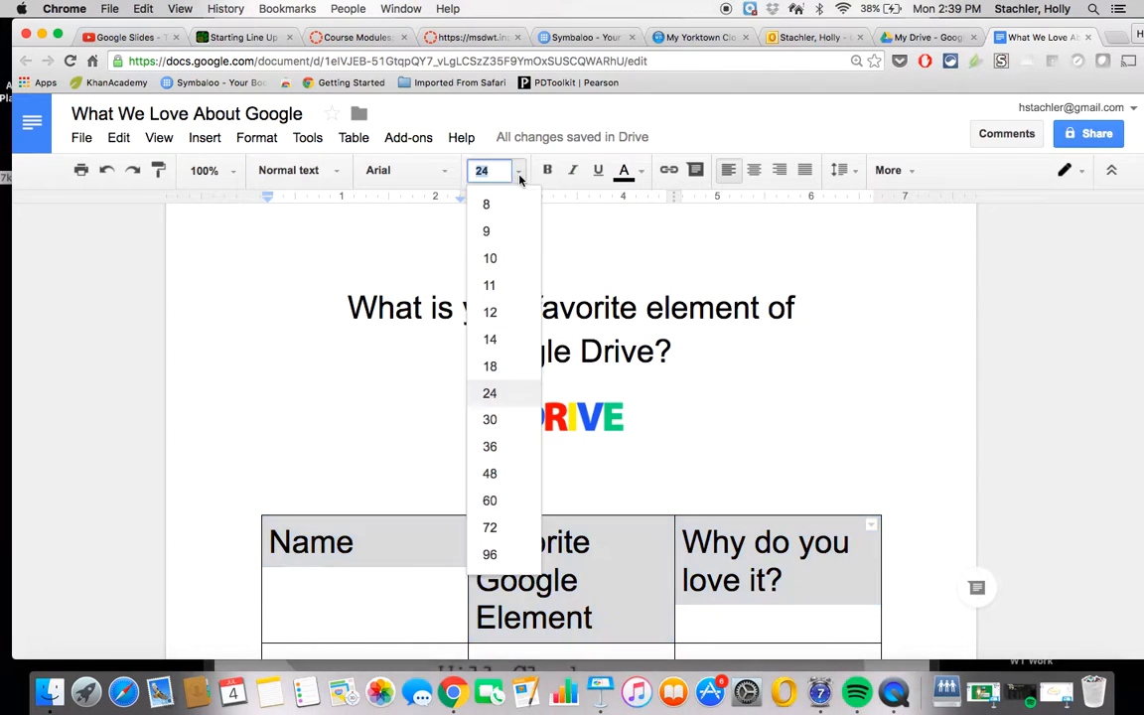
{"action": "left_click", "coordinate": [489, 339]}
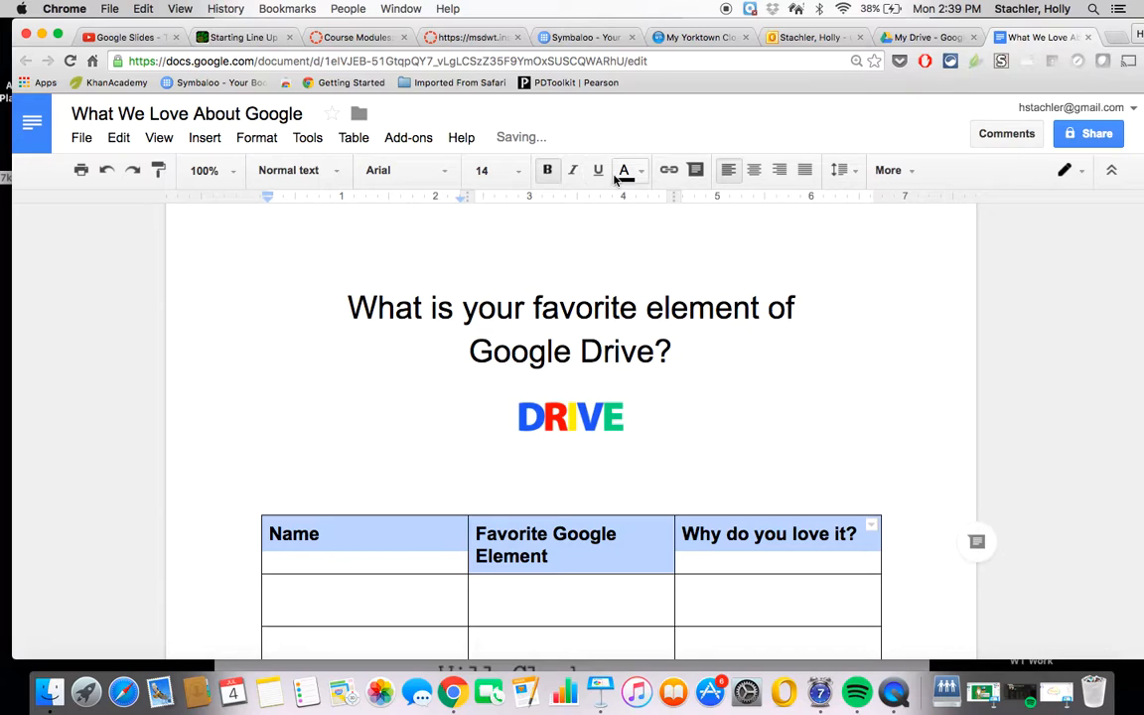
{"action": "left_click", "coordinate": [623, 170]}
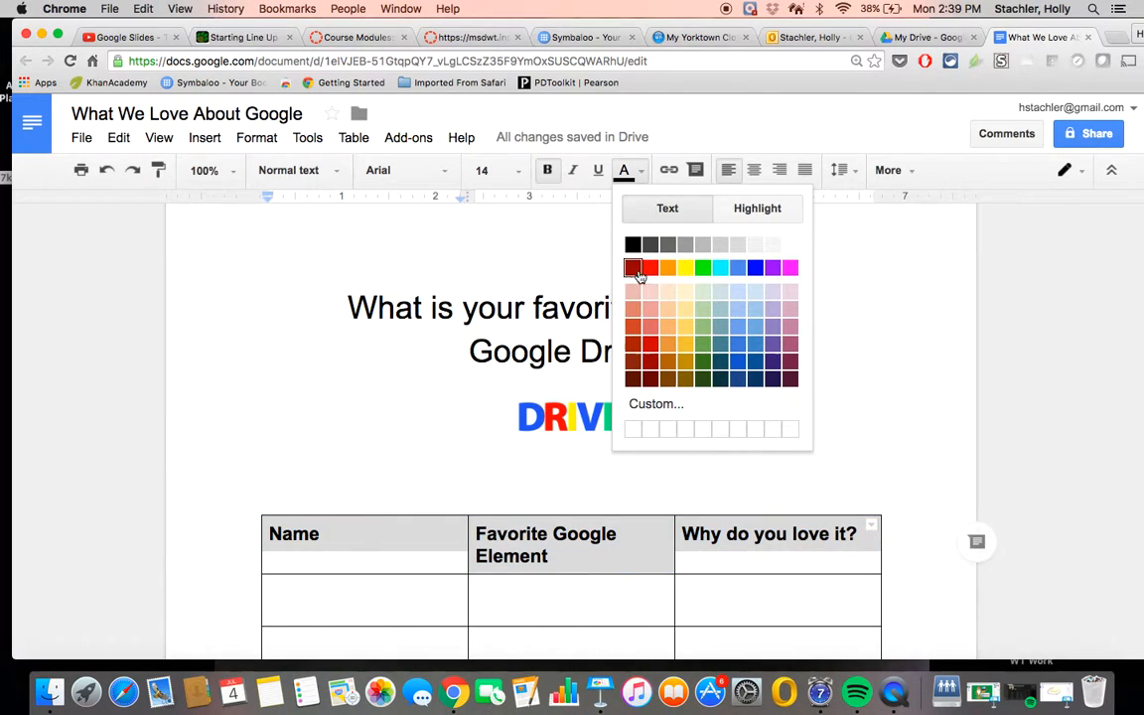
{"action": "left_click", "coordinate": [635, 268]}
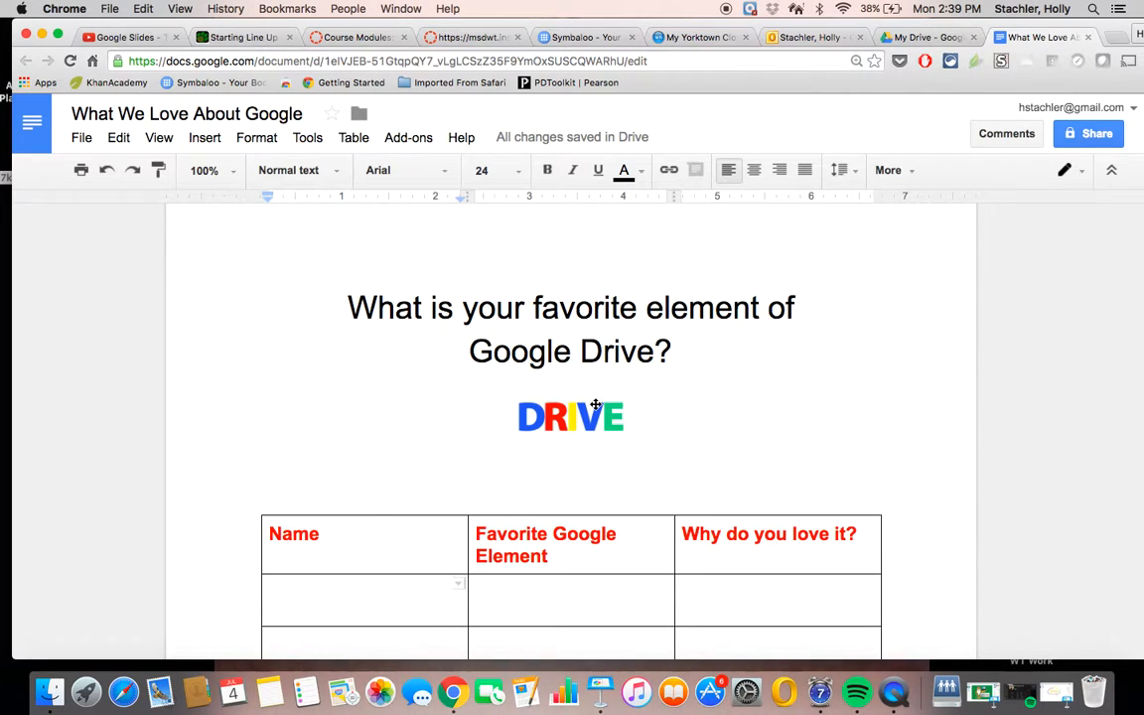
{"action": "scroll", "scroll_direction": "down", "scroll_amount": 3}
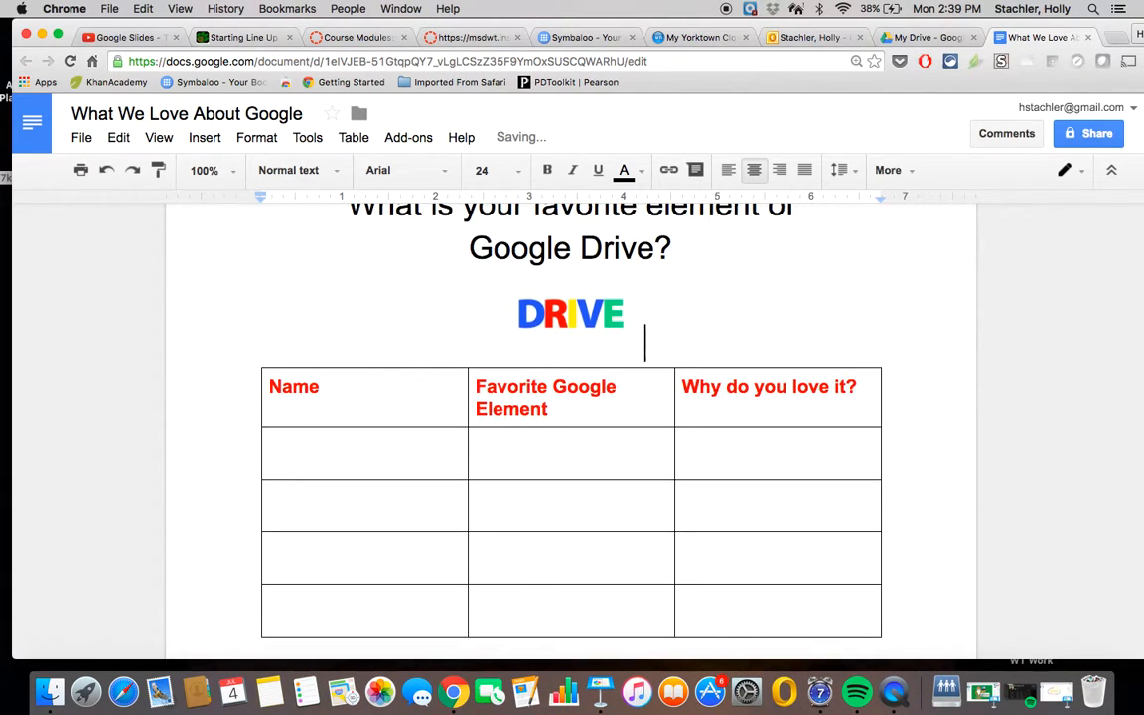
{"action": "scroll", "scroll_direction": "up", "scroll_amount": 3}
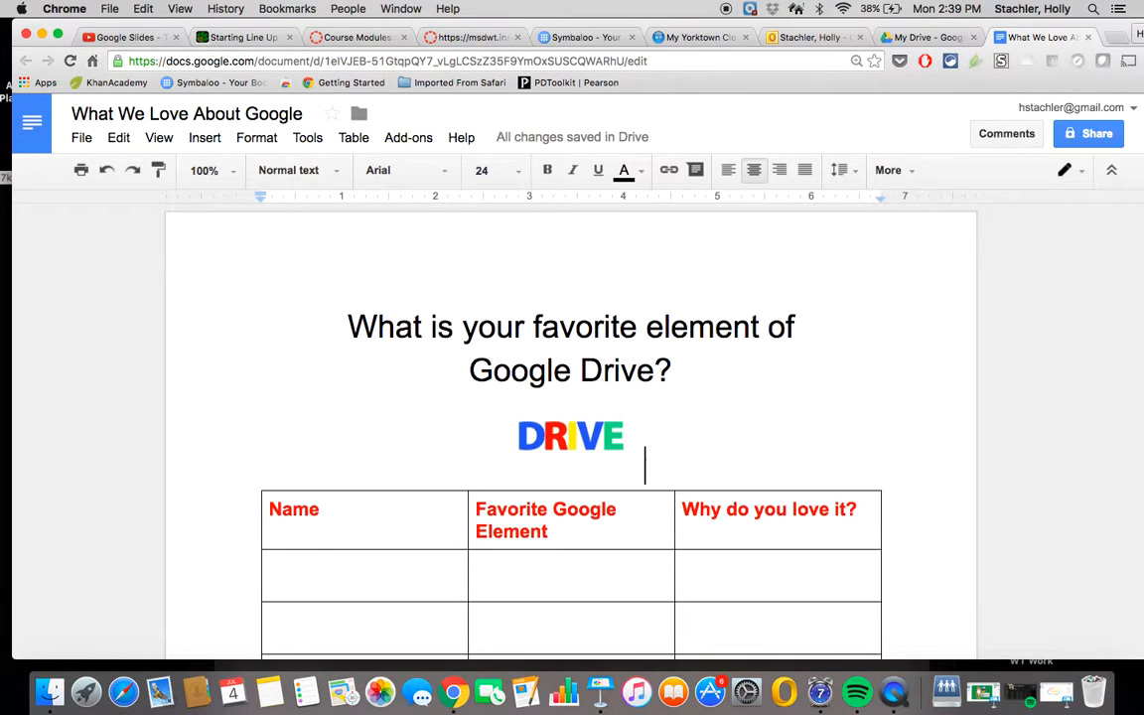
{"action": "scroll", "scroll_direction": "down", "scroll_amount": 3}
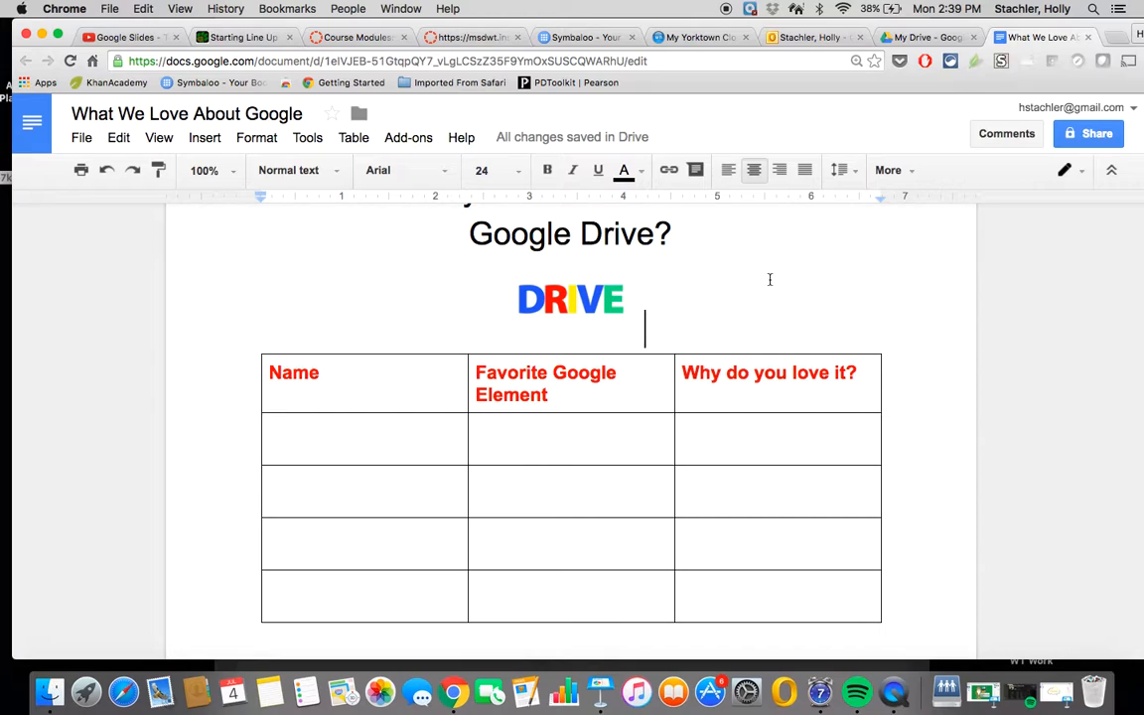
{"action": "type", "text": "n"}
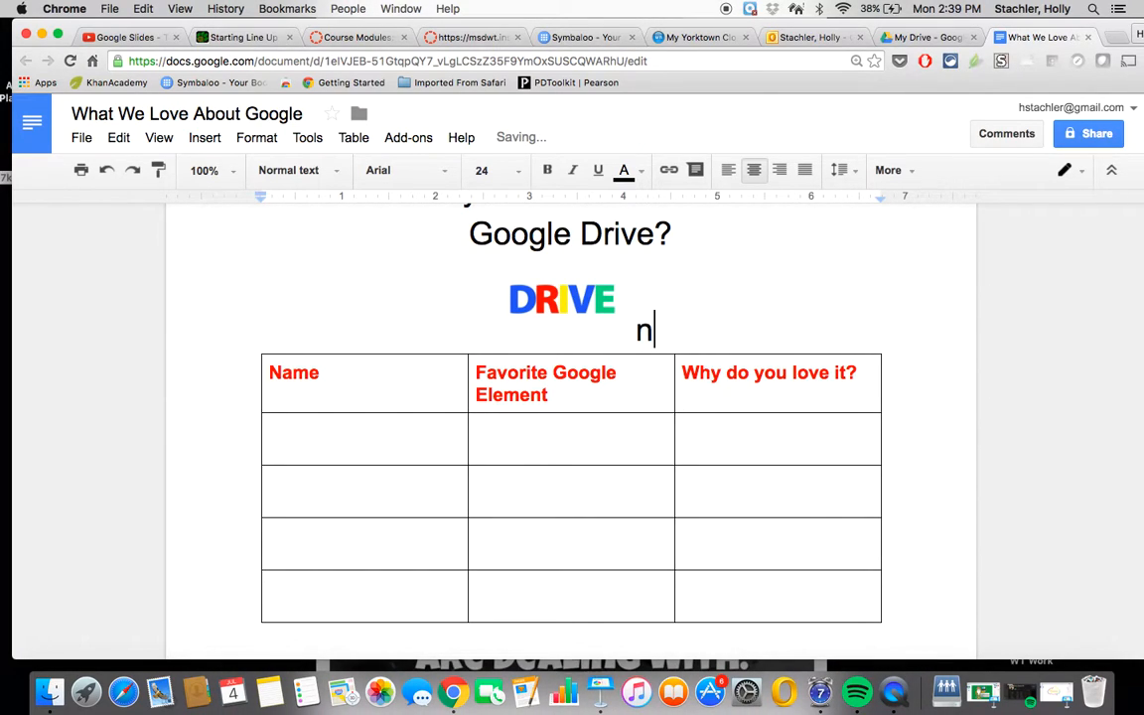
{"action": "key", "text": "Backspace"}
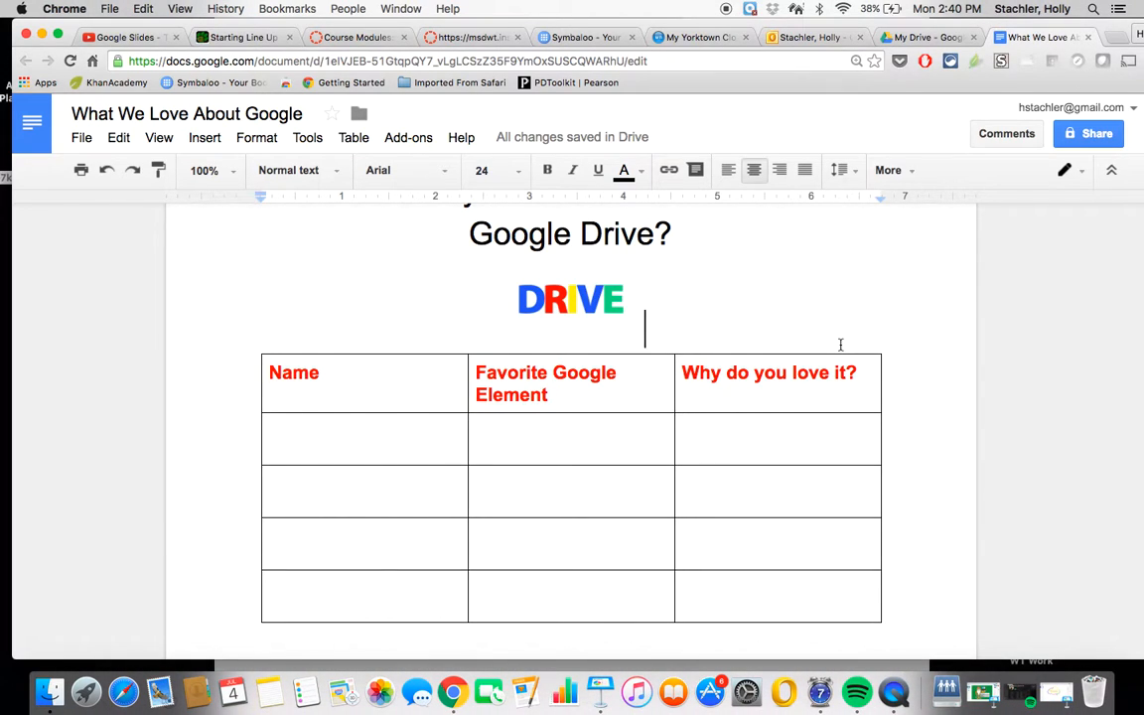
- Open the Share with others dialog for 'What We Love About Google'
{"action": "left_click", "coordinate": [1089, 133]}
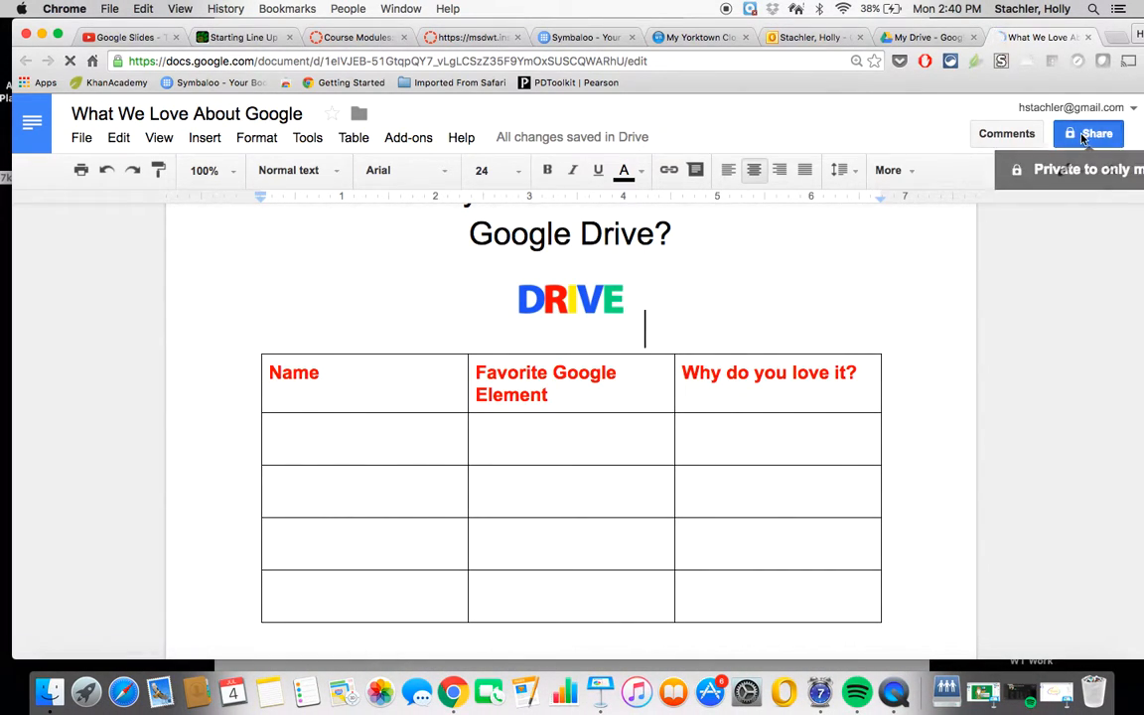
{"action": "left_click", "coordinate": [1088, 133]}
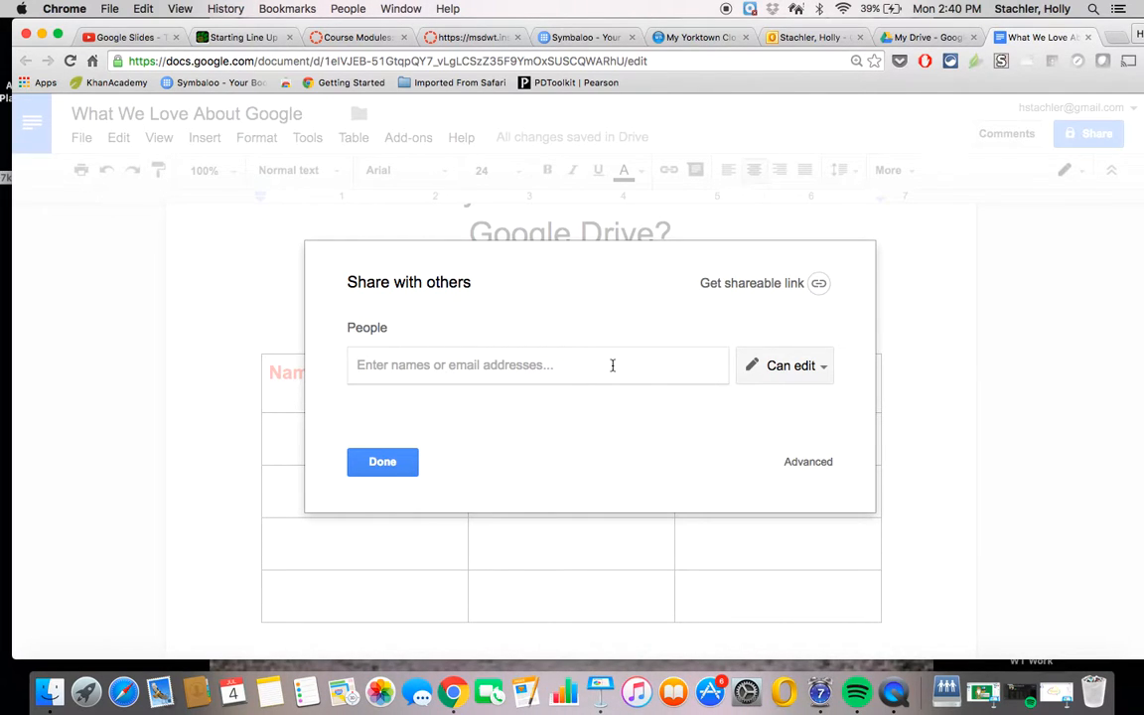
{"action": "mouse_move", "coordinate": [799, 402]}
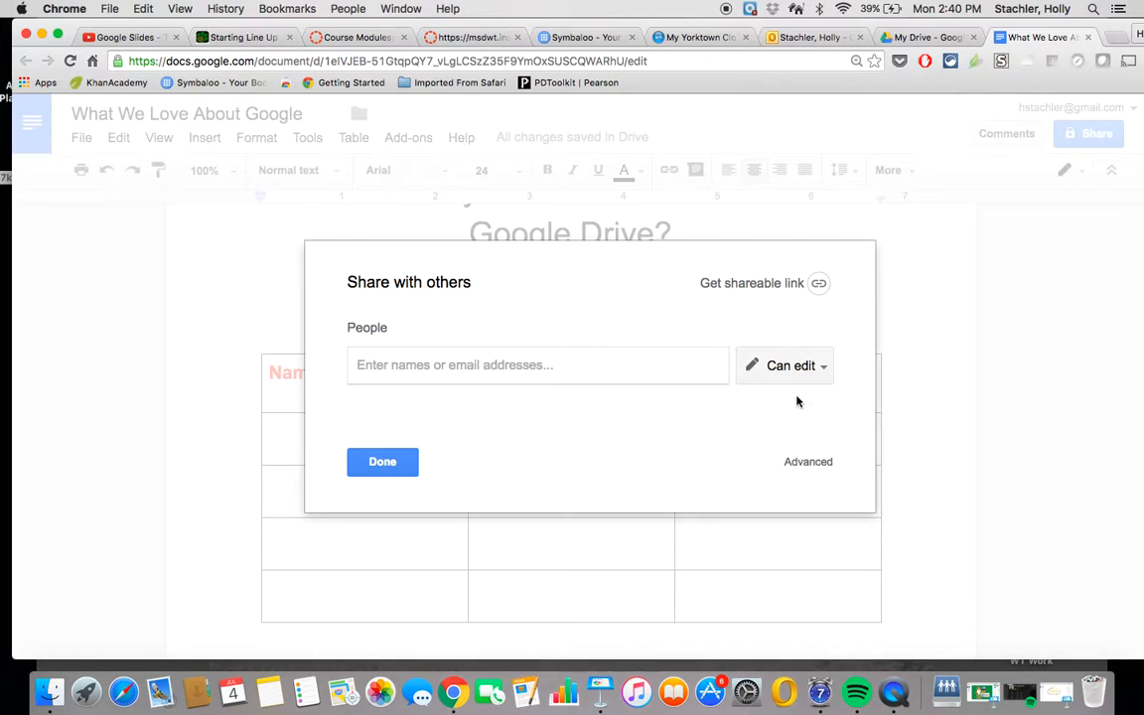
{"action": "mouse_move", "coordinate": [784, 366]}
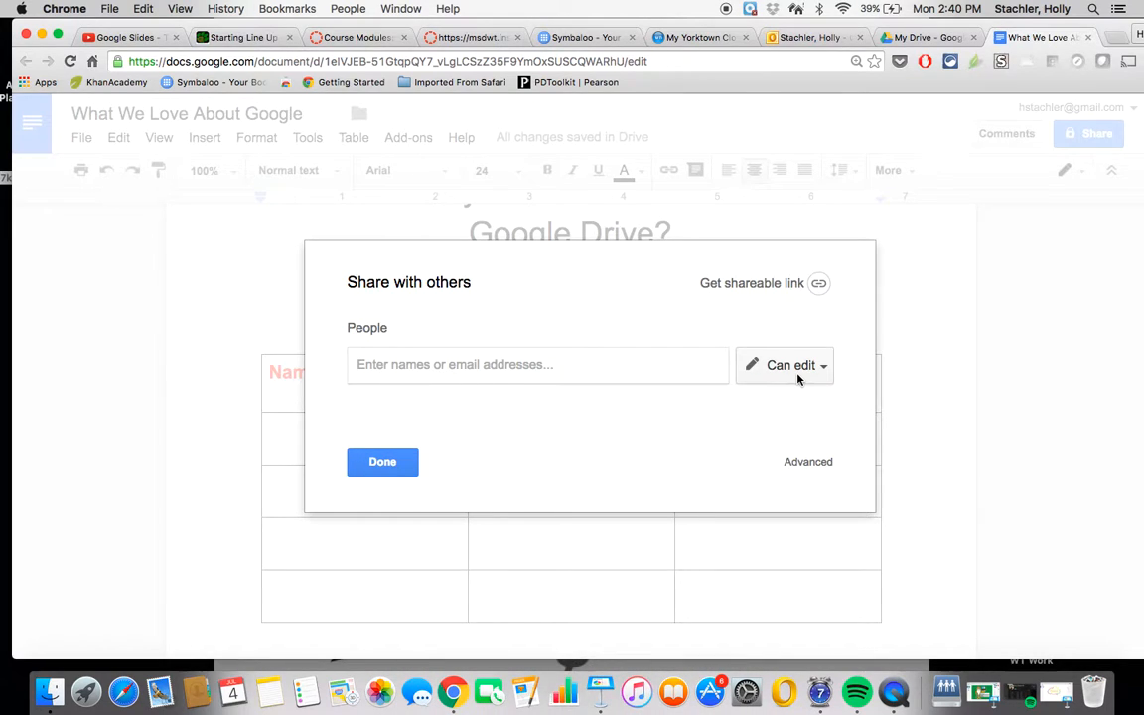
{"action": "mouse_move", "coordinate": [806, 308]}
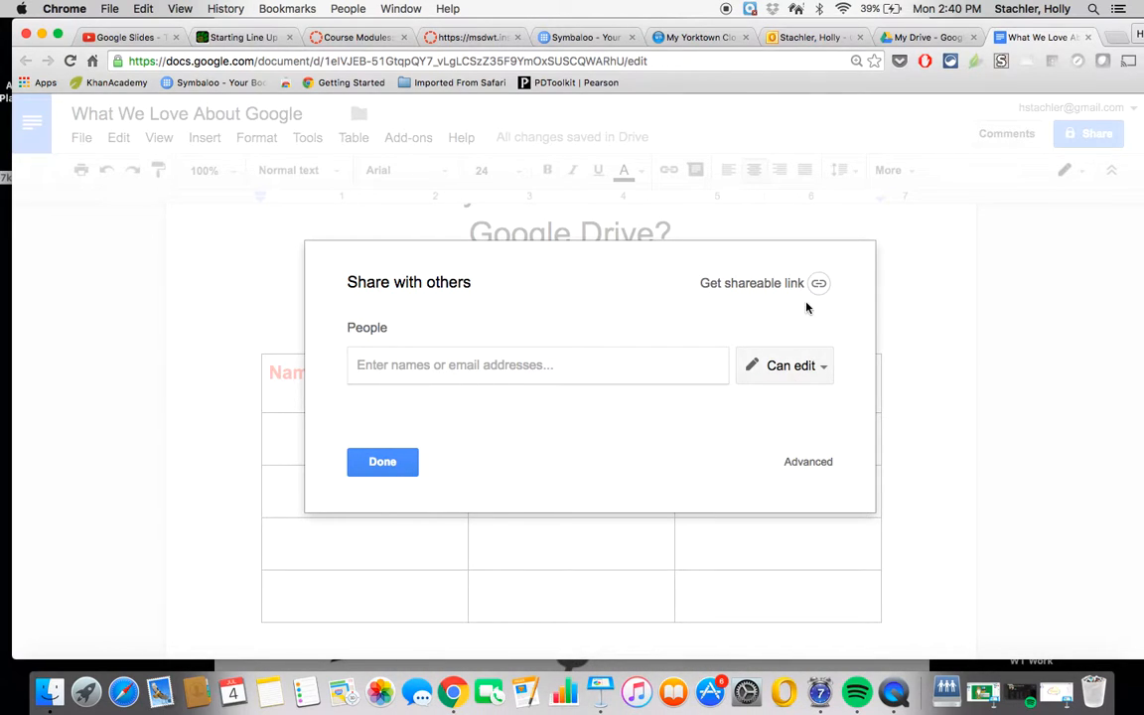
{"action": "mouse_move", "coordinate": [818, 283]}
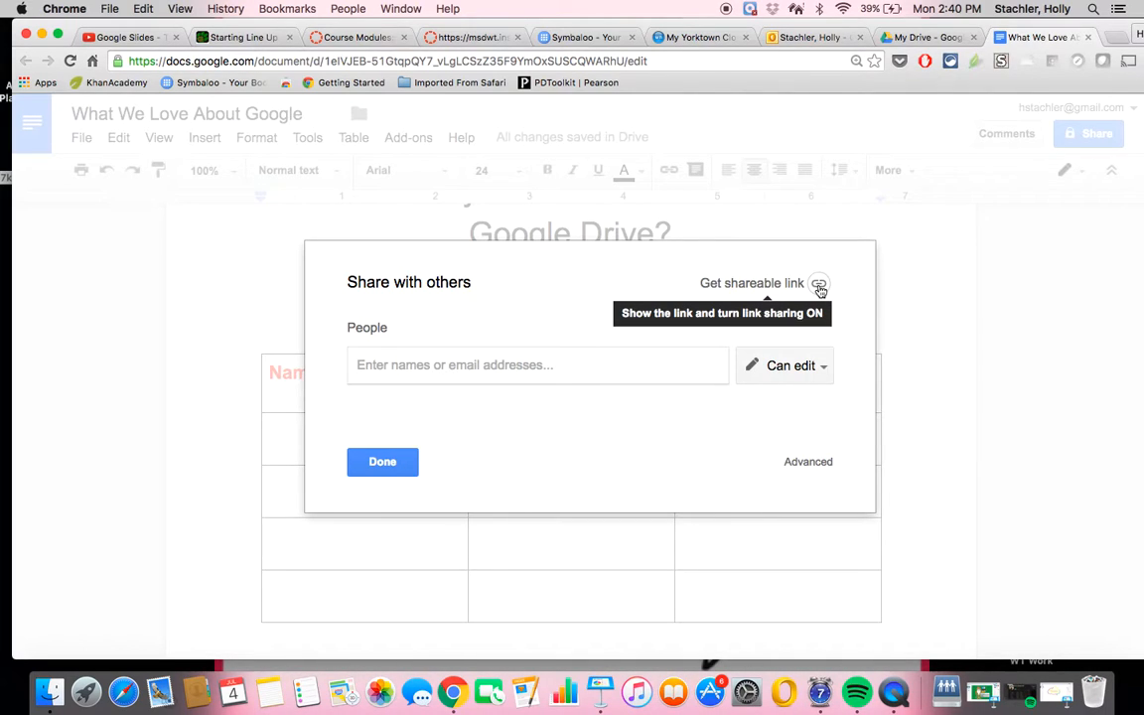
- Enable view-only link sharing and expand the link-access options
{"action": "left_click", "coordinate": [818, 284]}
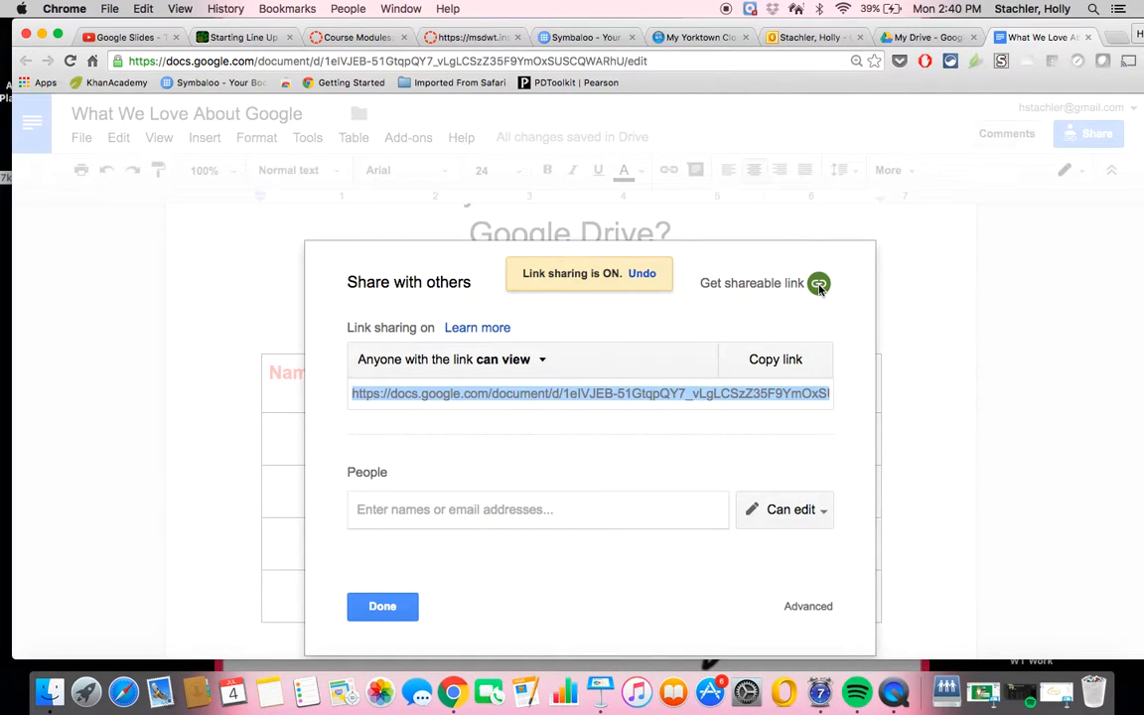
{"action": "mouse_move", "coordinate": [448, 396]}
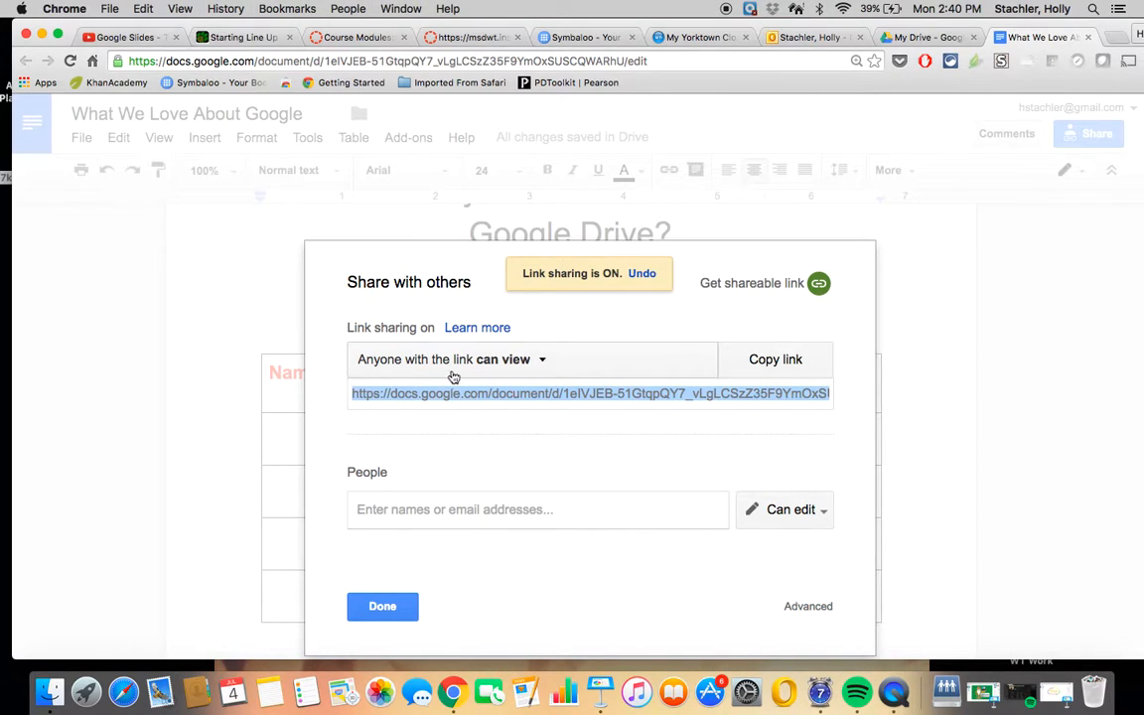
{"action": "mouse_move", "coordinate": [531, 372]}
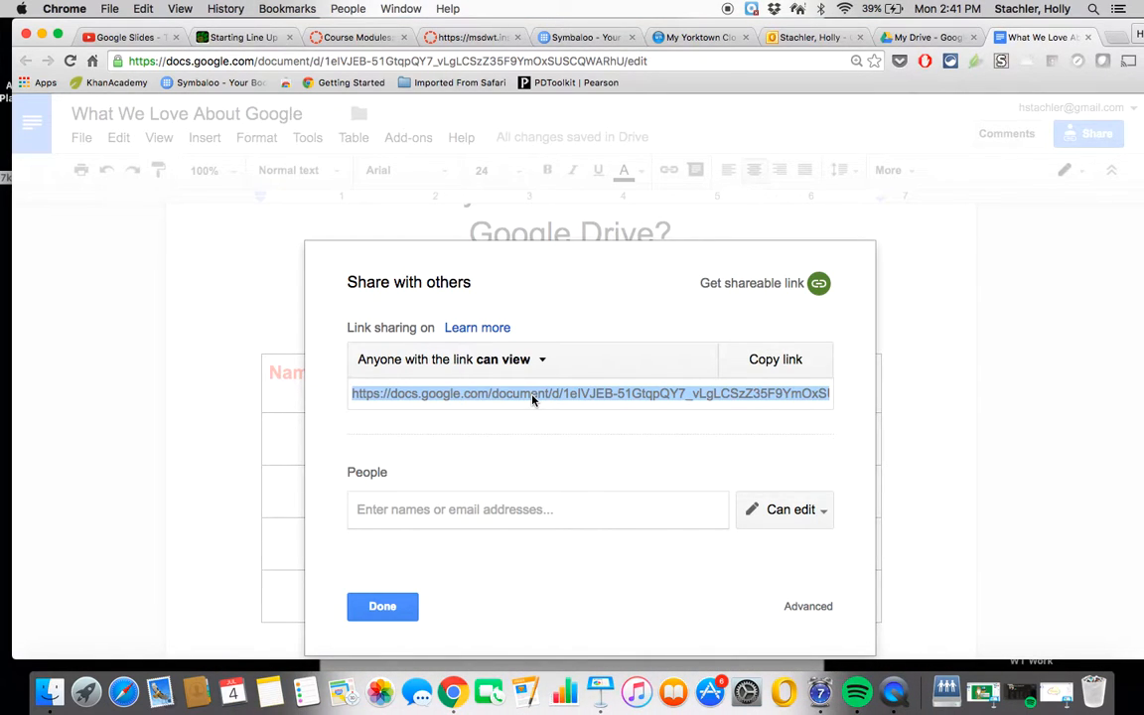
{"action": "left_click", "coordinate": [508, 359]}
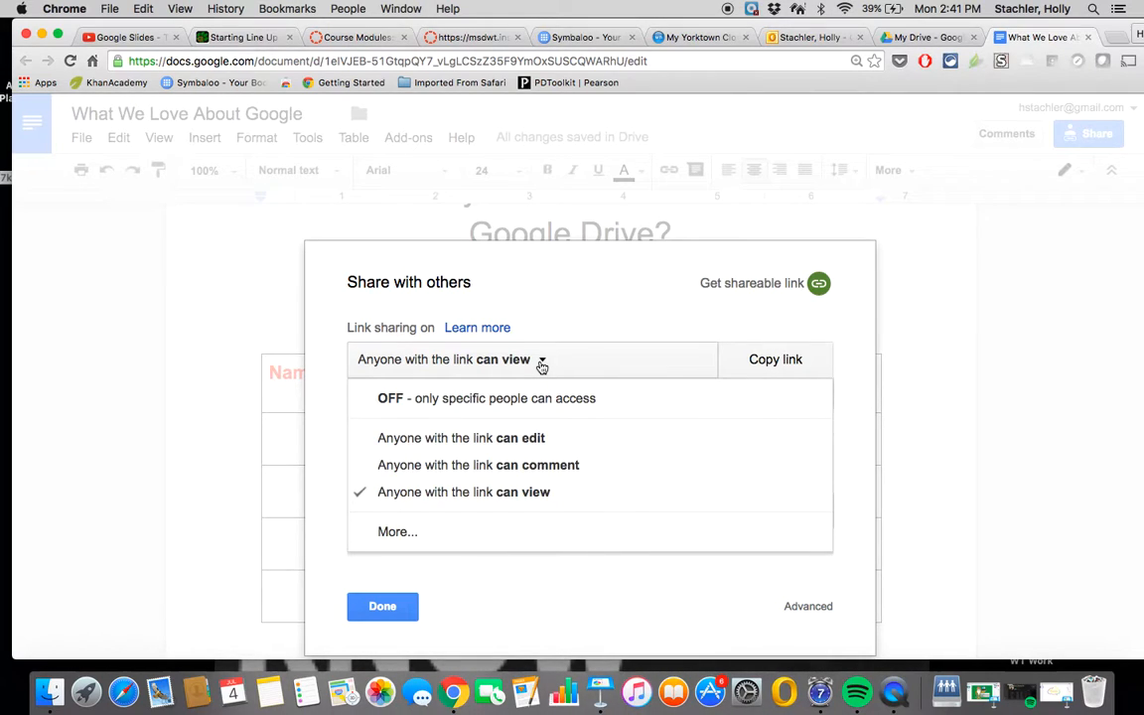
{"action": "mouse_move", "coordinate": [519, 438]}
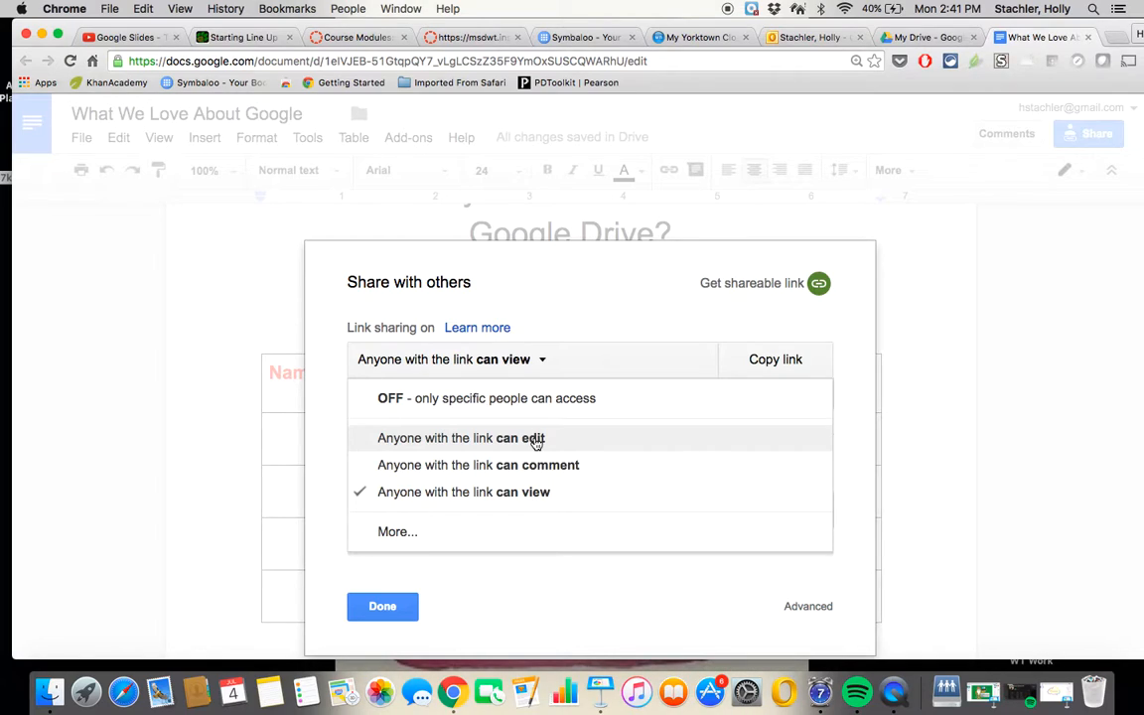
{"action": "mouse_move", "coordinate": [536, 465]}
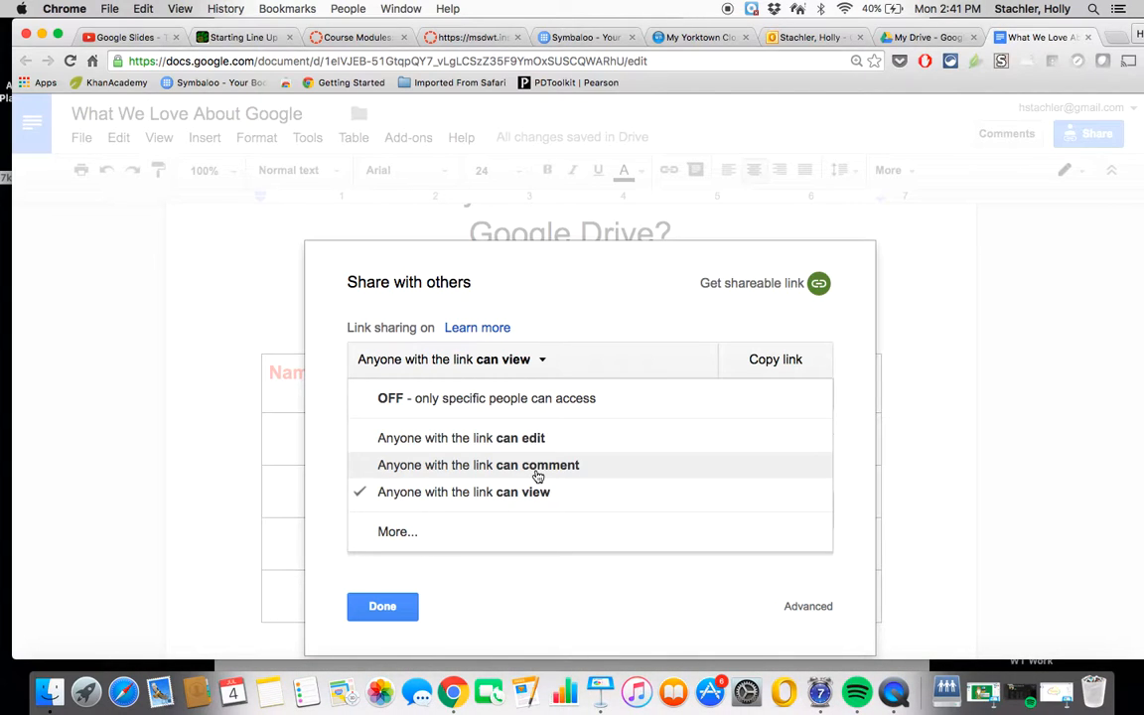
{"action": "mouse_move", "coordinate": [980, 364]}
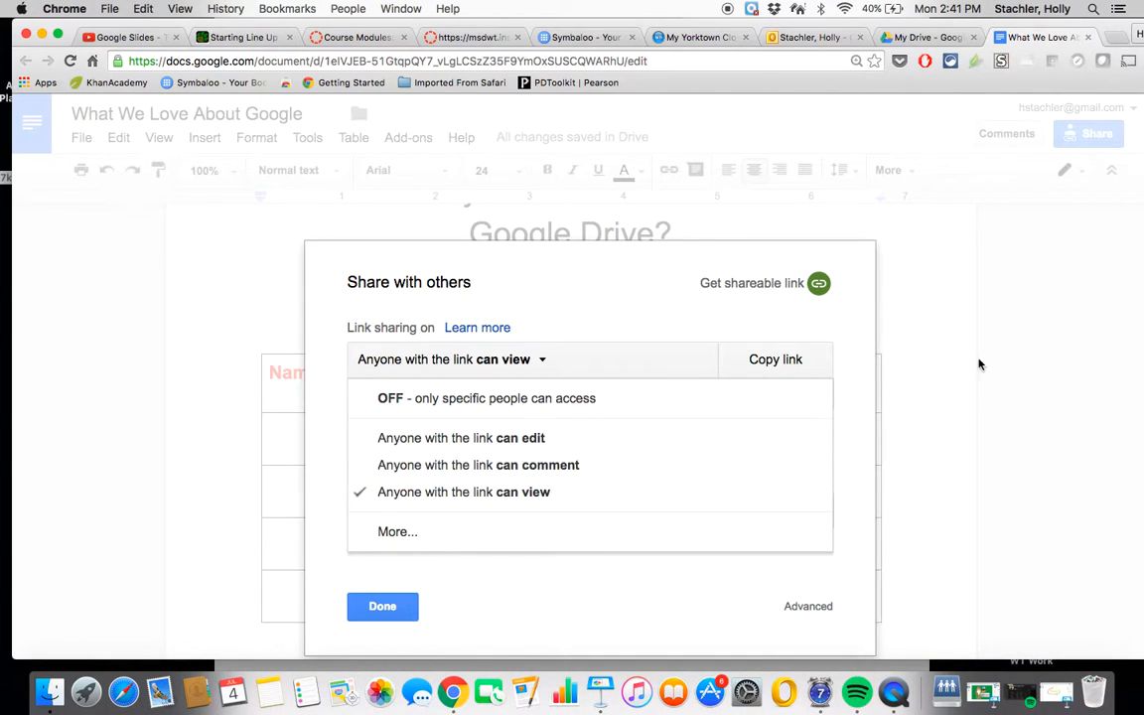
{"action": "mouse_move", "coordinate": [944, 395]}
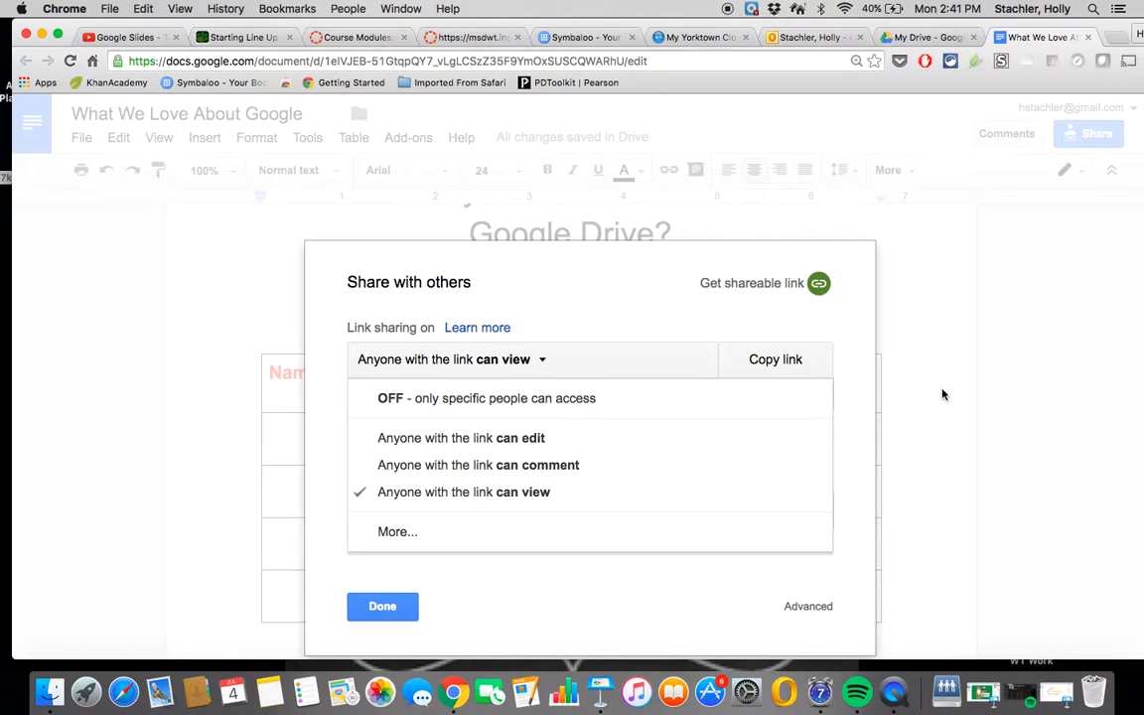
{"action": "mouse_move", "coordinate": [636, 398]}
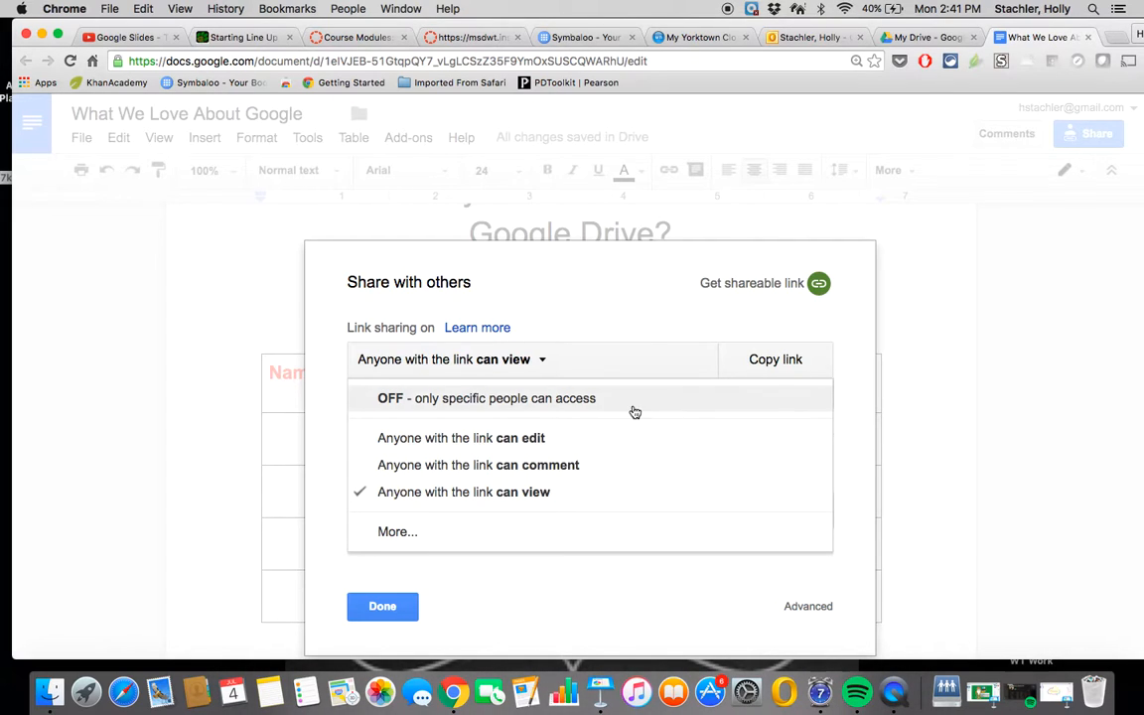
{"action": "mouse_move", "coordinate": [544, 438]}
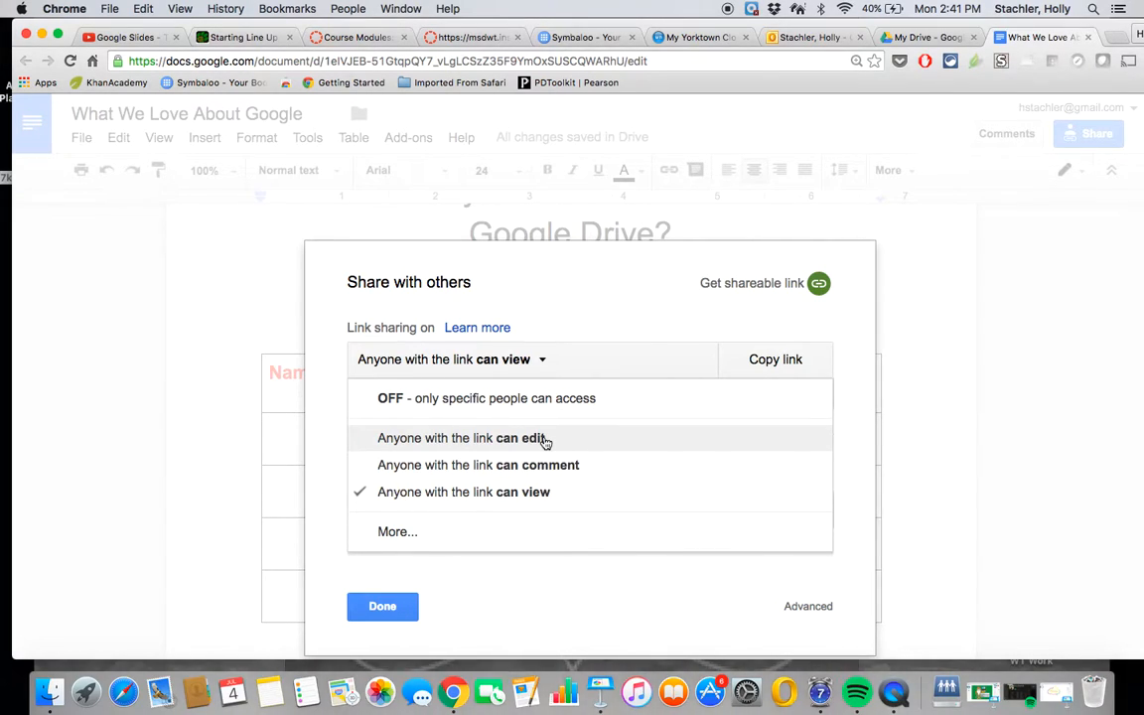
- Set link access to 'Anyone with the link can edit'
{"action": "left_click", "coordinate": [463, 438]}
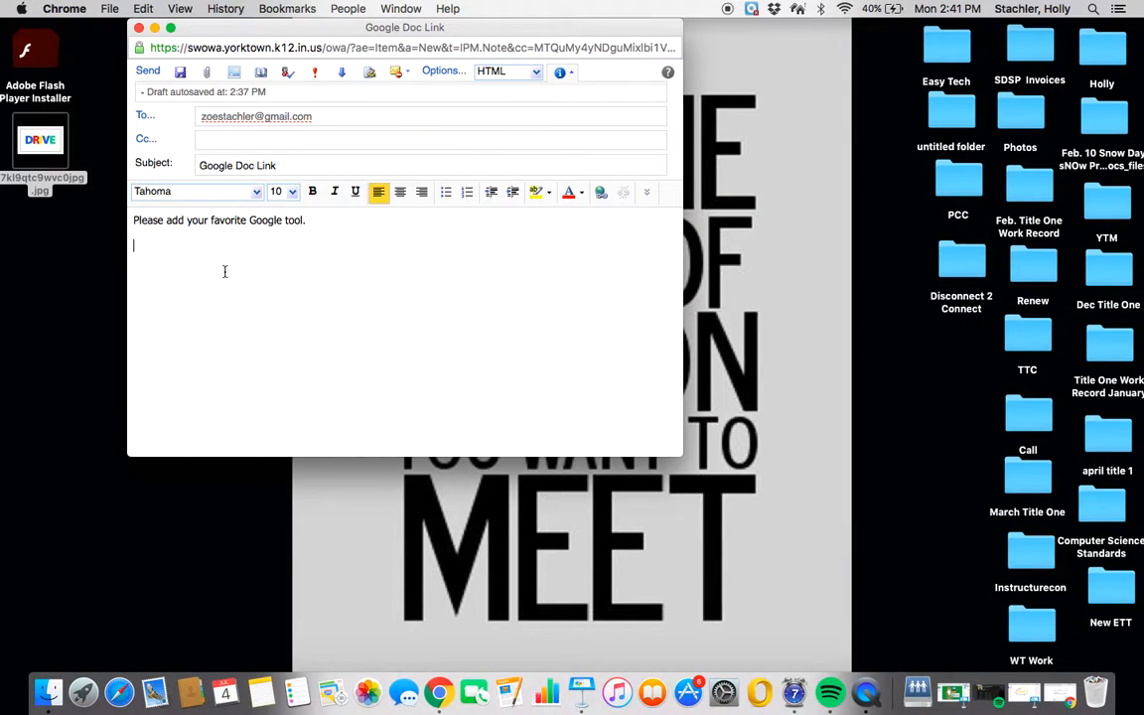
- Paste the document's edit link into the 'Google Doc Link' email and send it
{"action": "type", "text": "https://docs.google.com/document/d/1eIVJEB-51GtqpQY7_vLgLCSzZ35F9YmOxSUSCQWARhU/edit?usp=sharing"}
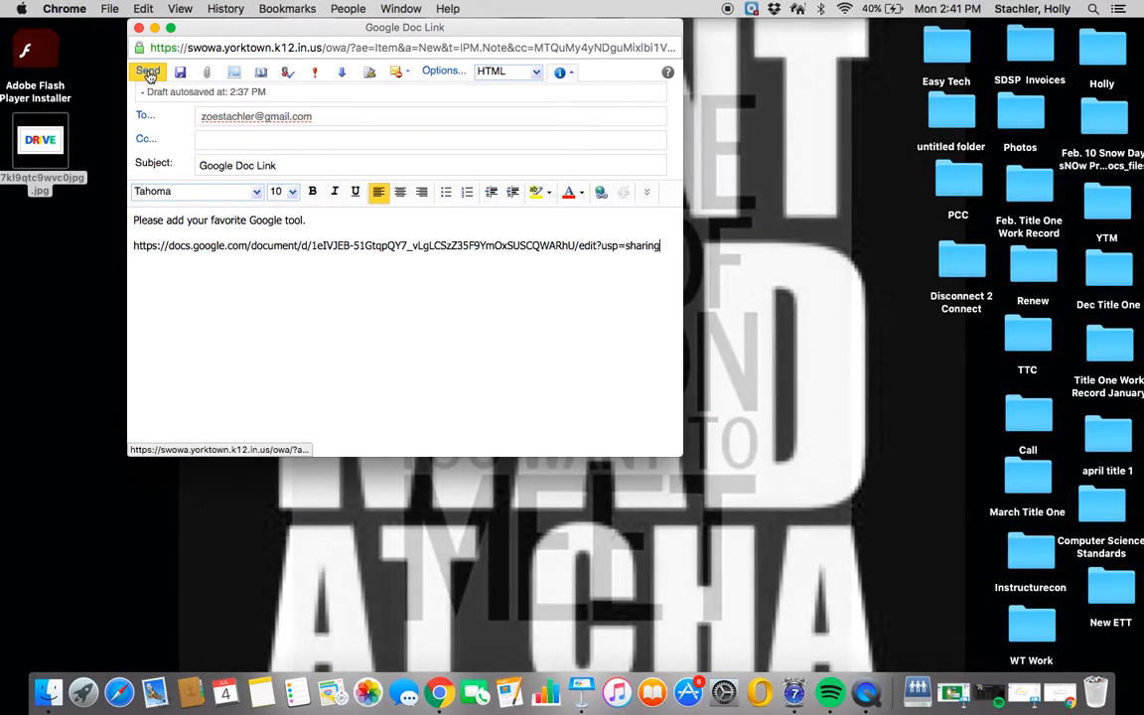
{"action": "left_click", "coordinate": [148, 70]}
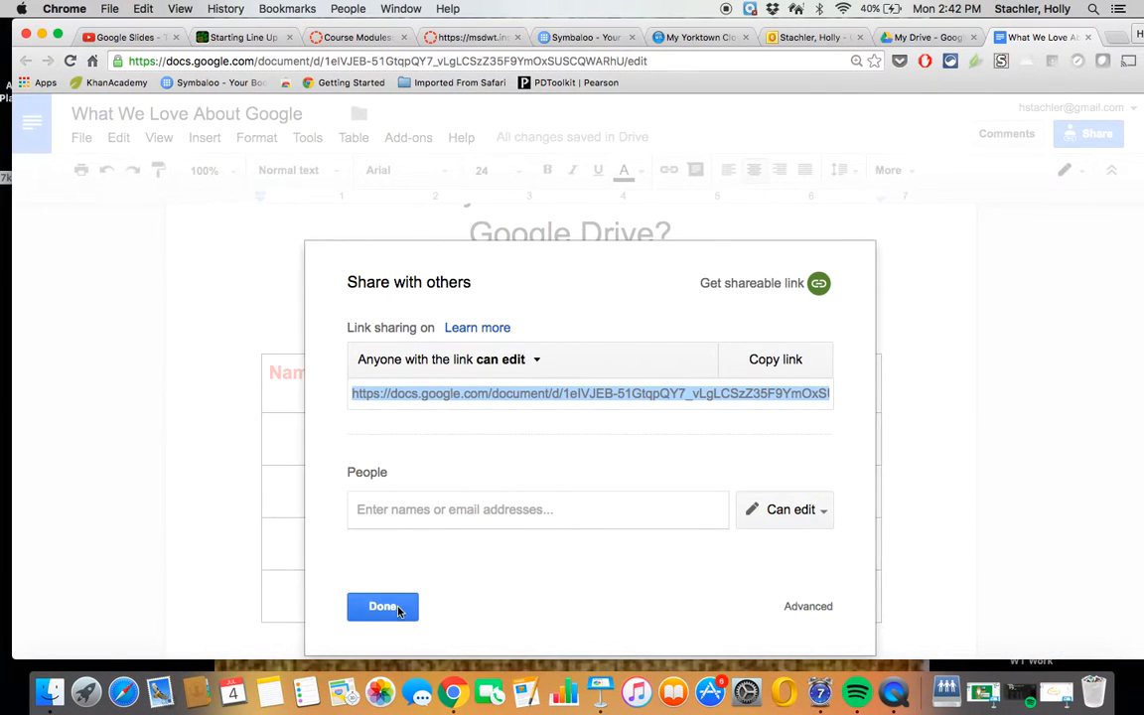
- Close the Share with others dialog with Done
{"action": "left_click", "coordinate": [382, 606]}
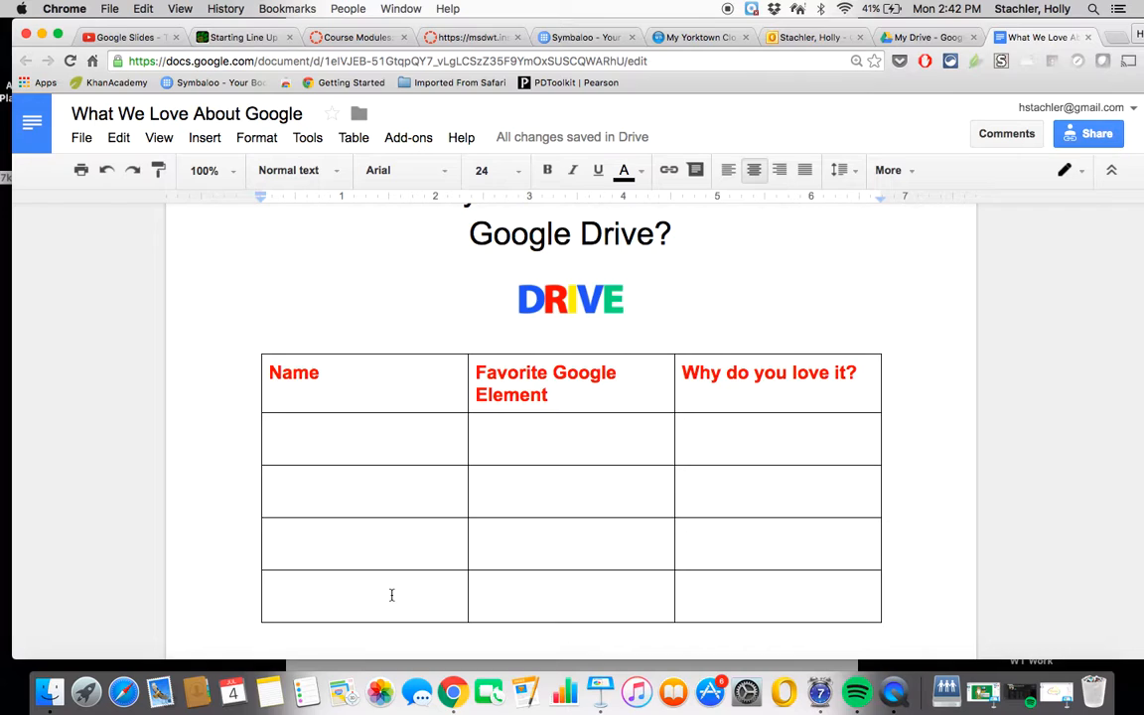
{"action": "mouse_move", "coordinate": [173, 615]}
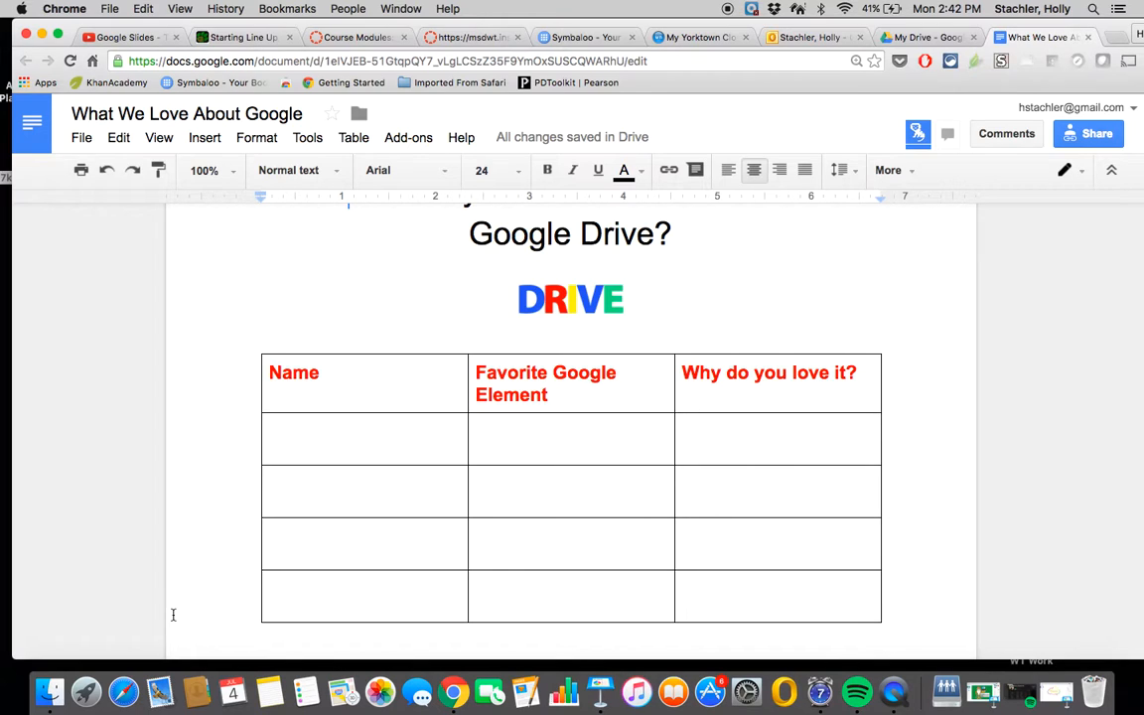
{"action": "mouse_move", "coordinate": [917, 133]}
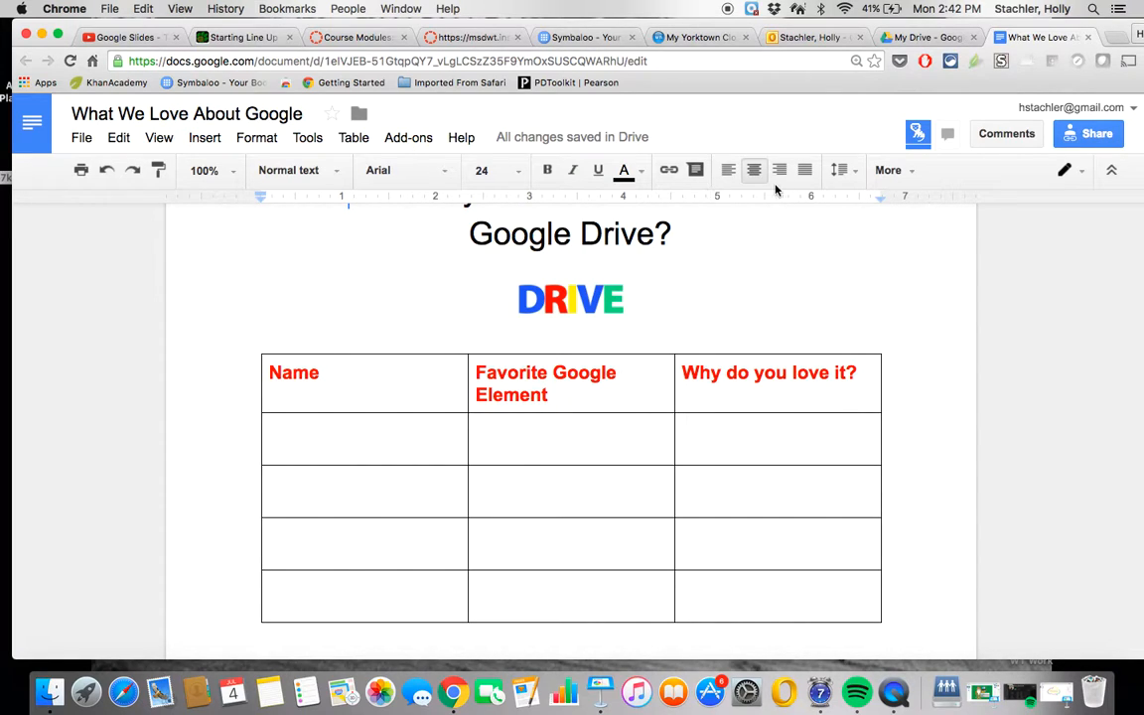
{"action": "mouse_move", "coordinate": [780, 170]}
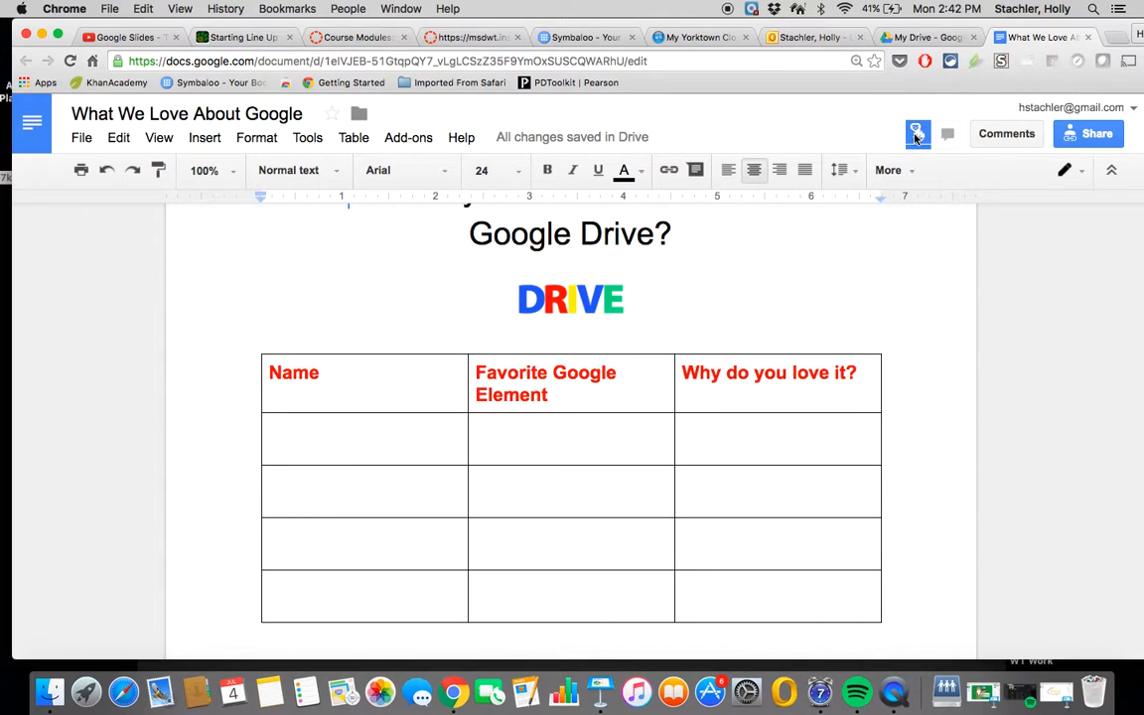
{"action": "mouse_move", "coordinate": [917, 133]}
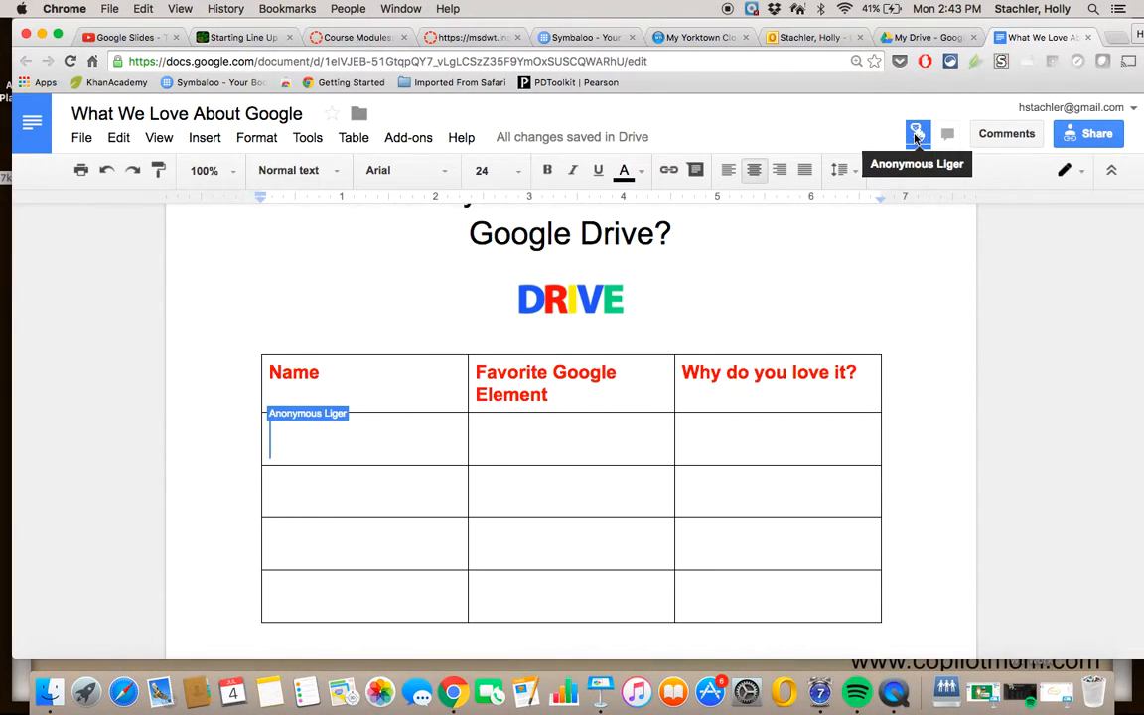
- Enter 'Zoe S.', 'Docs' and 'Great way to store and manage files.' across the first row
{"action": "type", "text": "Zoe"}
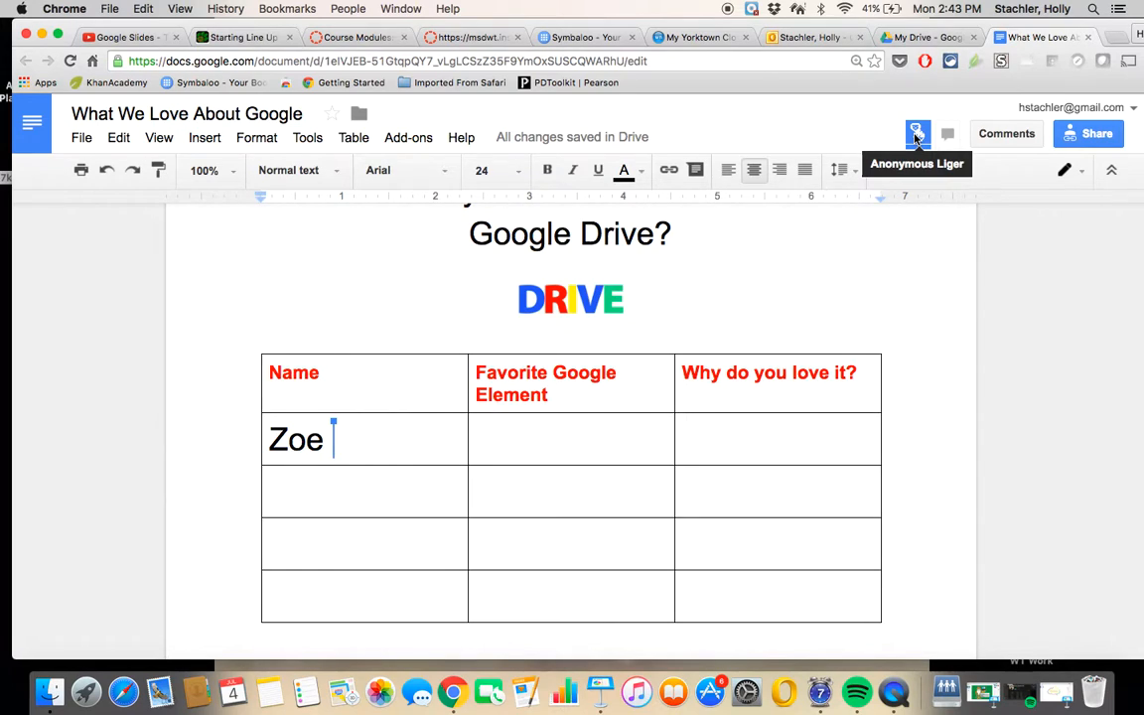
{"action": "type", "text": "S."}
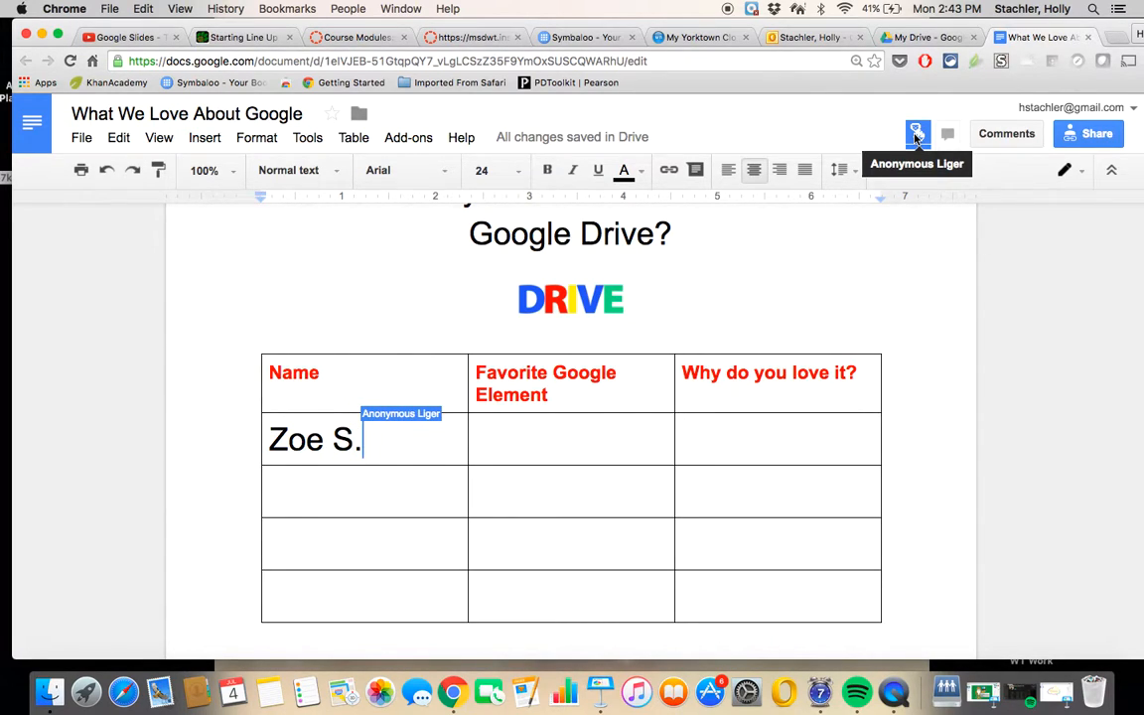
{"action": "left_click", "coordinate": [571, 439]}
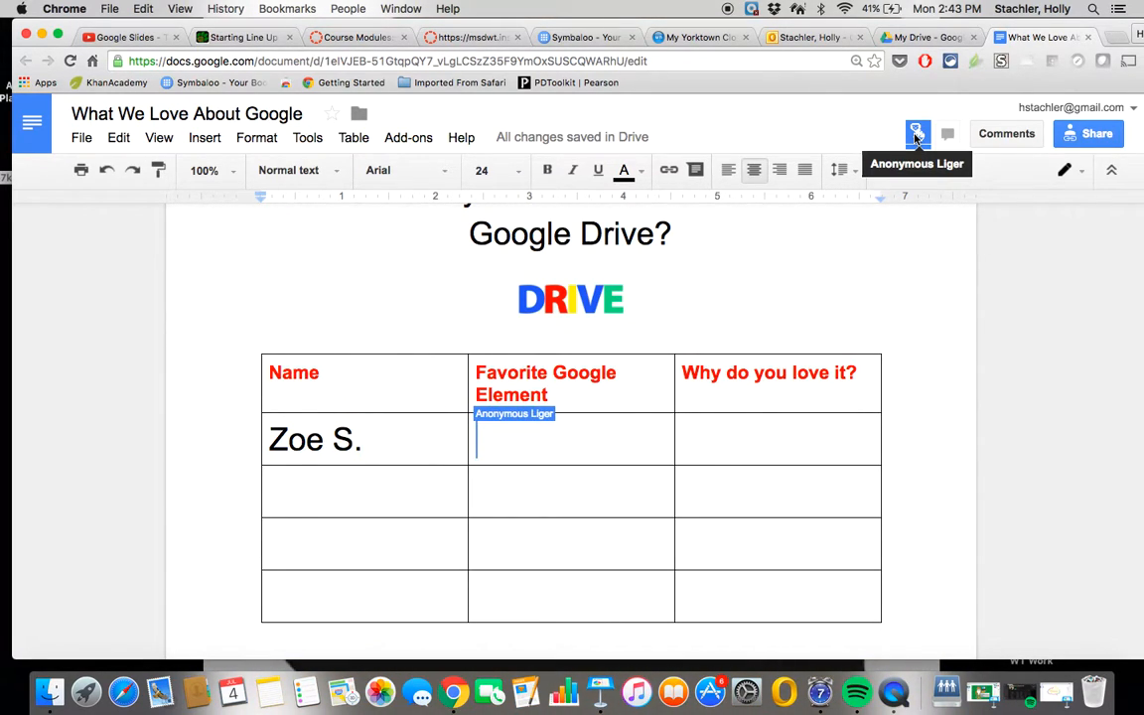
{"action": "type", "text": "Docs"}
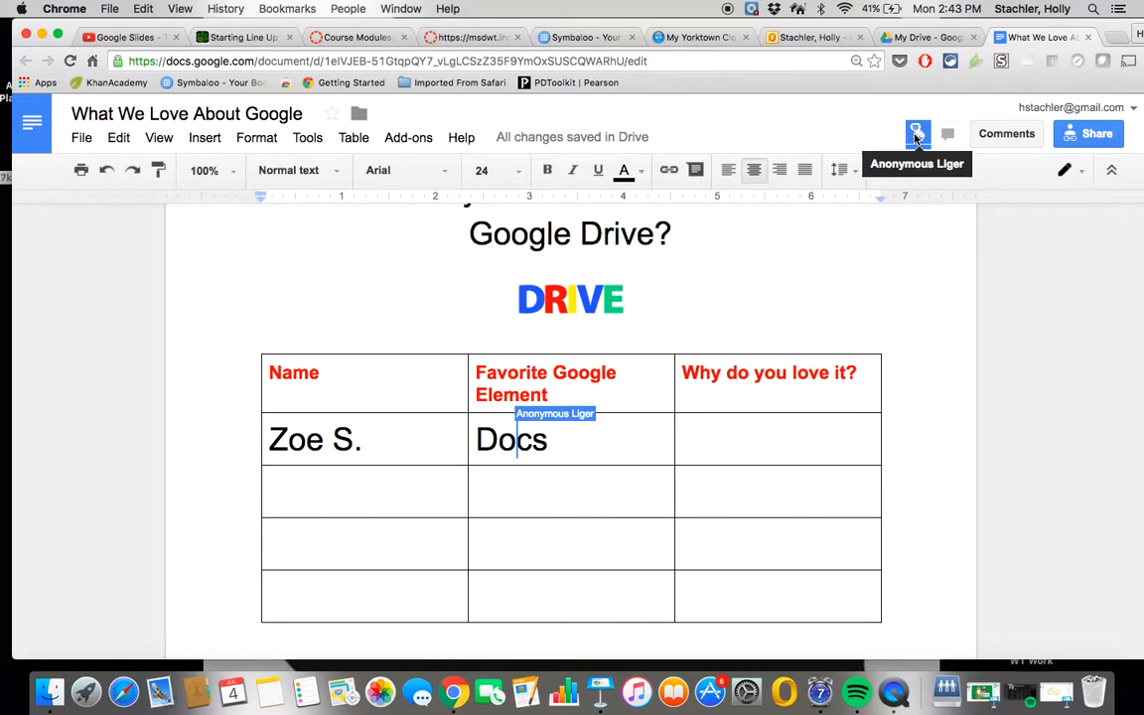
{"action": "left_click", "coordinate": [778, 439]}
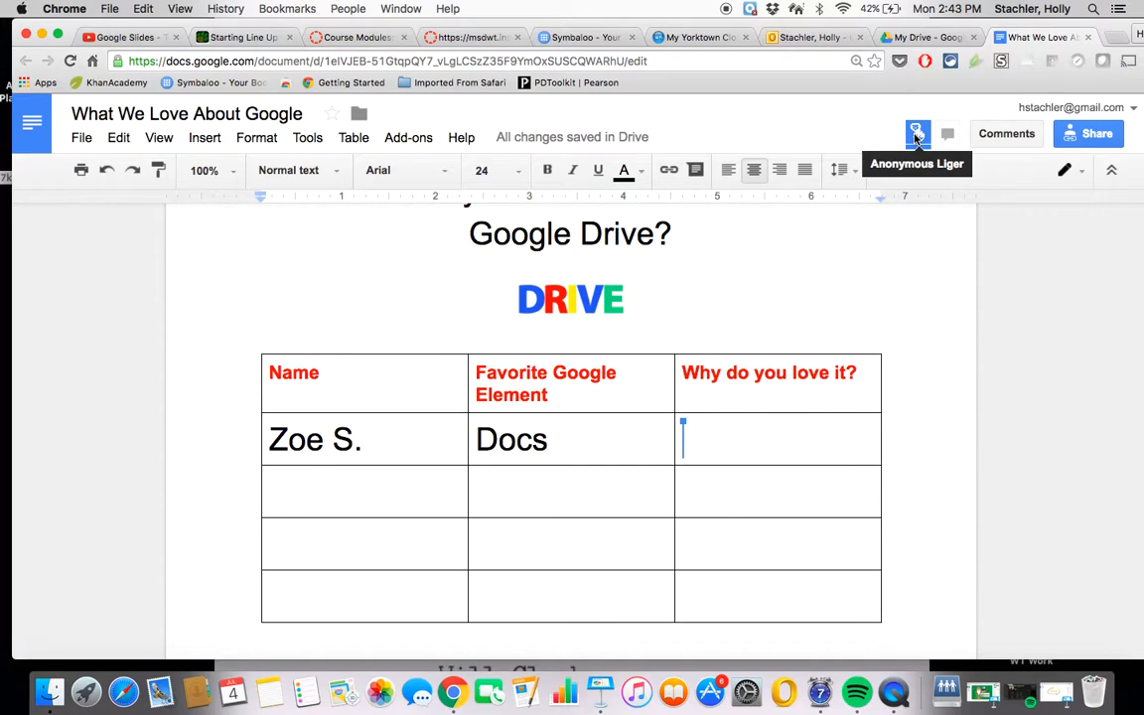
{"action": "type", "text": "Great way to s"}
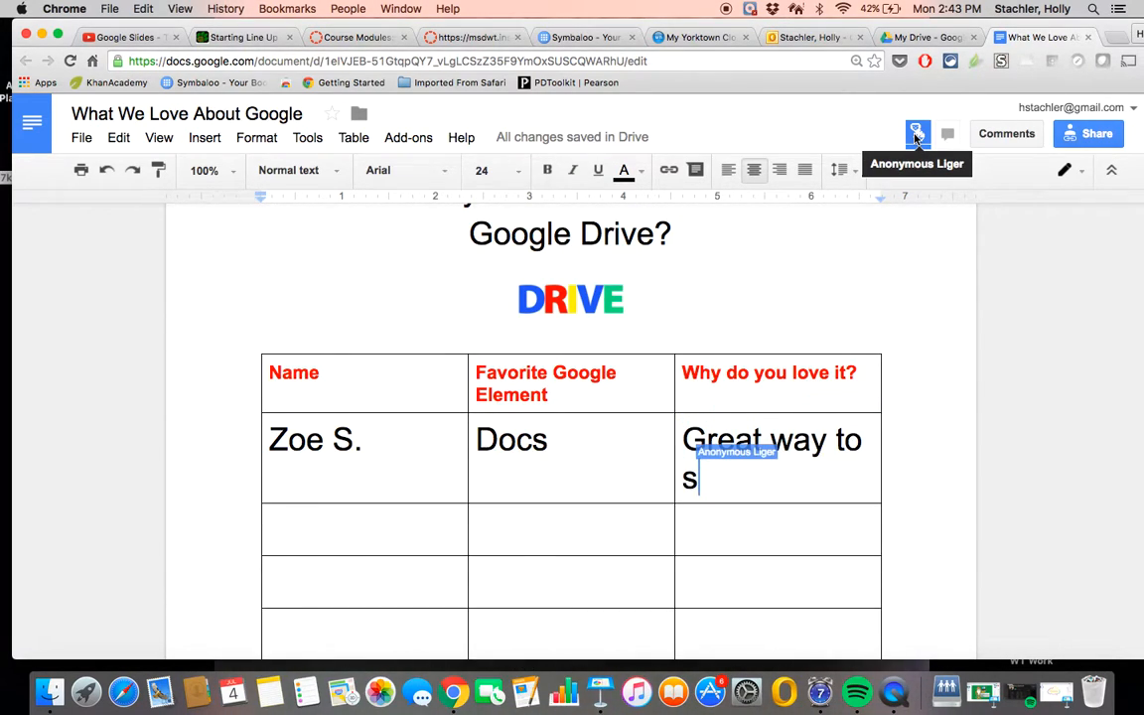
{"action": "type", "text": "tore a"}
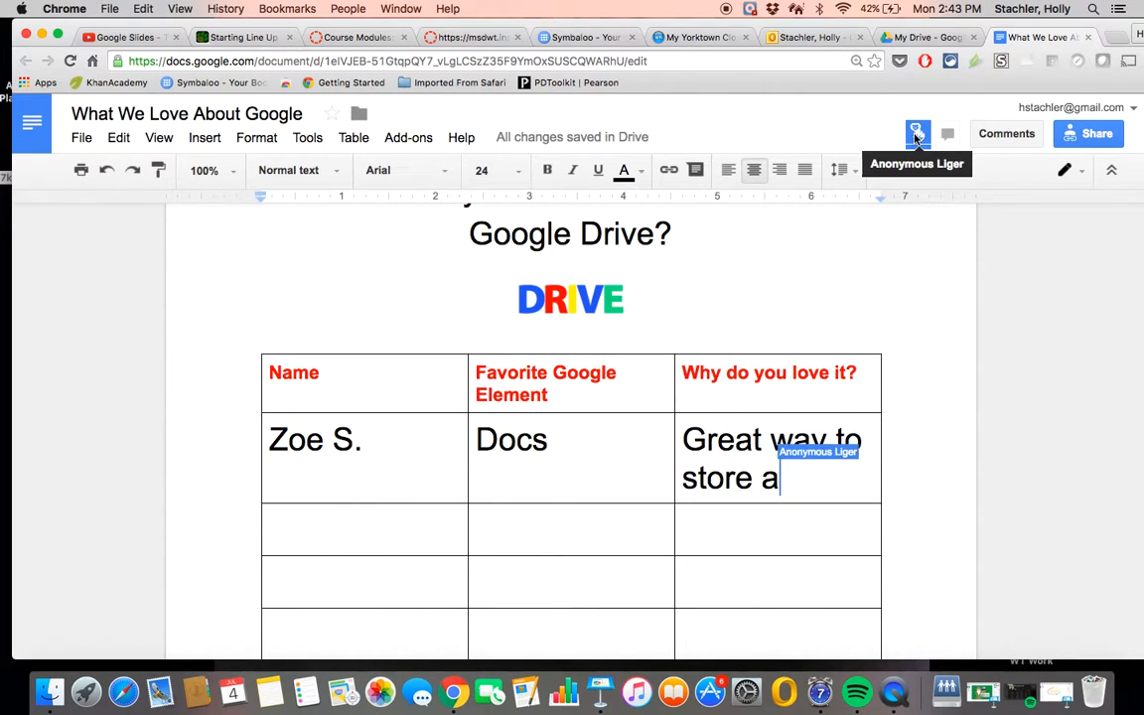
{"action": "type", "text": "nd manage file"}
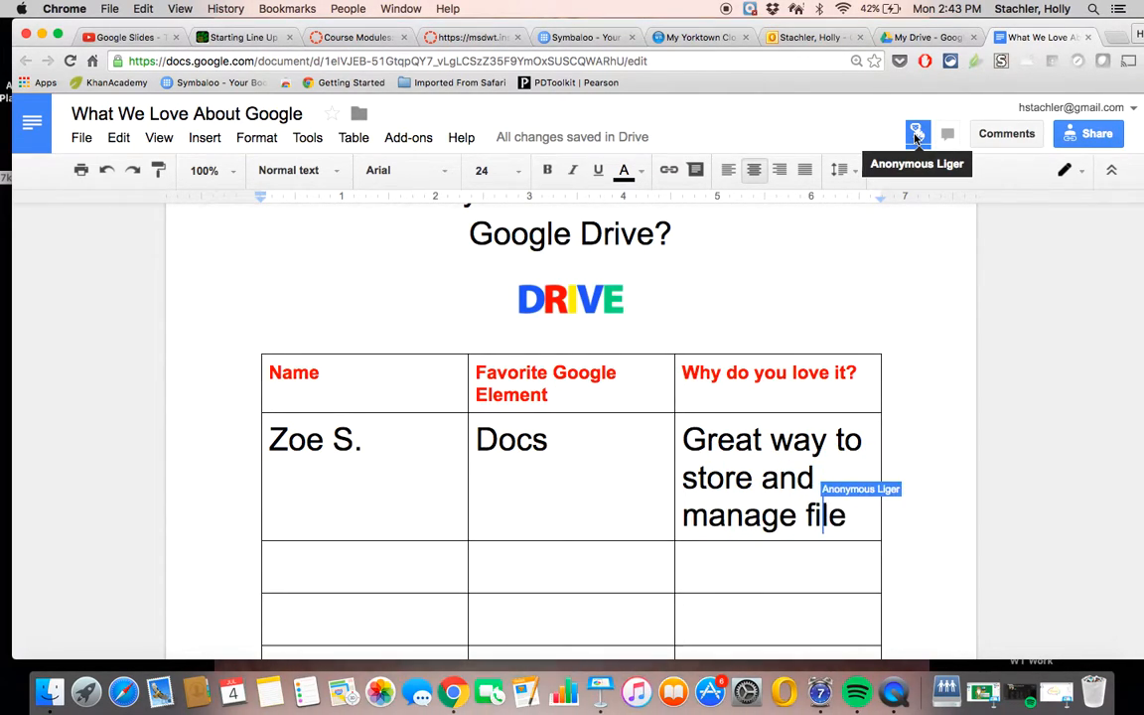
{"action": "type", "text": "es."}
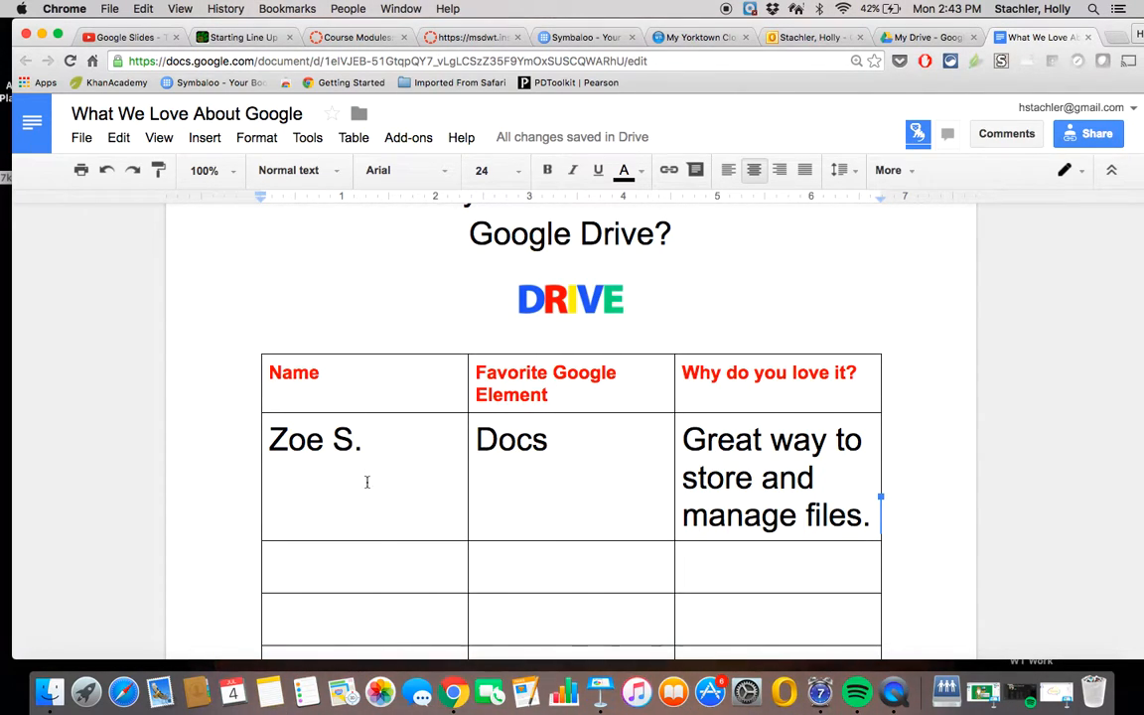
{"action": "left_click", "coordinate": [365, 566]}
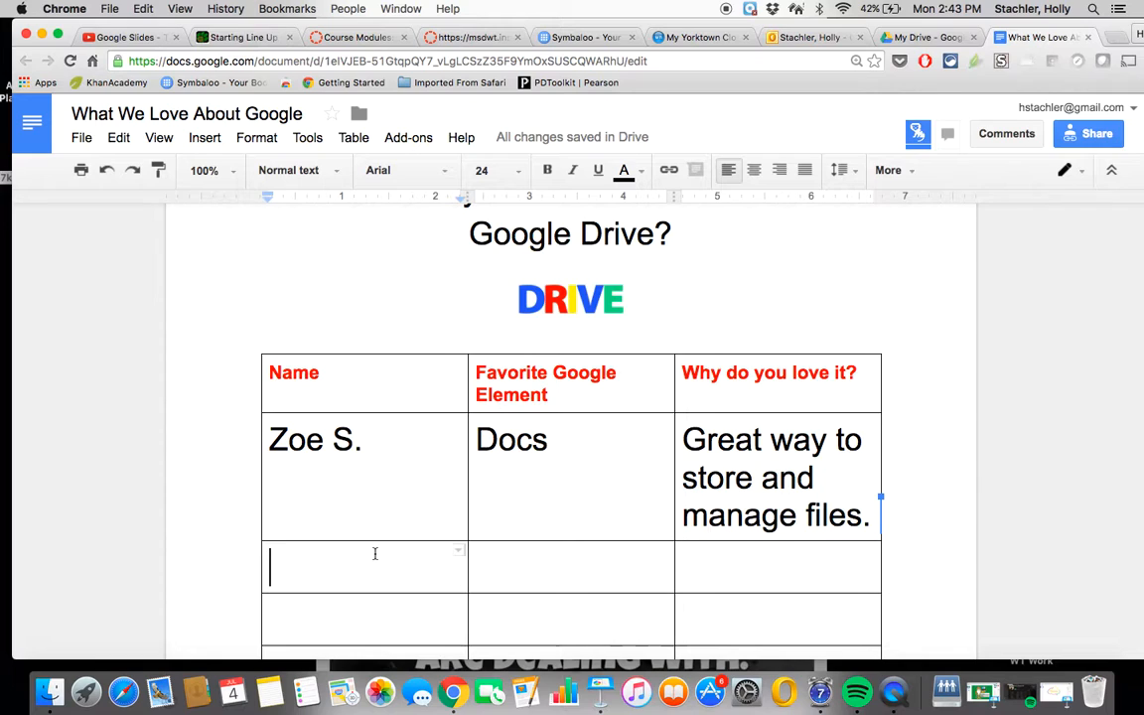
{"action": "scroll", "scroll_direction": "down", "scroll_amount": 3}
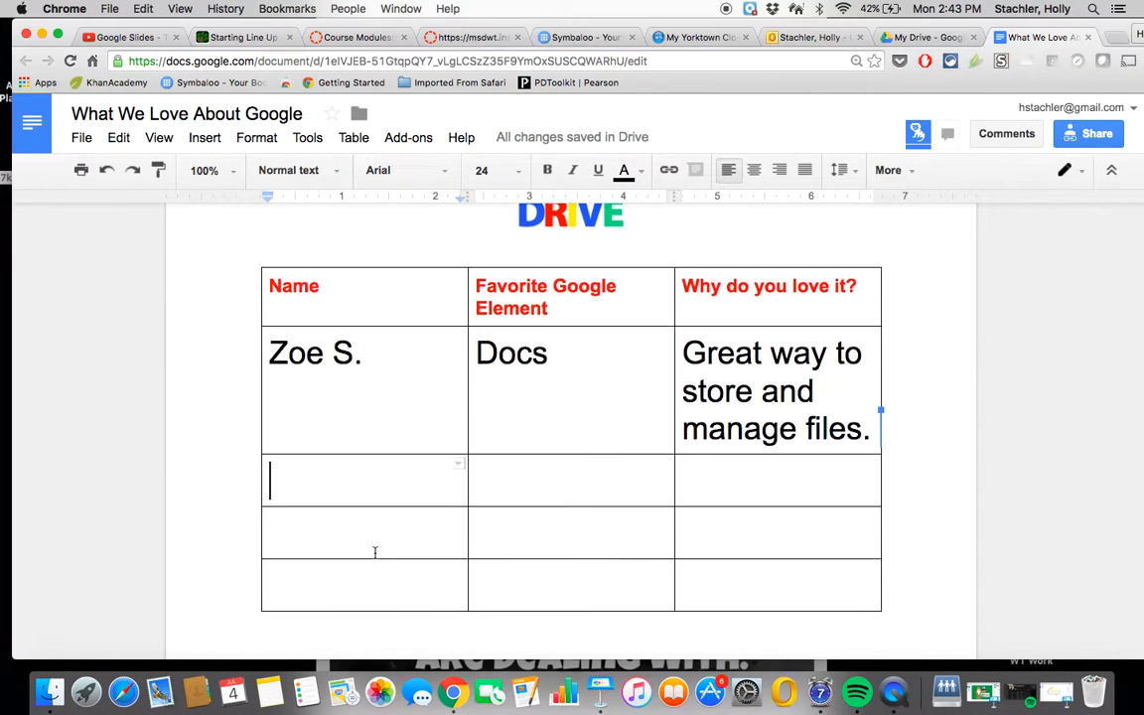
{"action": "scroll", "scroll_direction": "up", "scroll_amount": 3}
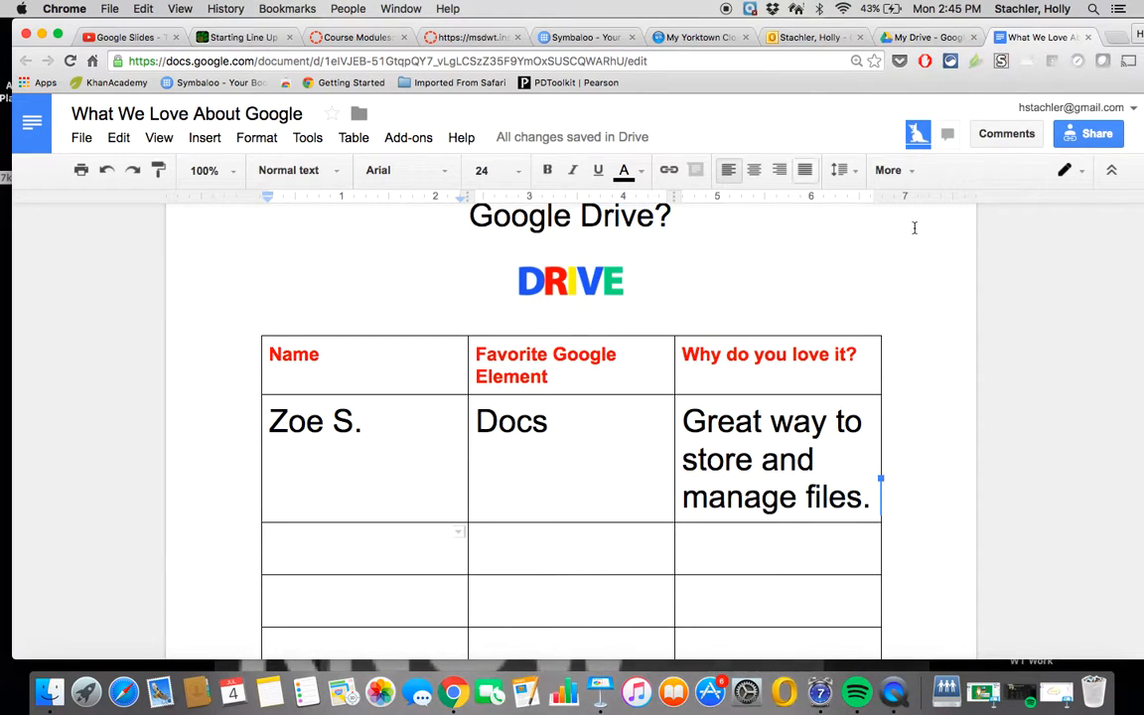
{"action": "mouse_move", "coordinate": [739, 335]}
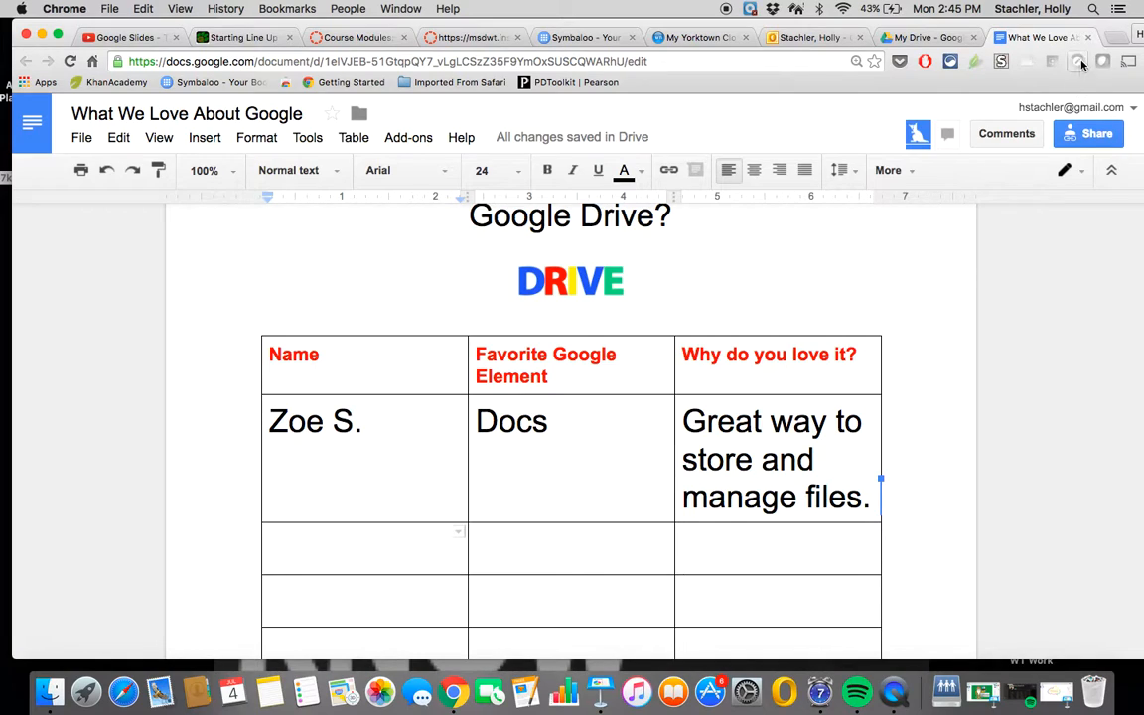
- Scroll My Drive to find 'What We Love About Google', modified 2:43 PM
{"action": "left_click", "coordinate": [1033, 37]}
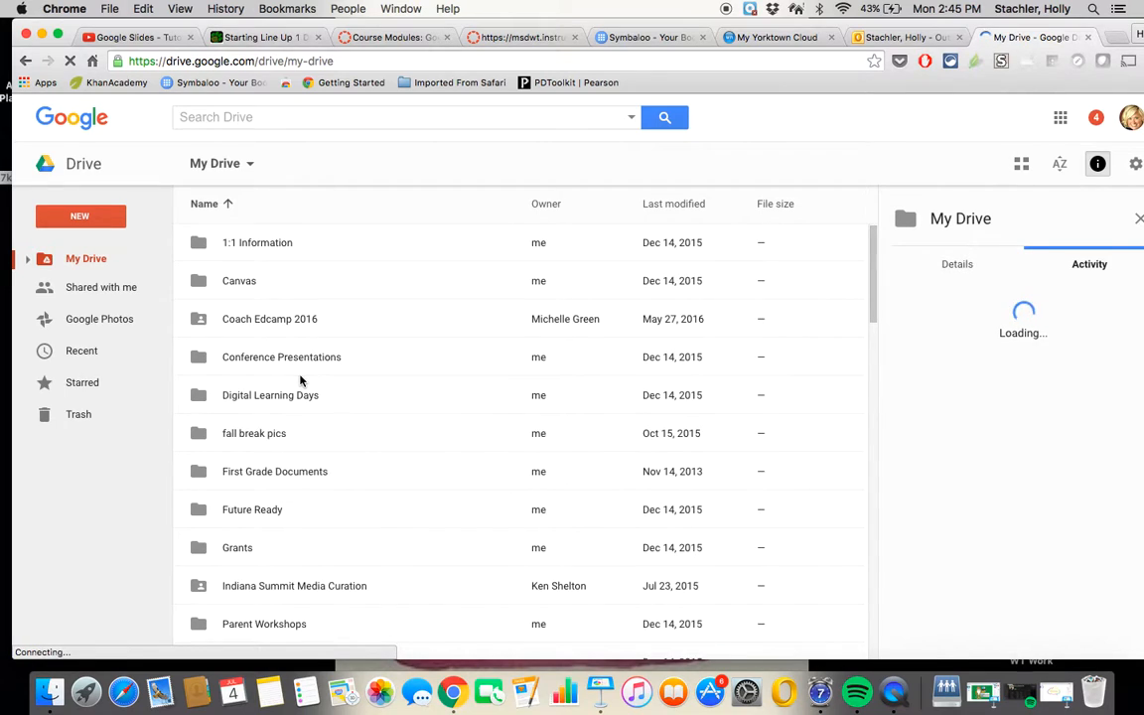
{"action": "scroll", "scroll_direction": "down", "scroll_amount": 3}
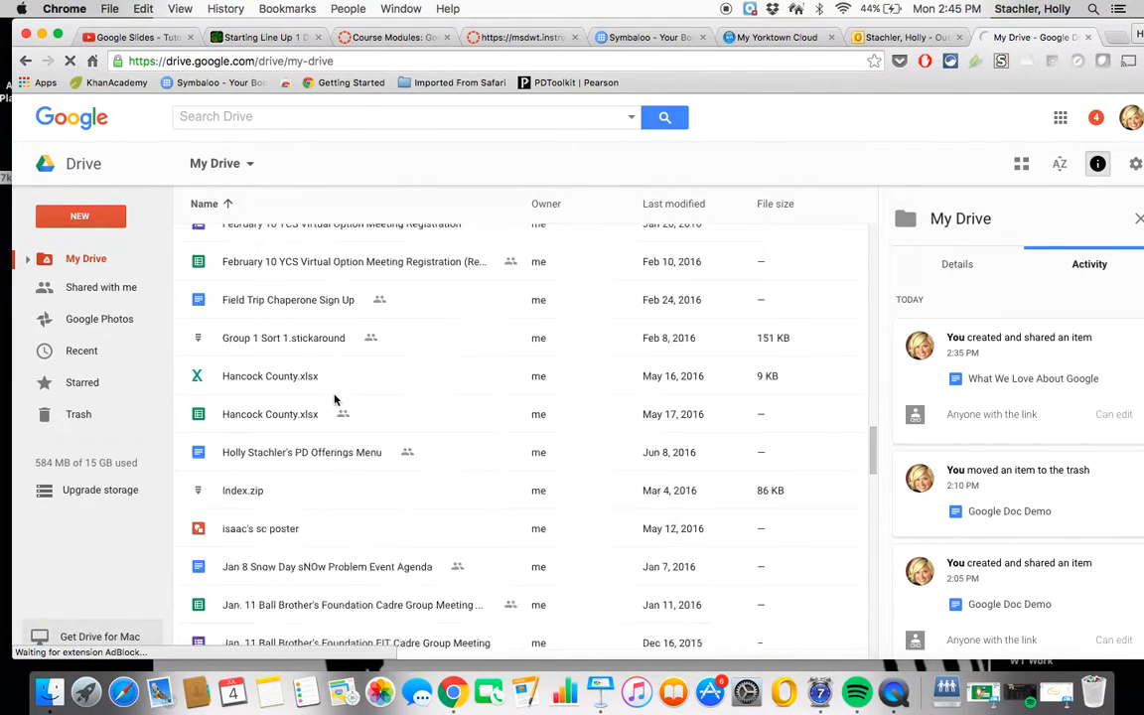
{"action": "scroll", "scroll_direction": "down", "scroll_amount": 3}
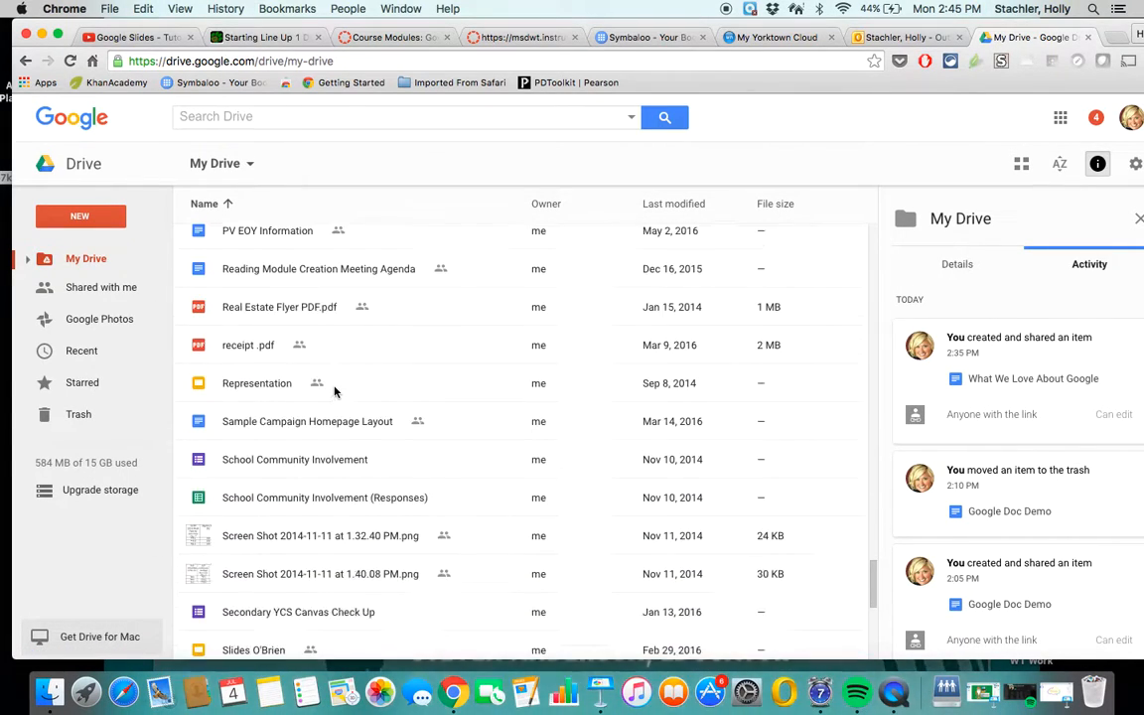
{"action": "scroll", "scroll_direction": "down", "scroll_amount": 3}
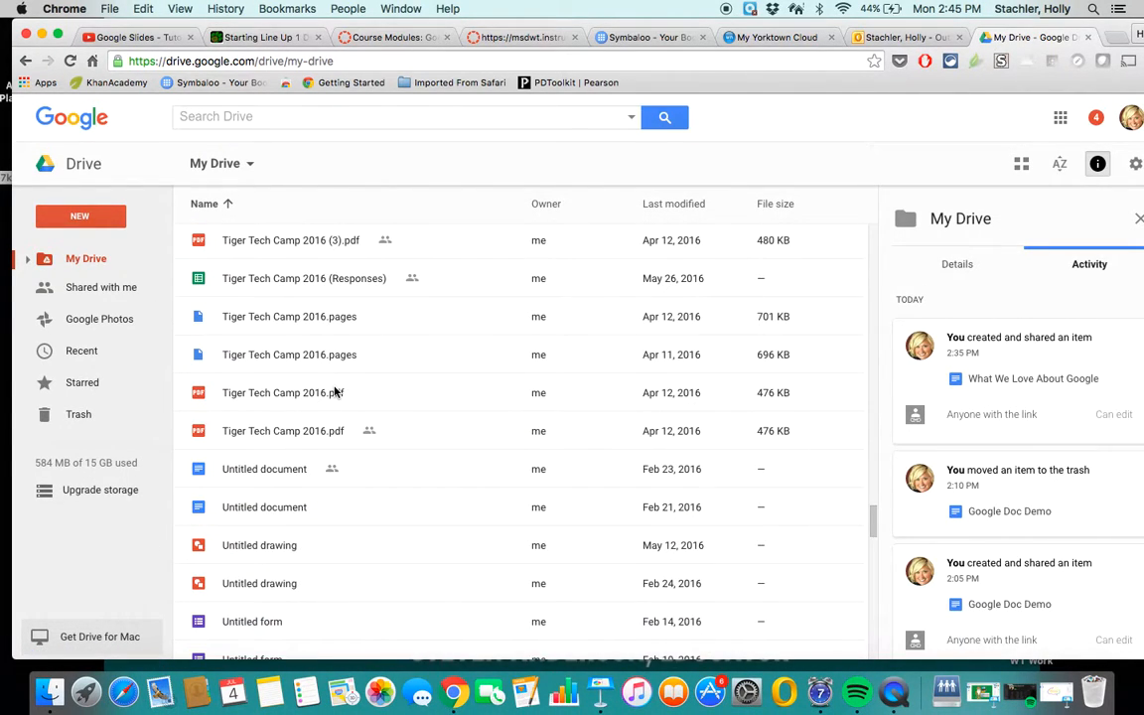
{"action": "scroll", "scroll_direction": "down", "scroll_amount": 3}
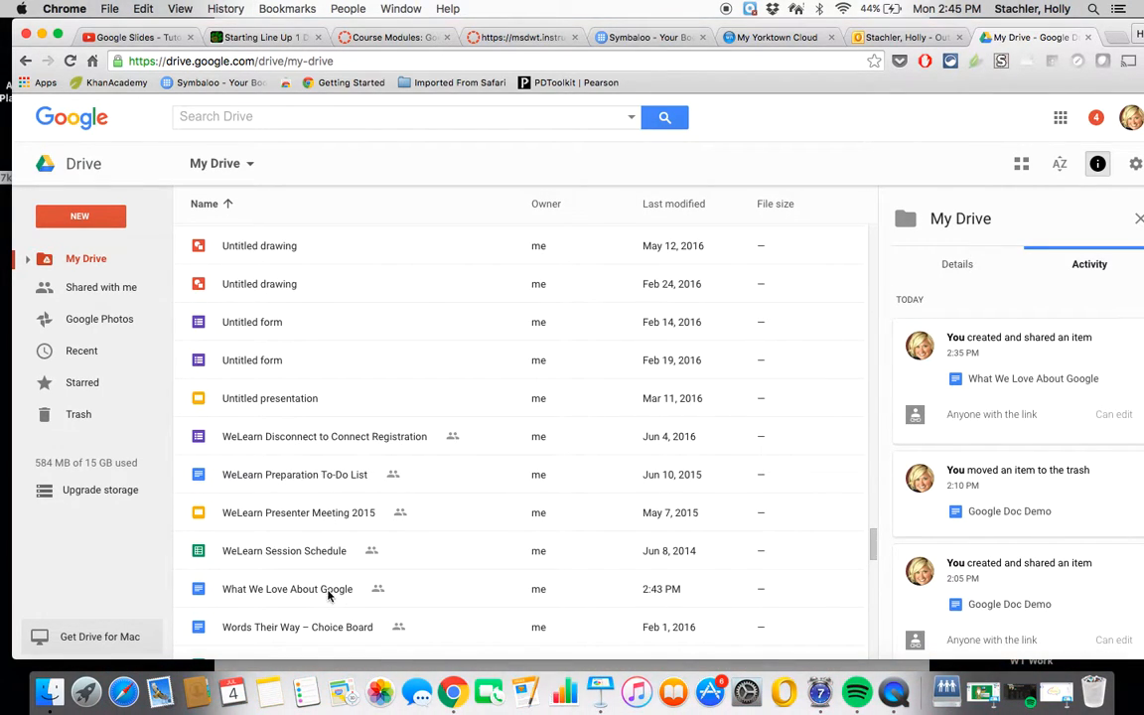
{"action": "mouse_move", "coordinate": [377, 589]}
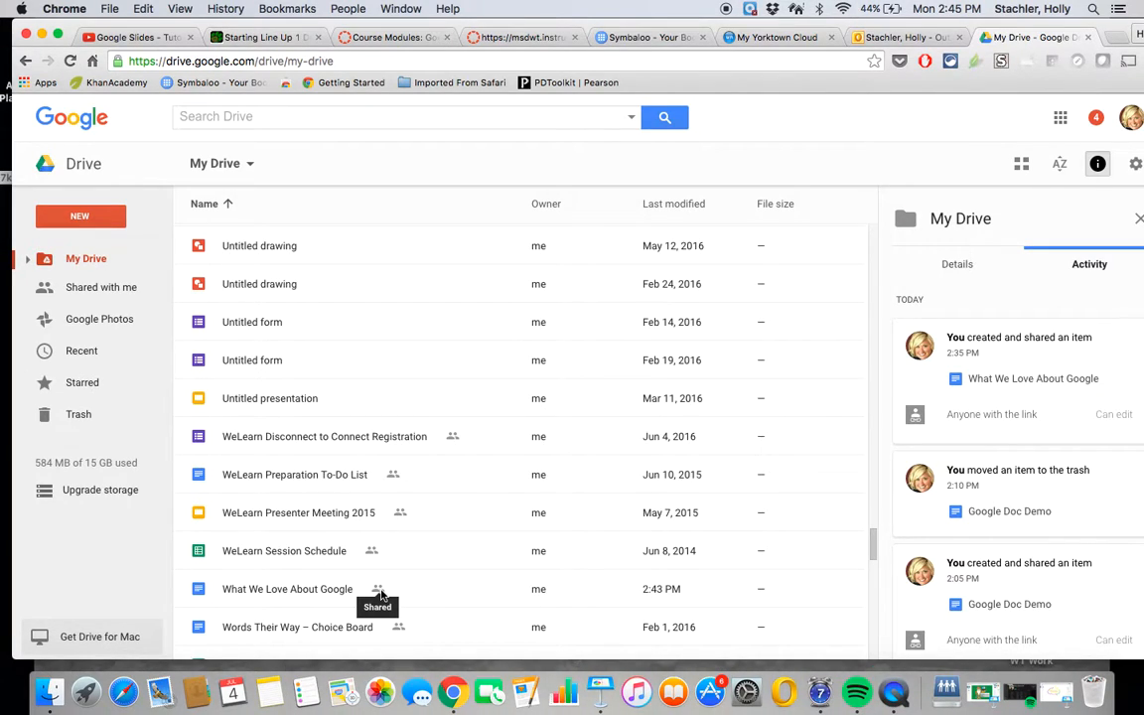
{"action": "mouse_move", "coordinate": [255, 256]}
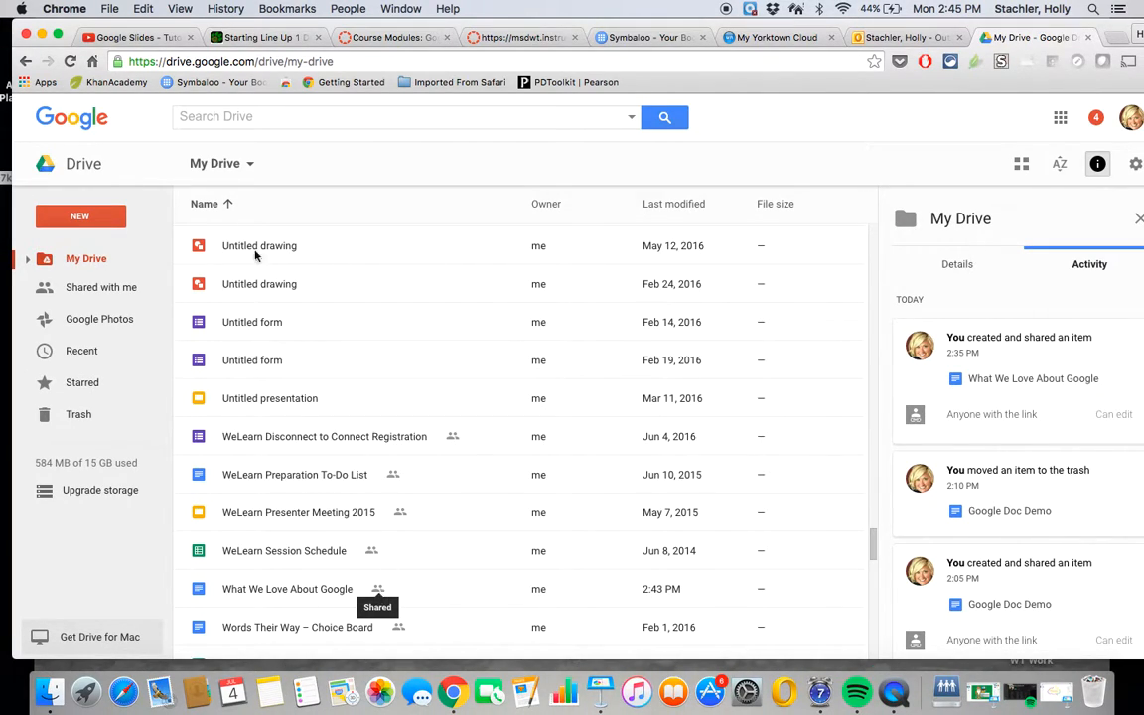
- Search Drive for 'what', confirm the document is suggested, then dismiss the suggestions
{"action": "left_click", "coordinate": [406, 116]}
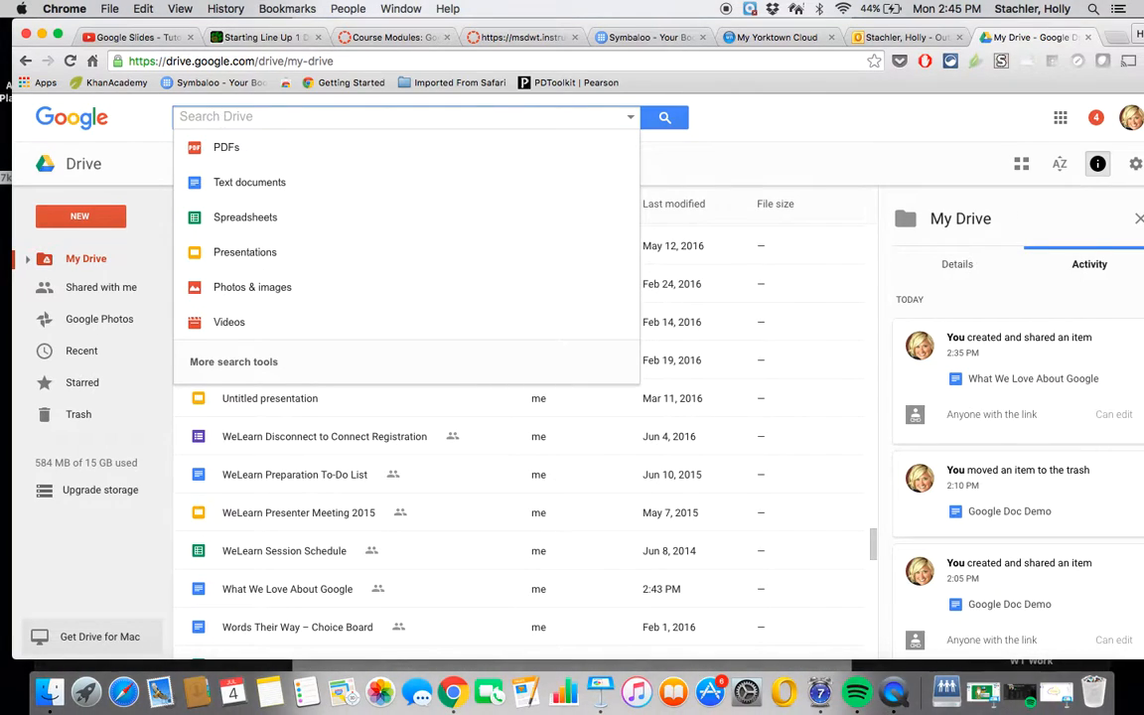
{"action": "type", "text": "what"}
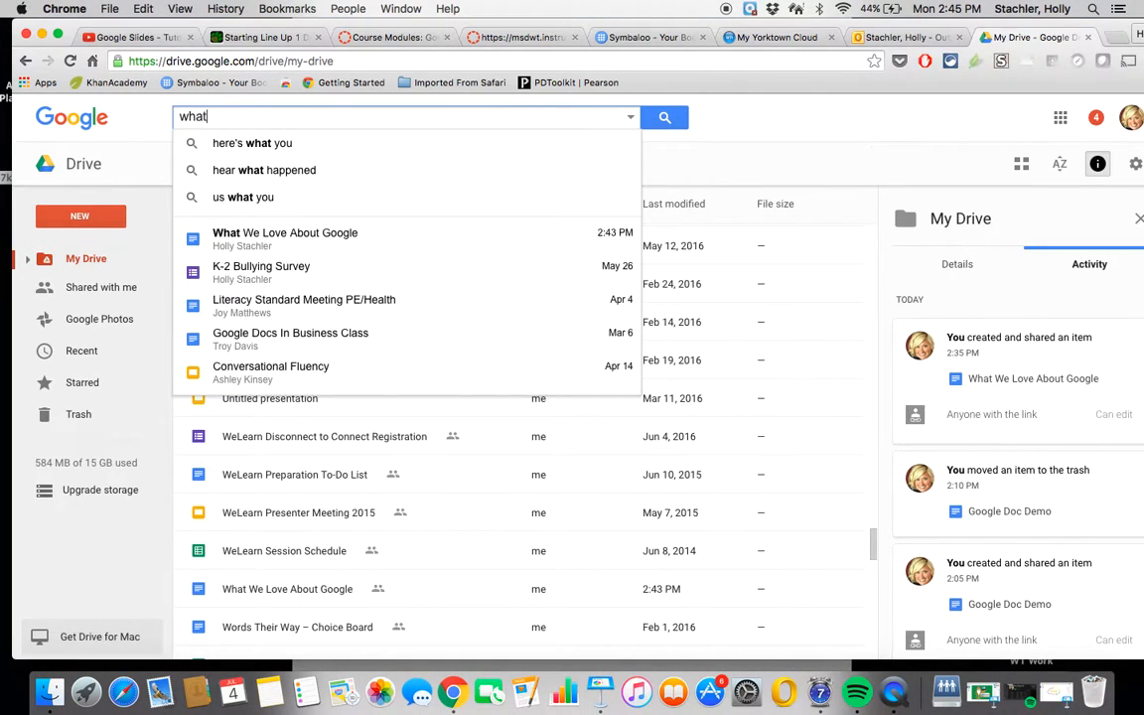
{"action": "mouse_move", "coordinate": [285, 239]}
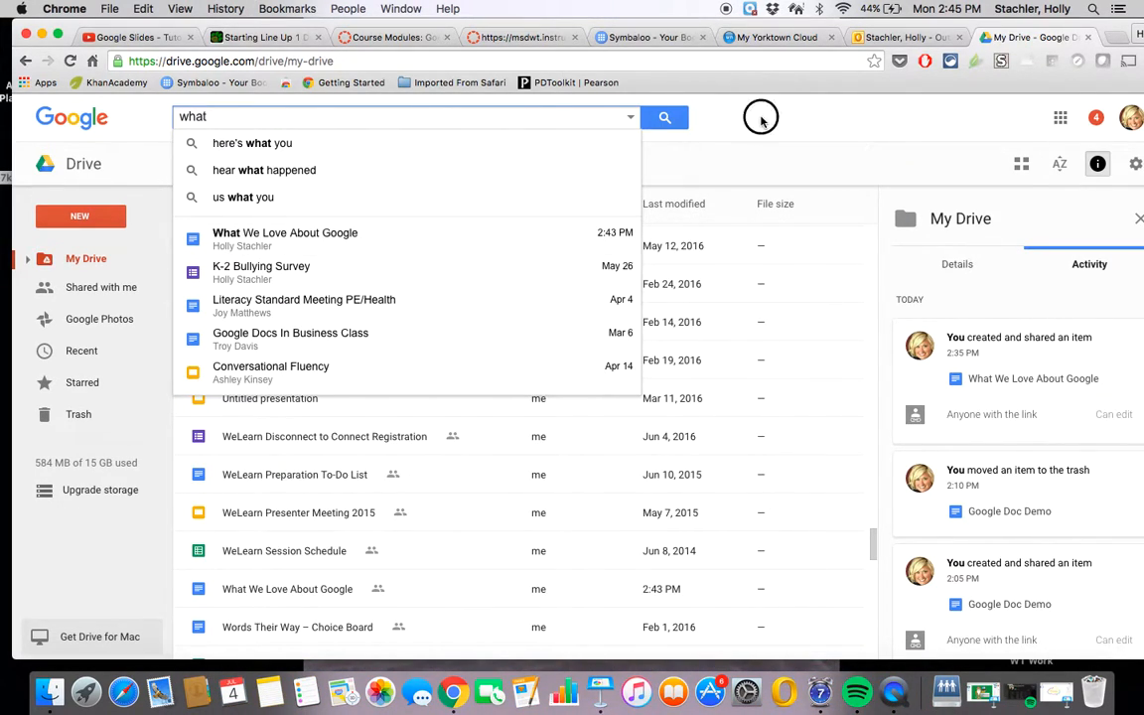
{"action": "left_click", "coordinate": [762, 122]}
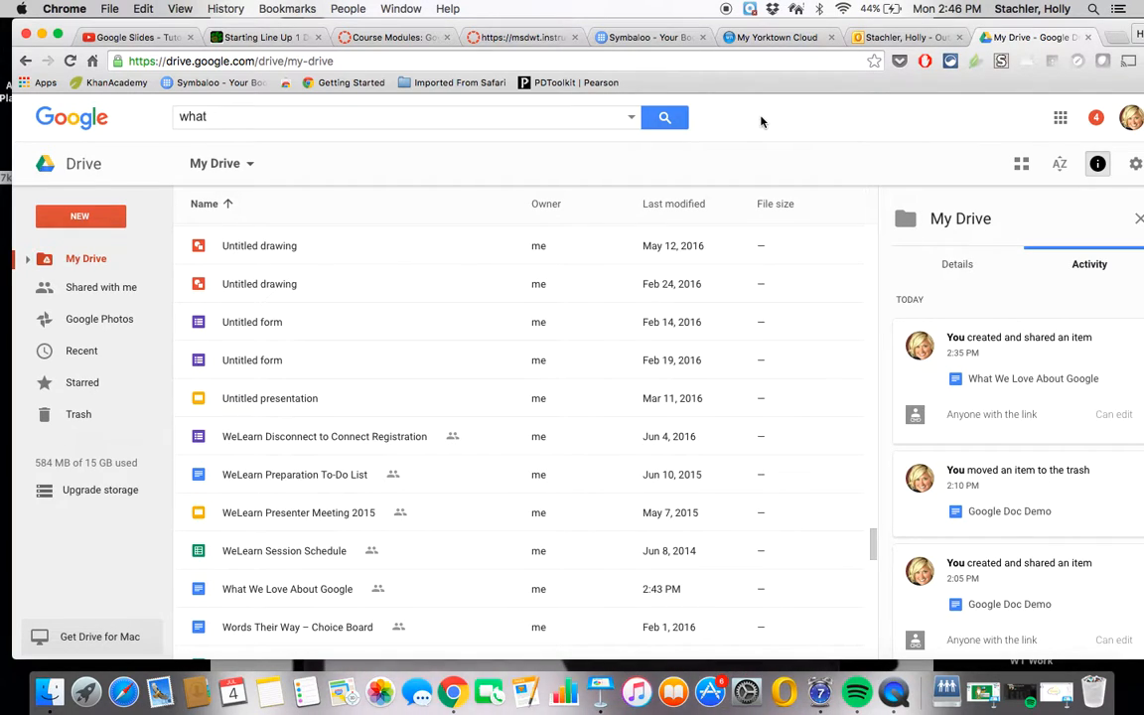